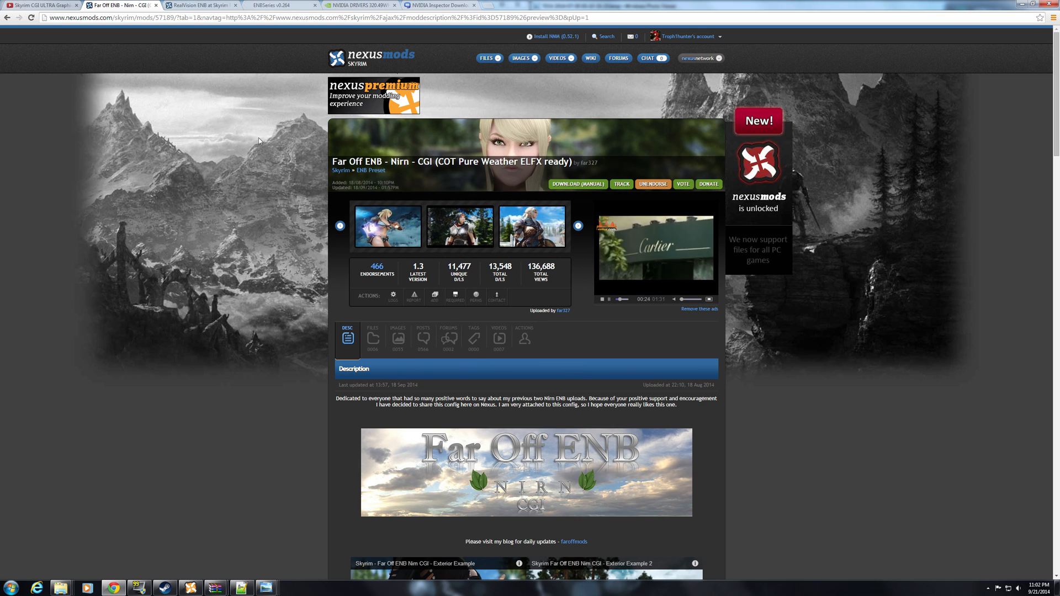
{"action": "mouse_move", "coordinate": [255, 179]}
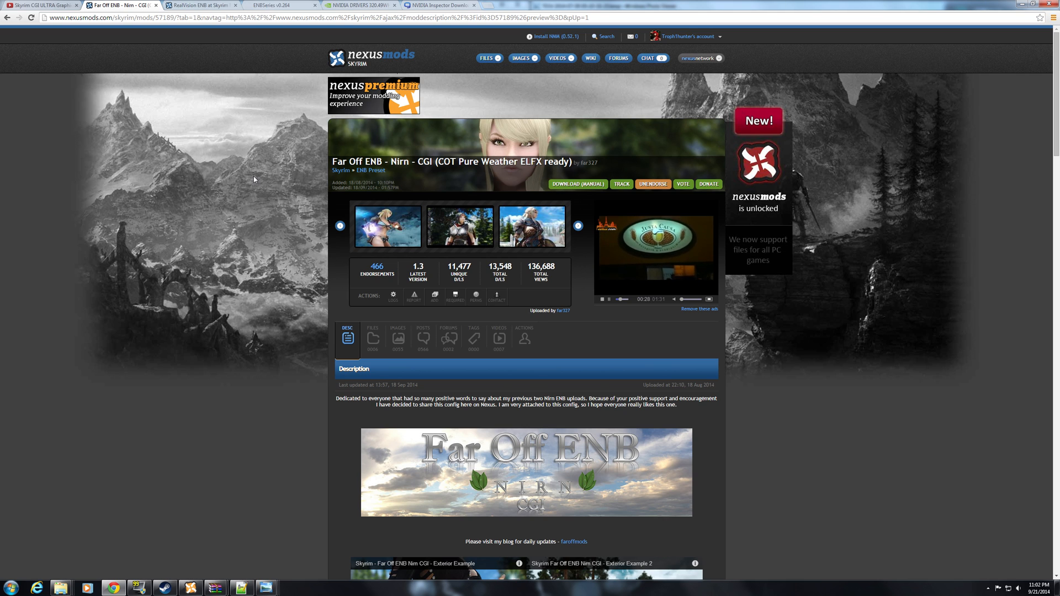
{"action": "mouse_move", "coordinate": [248, 274]}
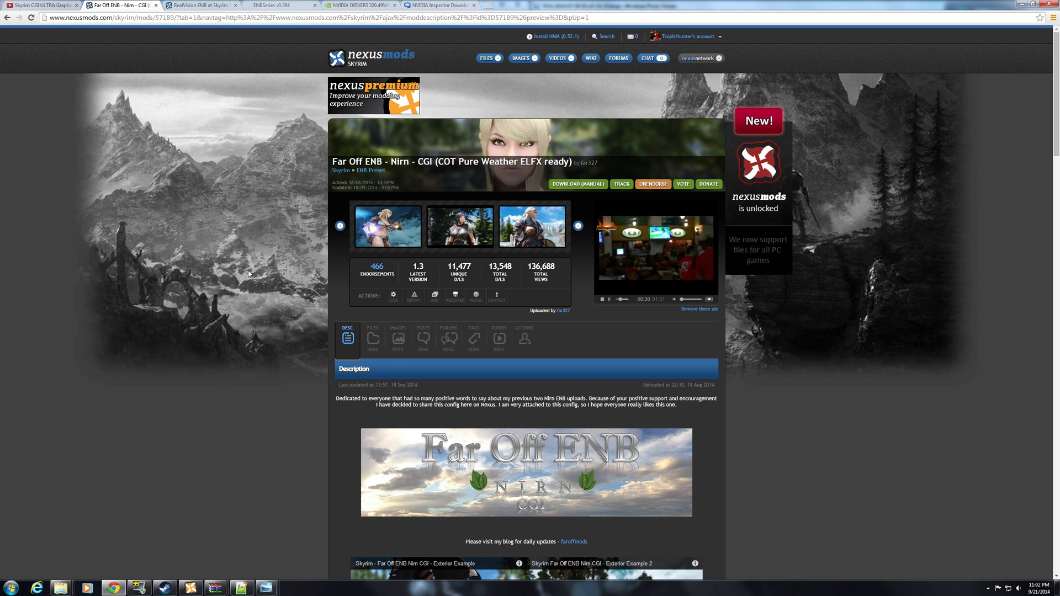
{"action": "mouse_move", "coordinate": [212, 364]}
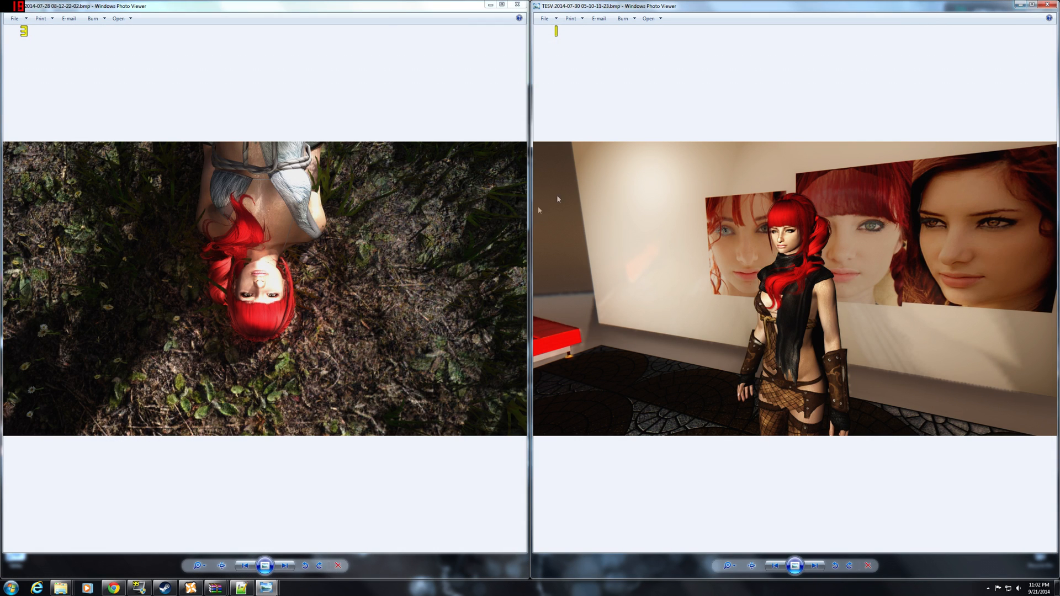
{"action": "mouse_move", "coordinate": [214, 250]}
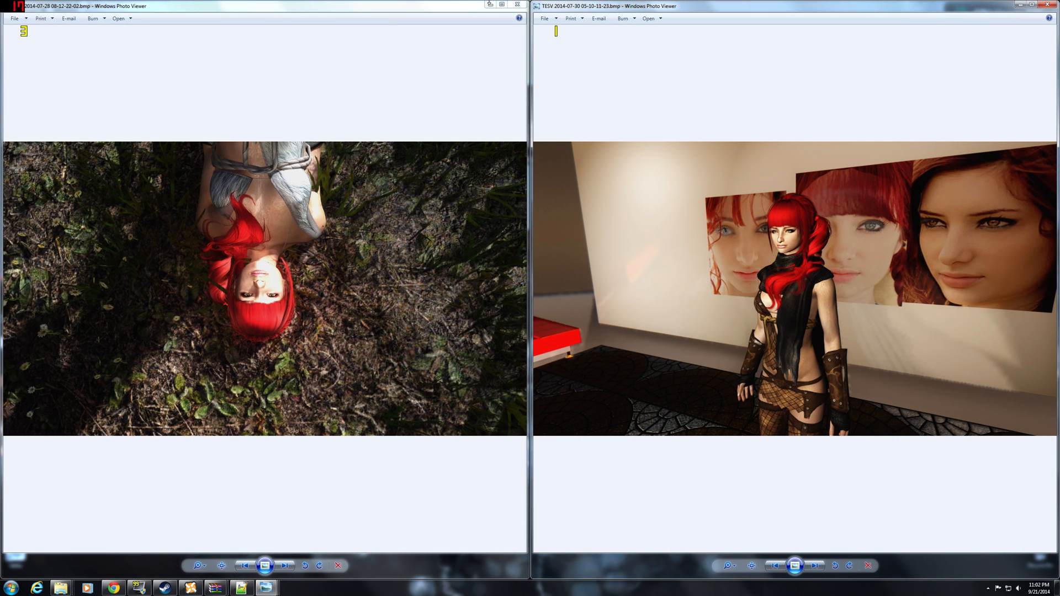
{"action": "mouse_move", "coordinate": [487, 6]}
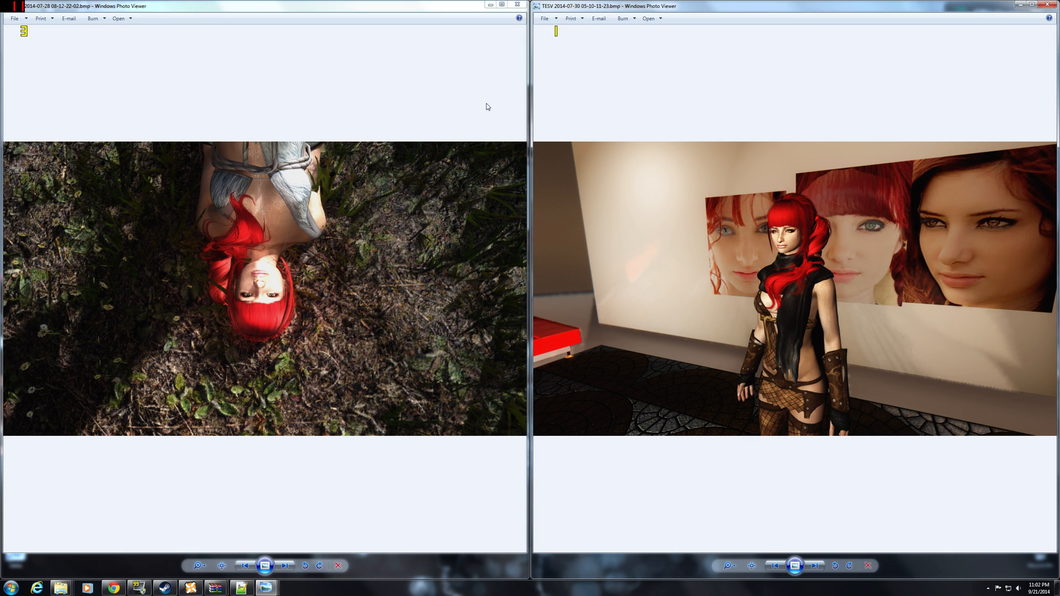
{"action": "mouse_move", "coordinate": [348, 89]}
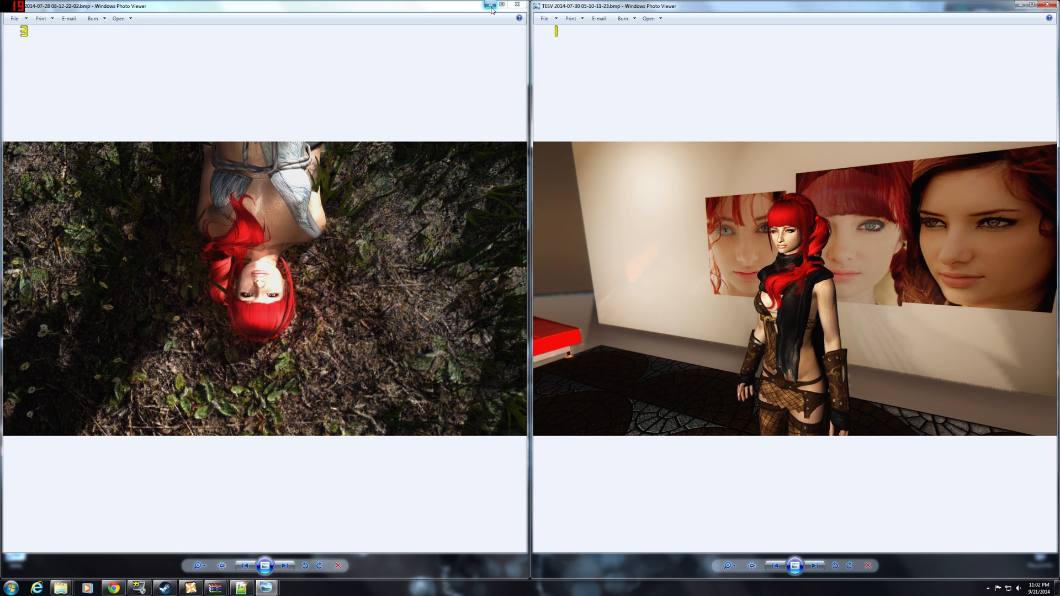
Step: Minimize the left Photo Viewer window so the darker elf portrait shows beside the red-haired shot
{"action": "left_click", "coordinate": [285, 566]}
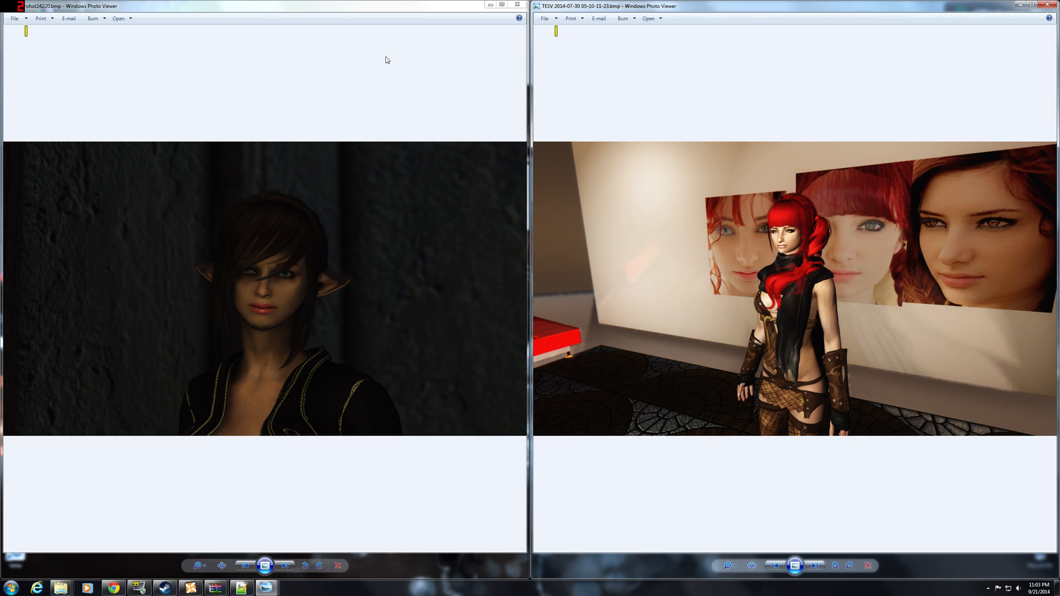
{"action": "mouse_move", "coordinate": [387, 83]}
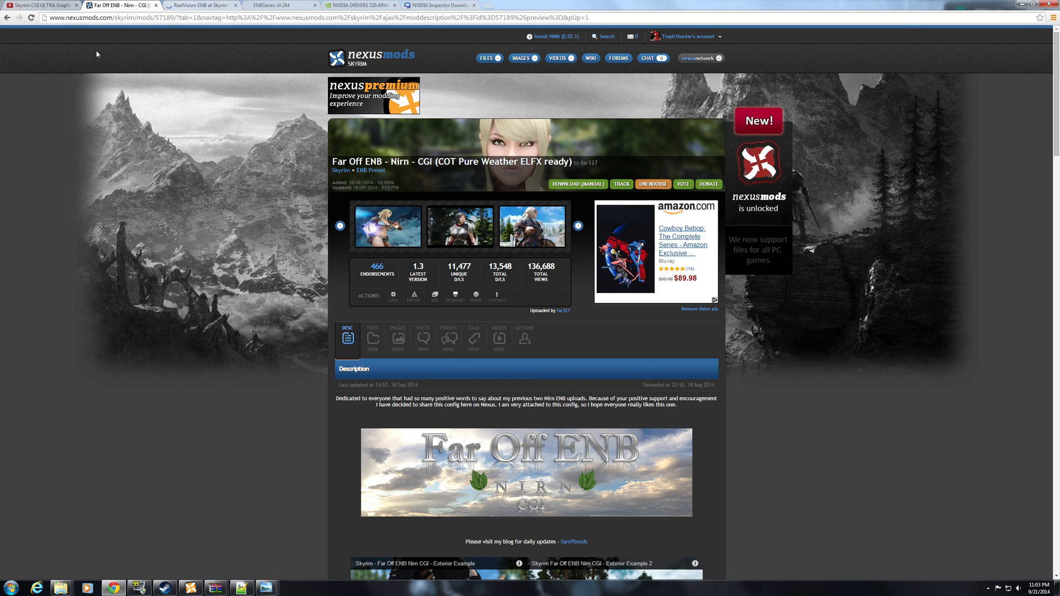
{"action": "mouse_move", "coordinate": [248, 189]}
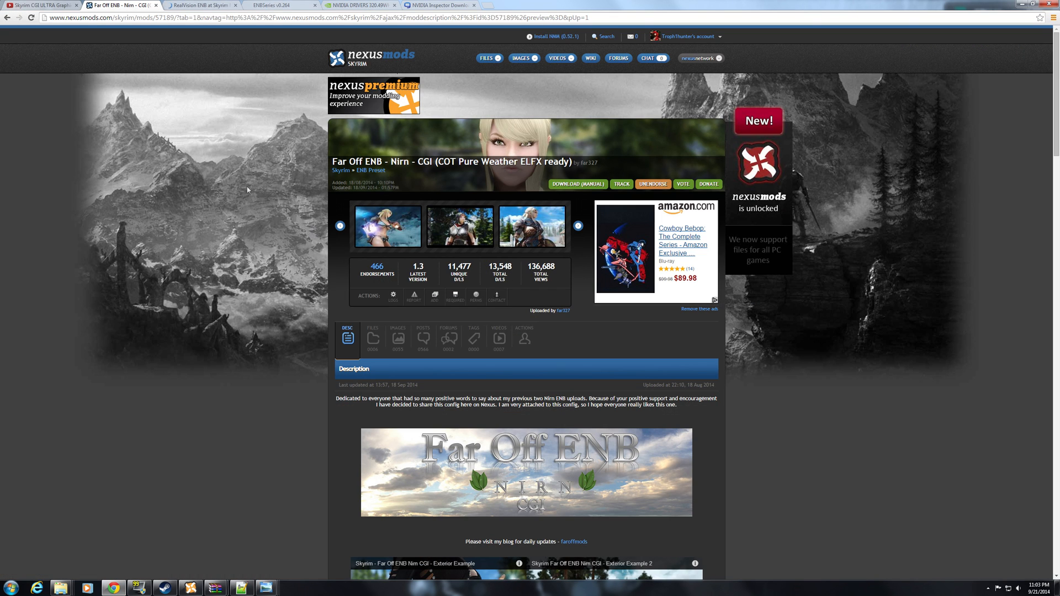
Step: Show the Far Off ENB Files tab listing its main and optional downloads
{"action": "left_click", "coordinate": [376, 339]}
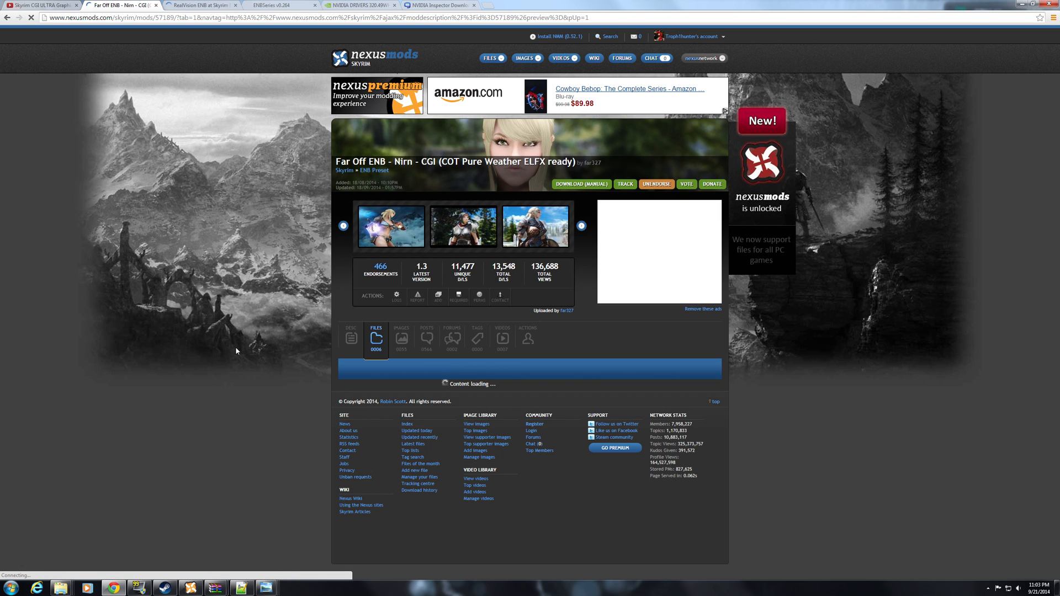
{"action": "mouse_move", "coordinate": [918, 156]}
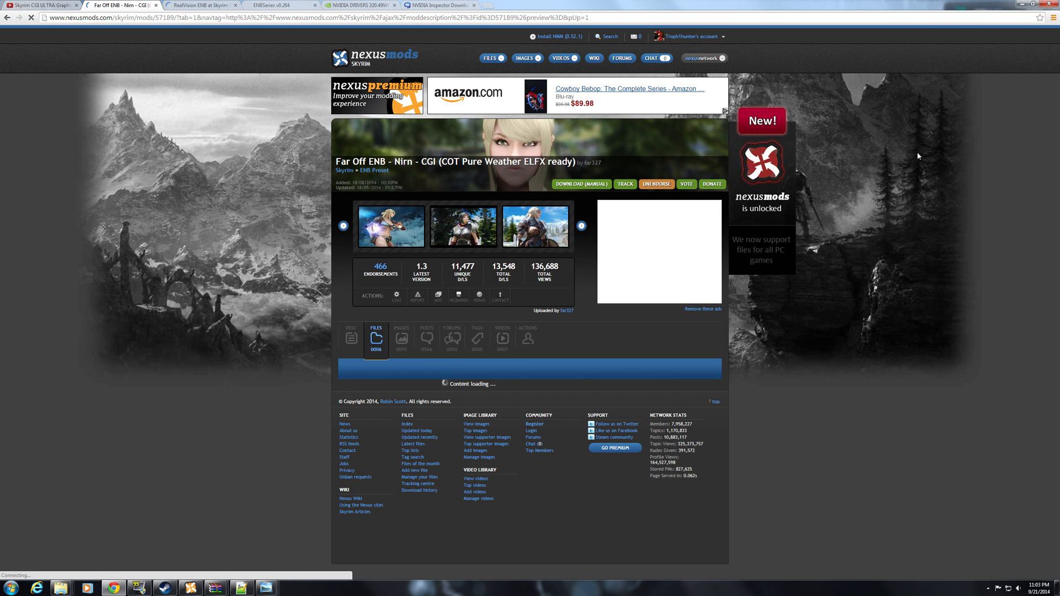
{"action": "mouse_move", "coordinate": [886, 208]}
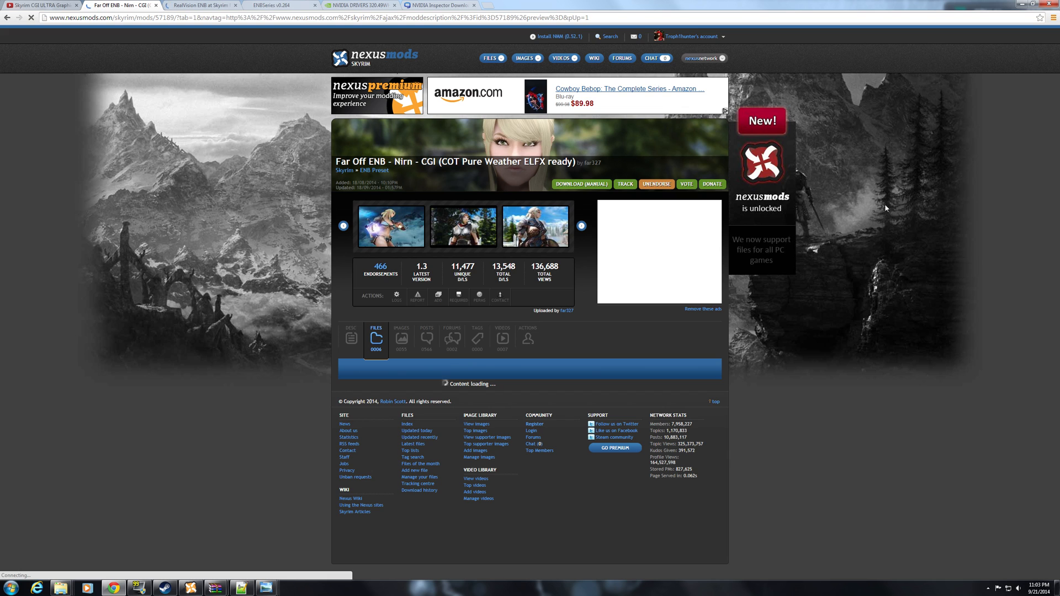
{"action": "mouse_move", "coordinate": [914, 220]}
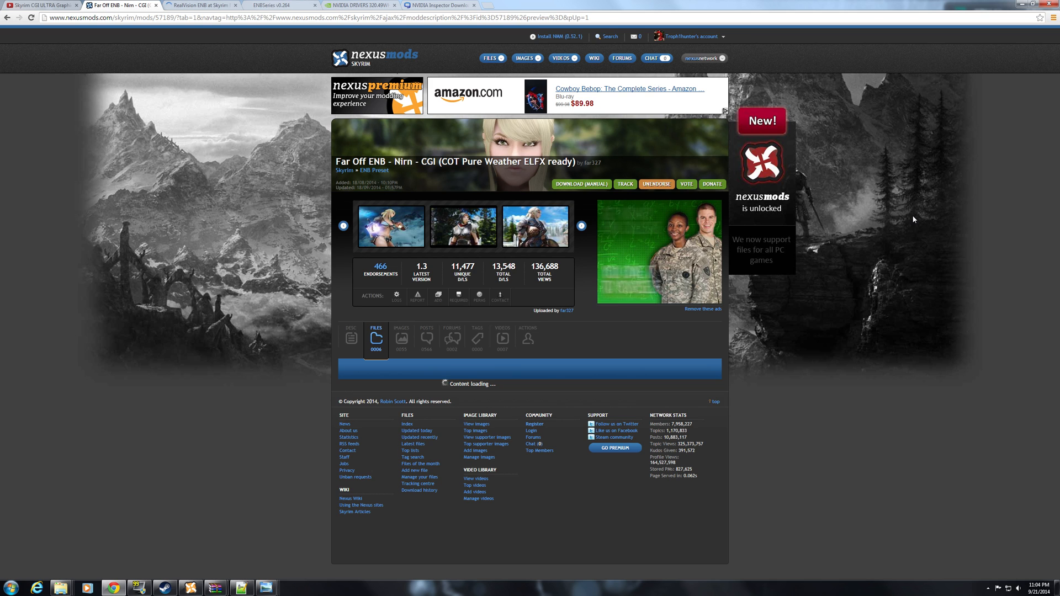
{"action": "left_click", "coordinate": [375, 339]}
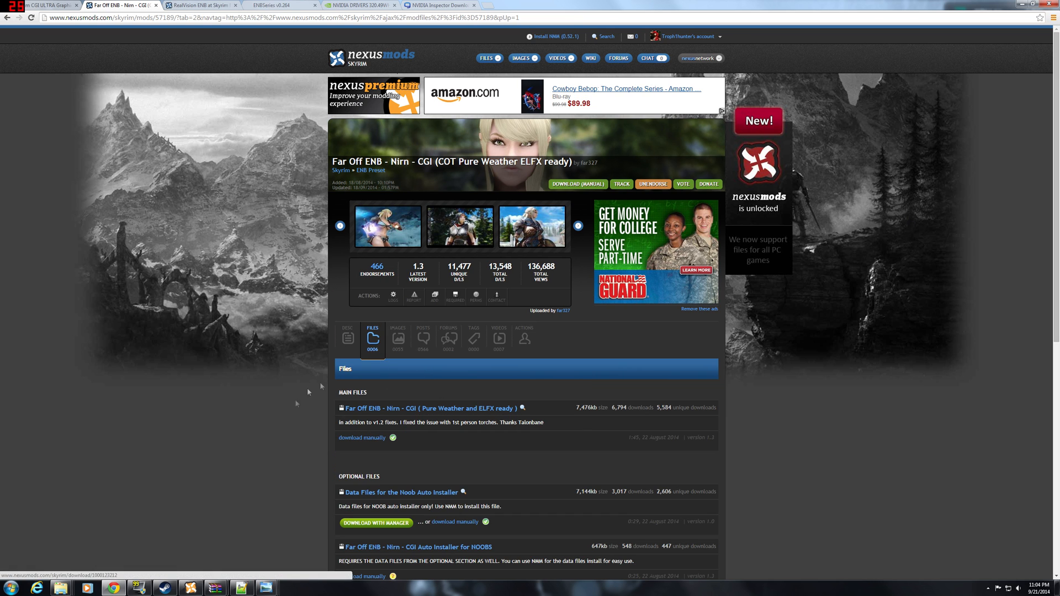
{"action": "mouse_move", "coordinate": [187, 203]}
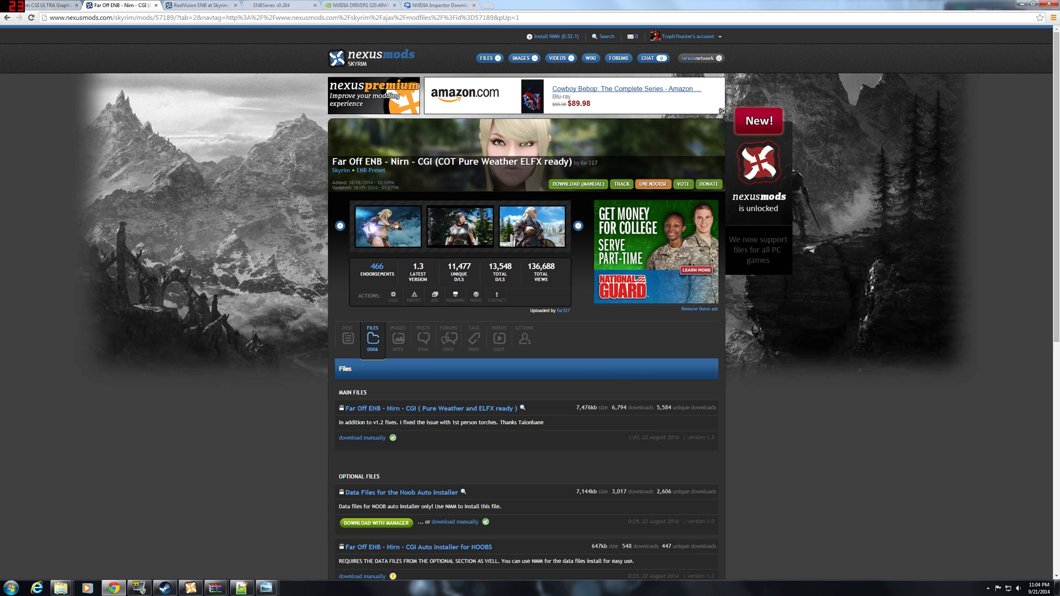
{"action": "mouse_move", "coordinate": [500, 248]}
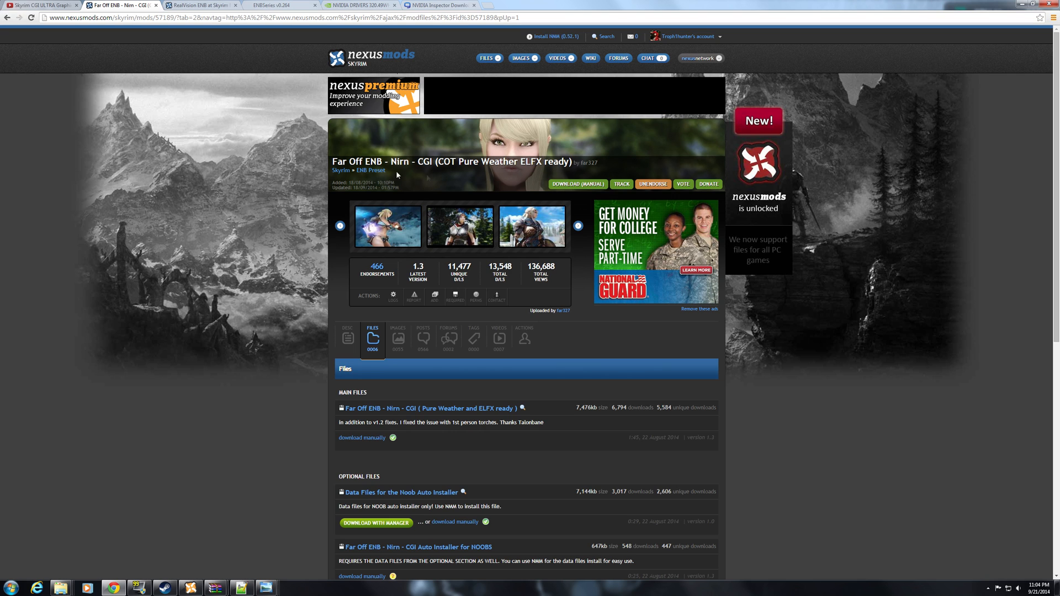
{"action": "mouse_move", "coordinate": [493, 184]}
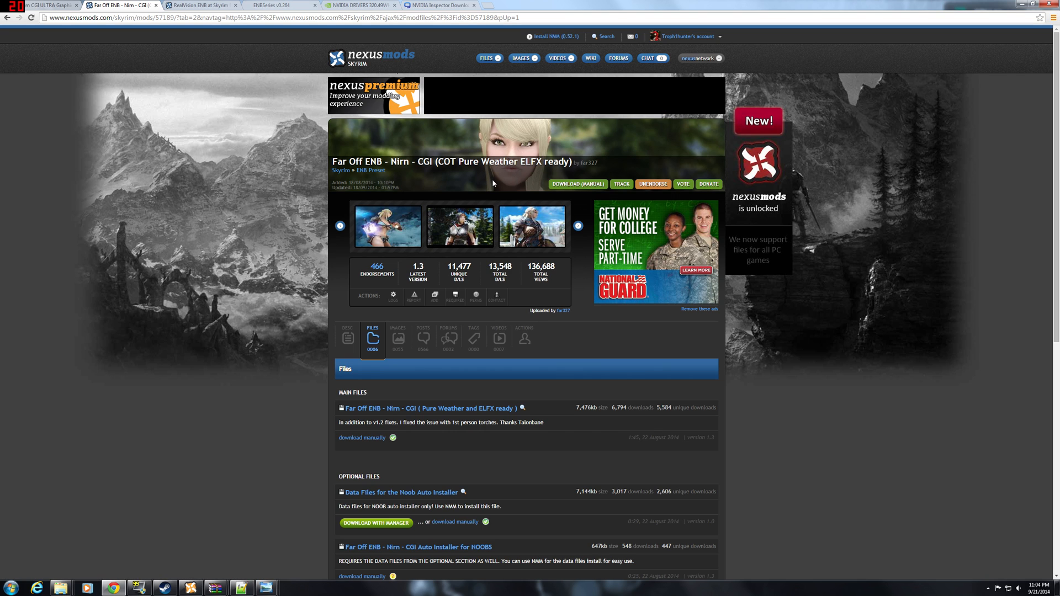
{"action": "mouse_move", "coordinate": [506, 192]}
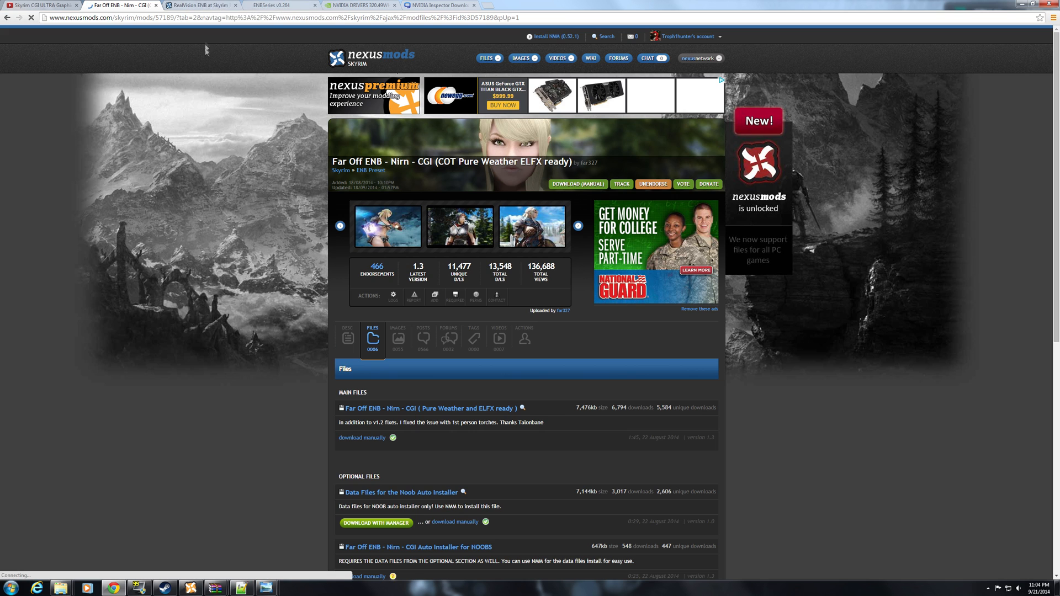
Step: Switch to the RealVision ENB posts with the author's d3d9.dll entry-point warning
{"action": "left_click", "coordinate": [205, 5]}
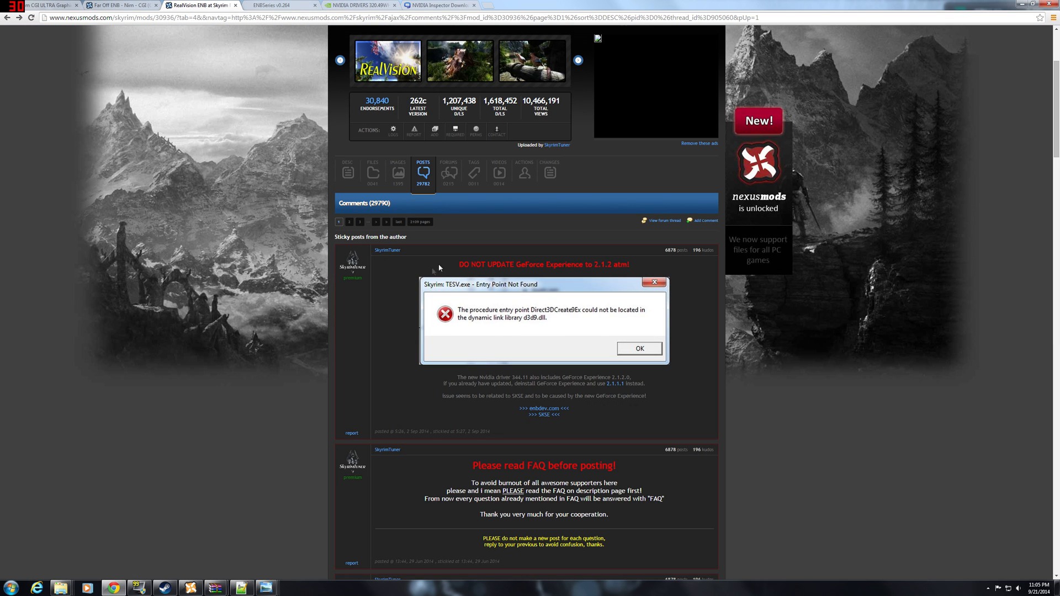
{"action": "mouse_move", "coordinate": [680, 299]}
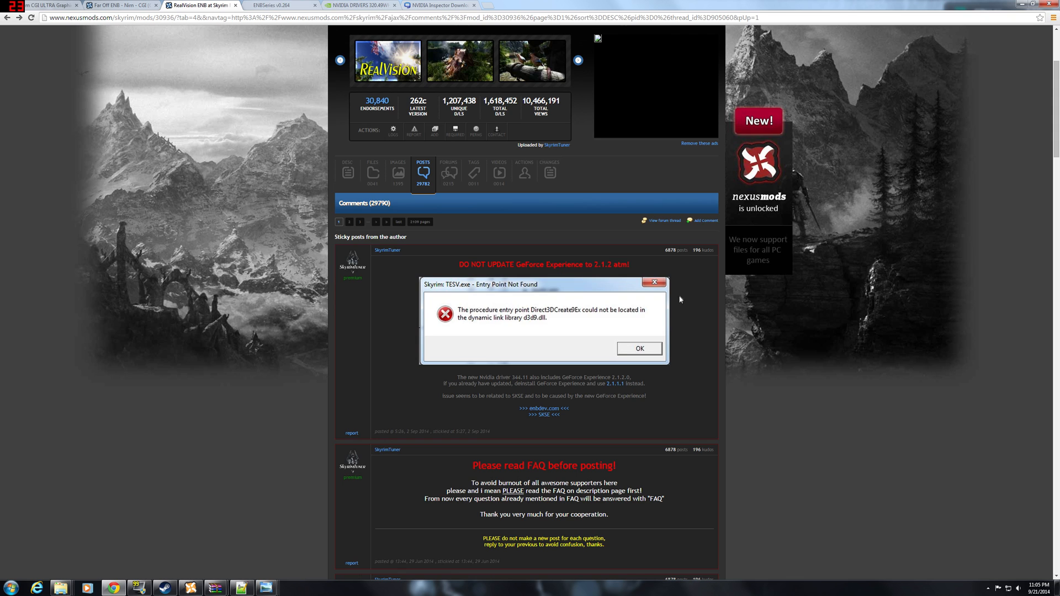
{"action": "mouse_move", "coordinate": [707, 270]}
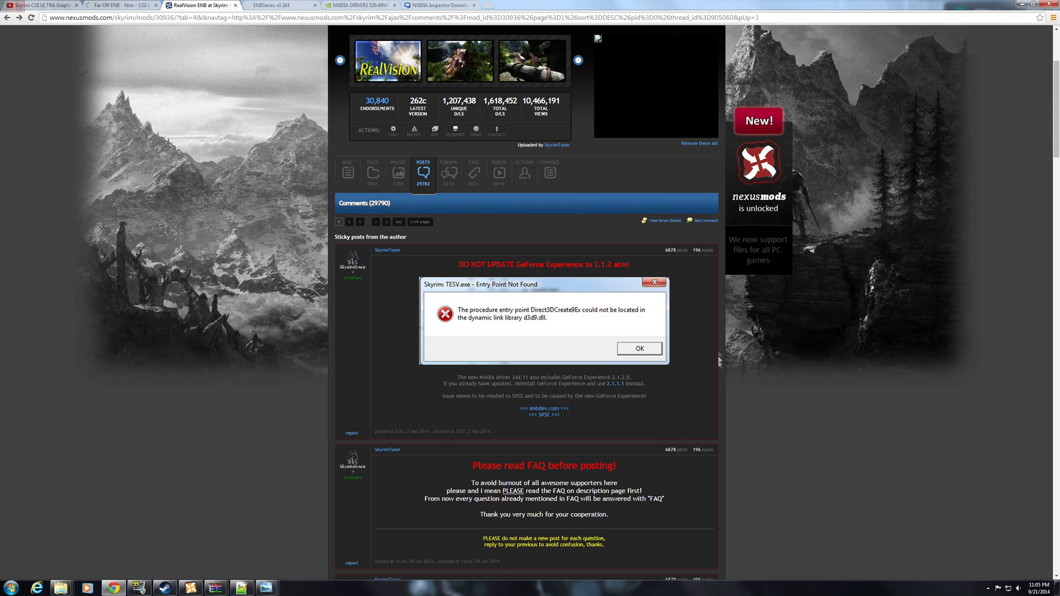
{"action": "mouse_move", "coordinate": [623, 402]}
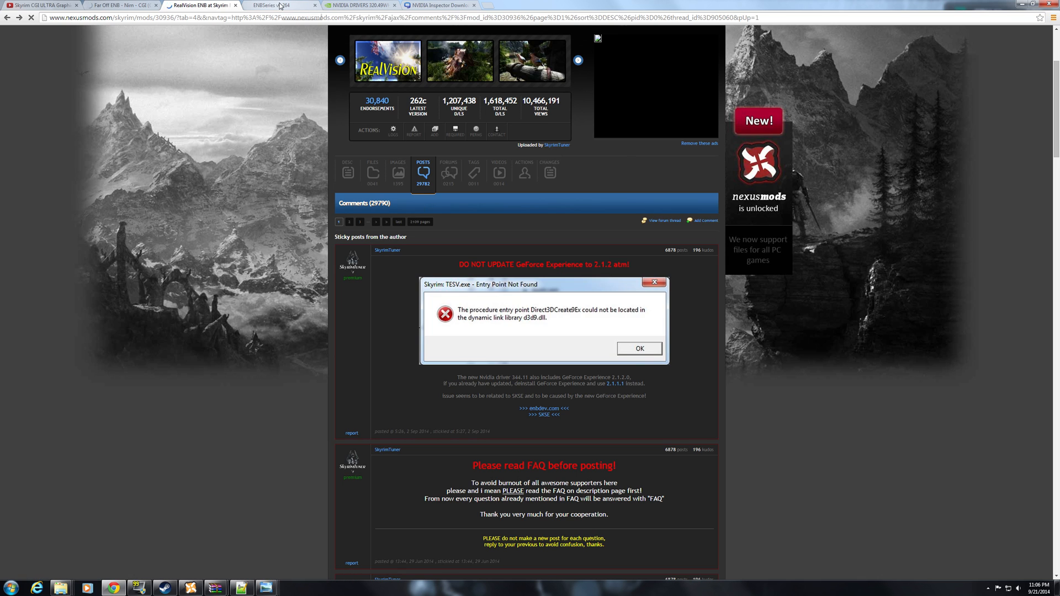
{"action": "mouse_move", "coordinate": [287, 4]}
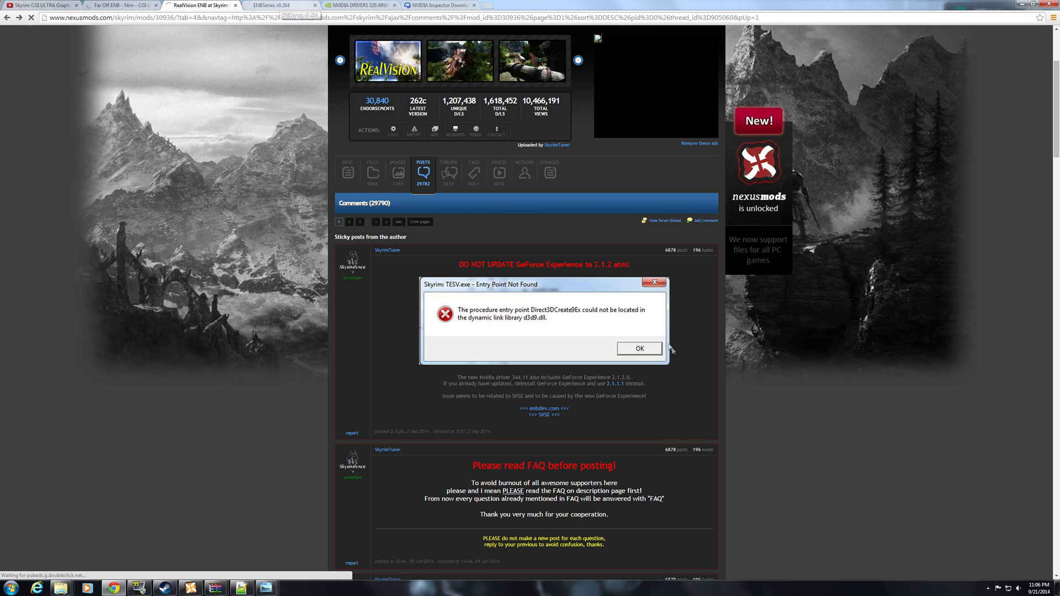
{"action": "left_click", "coordinate": [616, 383]}
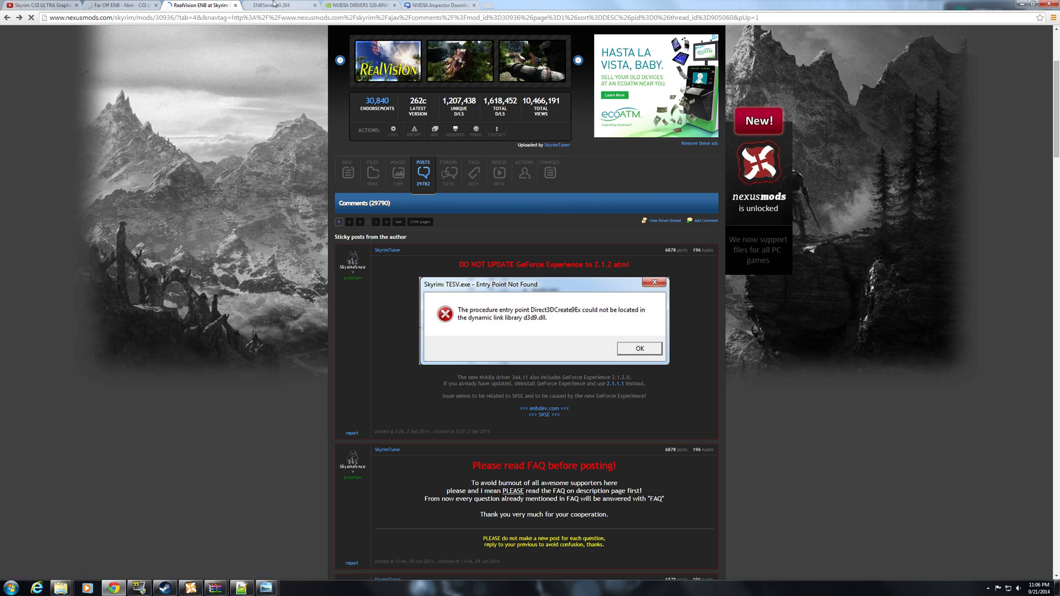
Step: Look through the ENBSeries v0.264 change list, then move on to the GeForce R320 driver page
{"action": "left_click", "coordinate": [277, 5]}
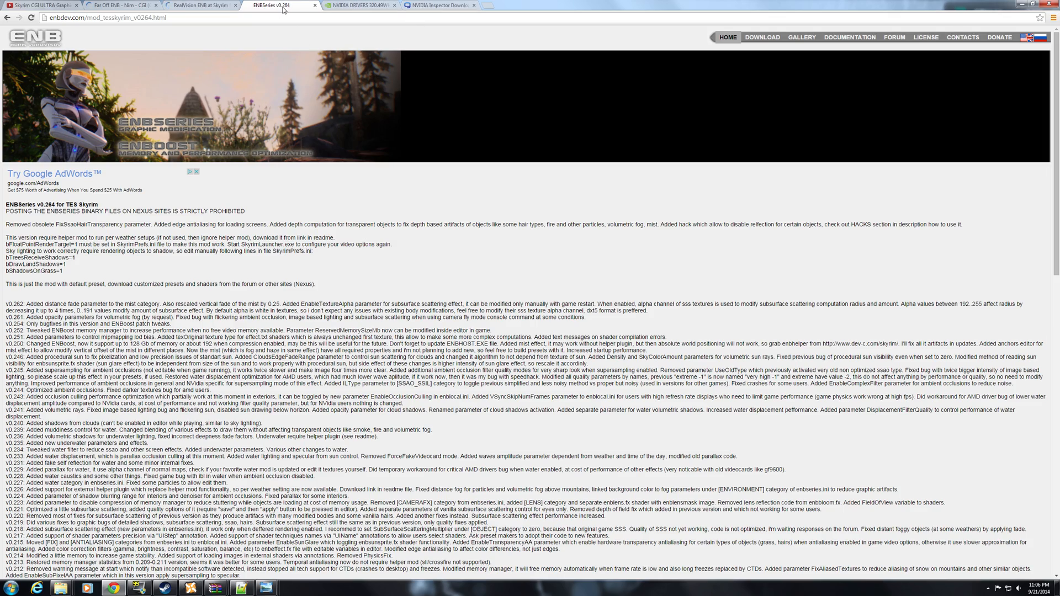
{"action": "scroll", "scroll_direction": "down", "scroll_amount": 3}
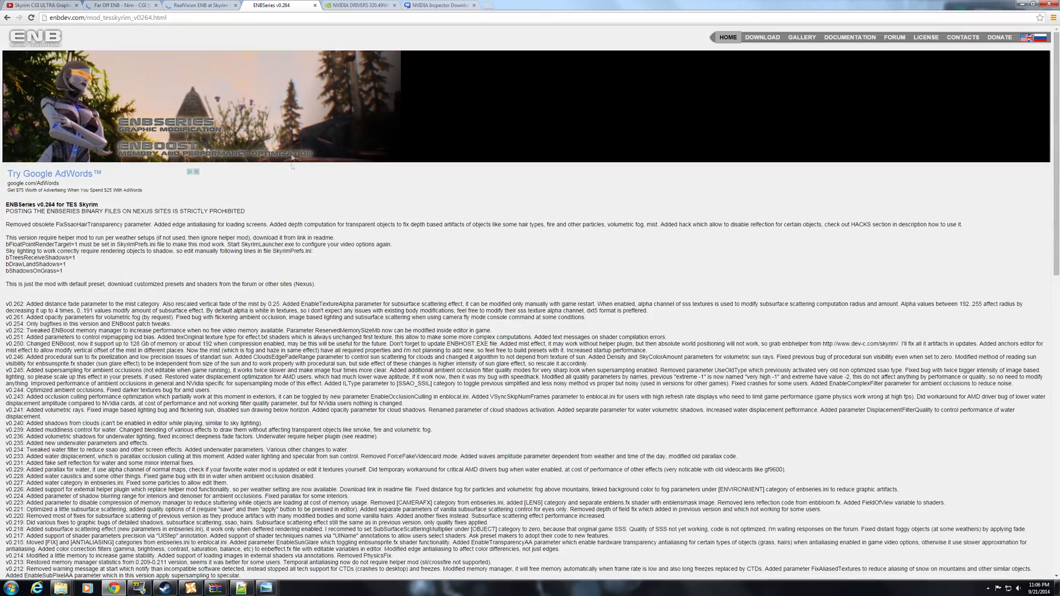
{"action": "left_click", "coordinate": [358, 4]}
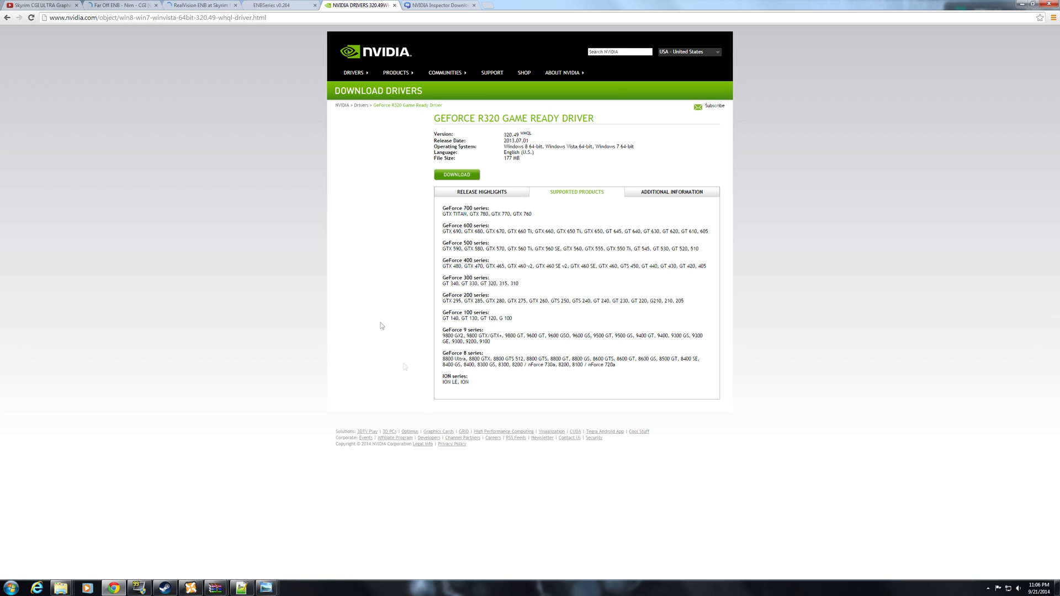
{"action": "mouse_move", "coordinate": [470, 380]}
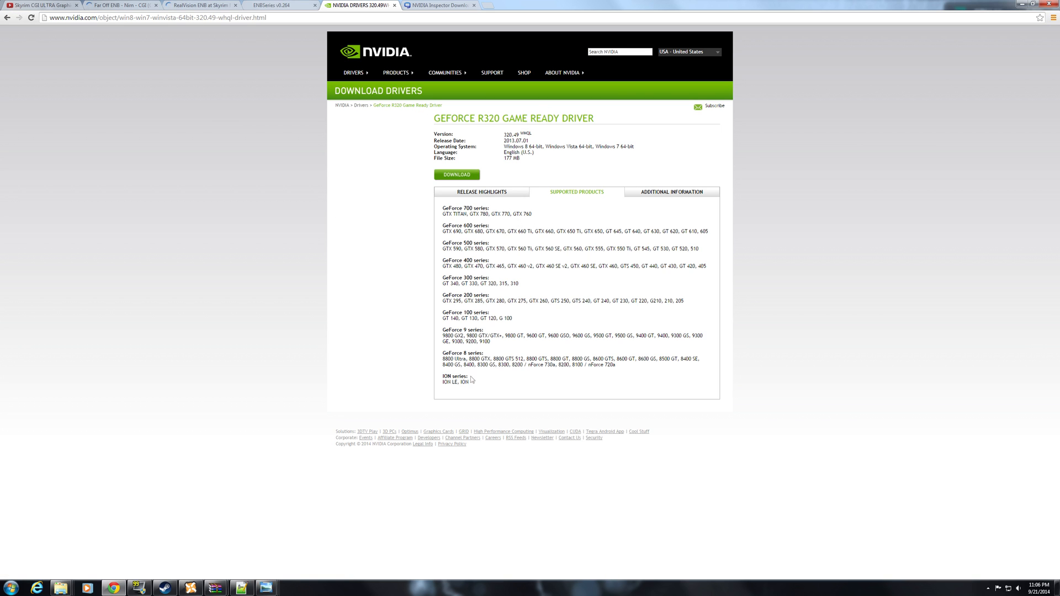
{"action": "mouse_move", "coordinate": [341, 235]}
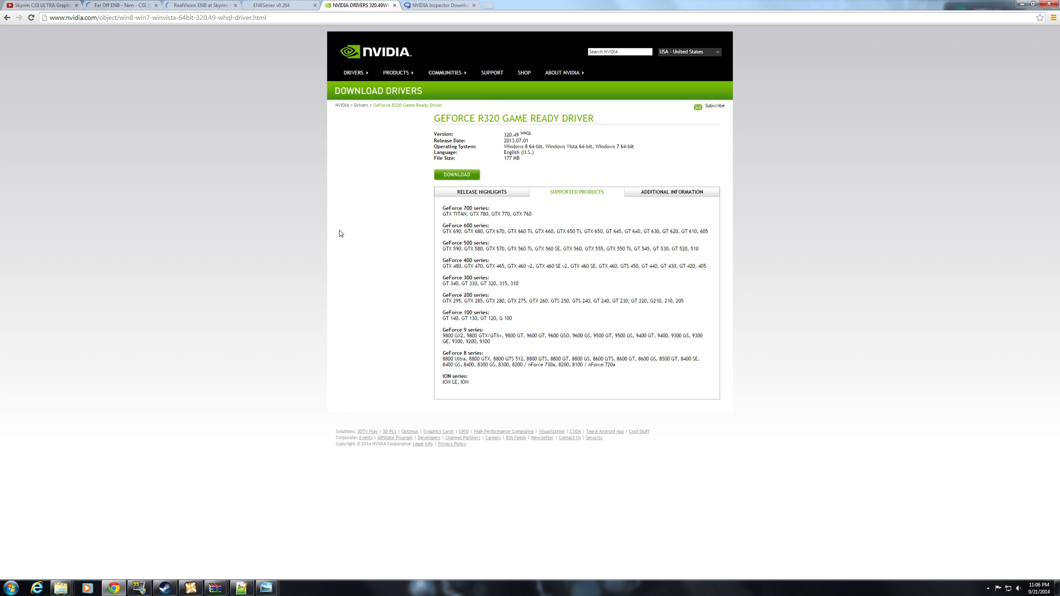
{"action": "mouse_move", "coordinate": [502, 199]}
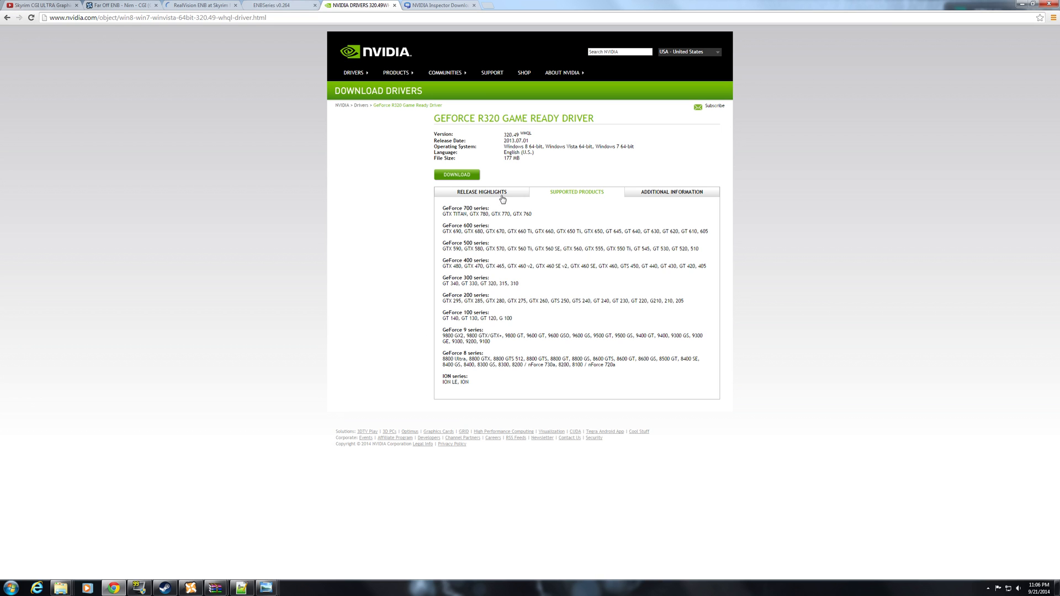
{"action": "mouse_move", "coordinate": [279, 235]}
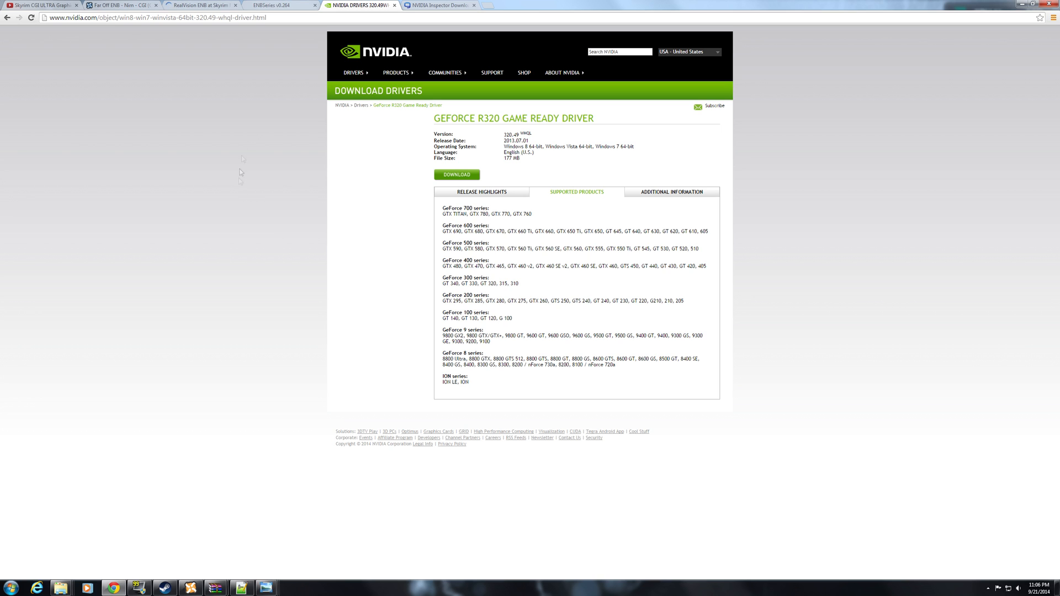
{"action": "mouse_move", "coordinate": [253, 130]}
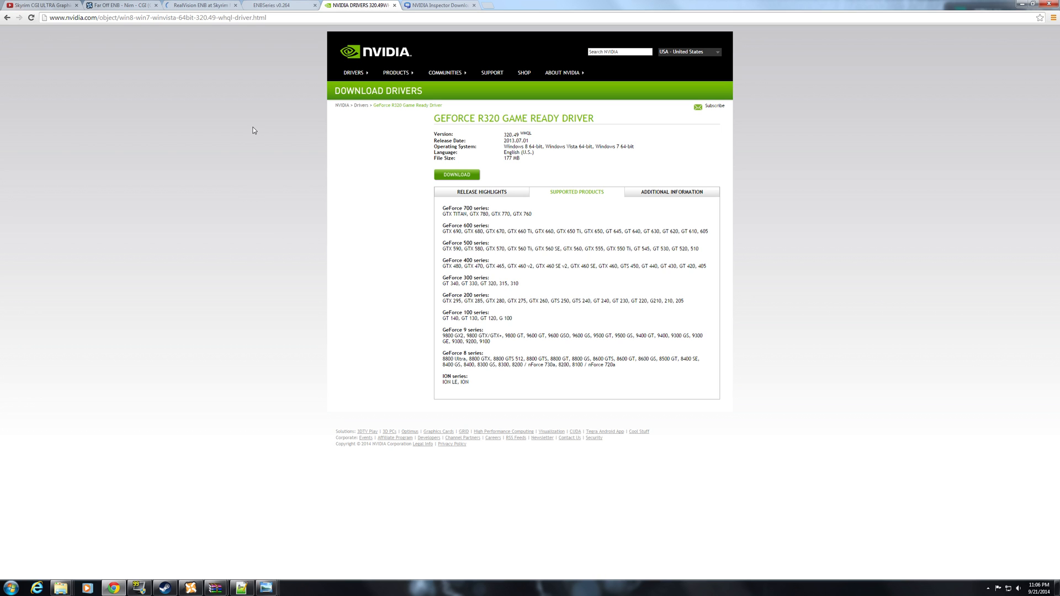
{"action": "mouse_move", "coordinate": [298, 117]}
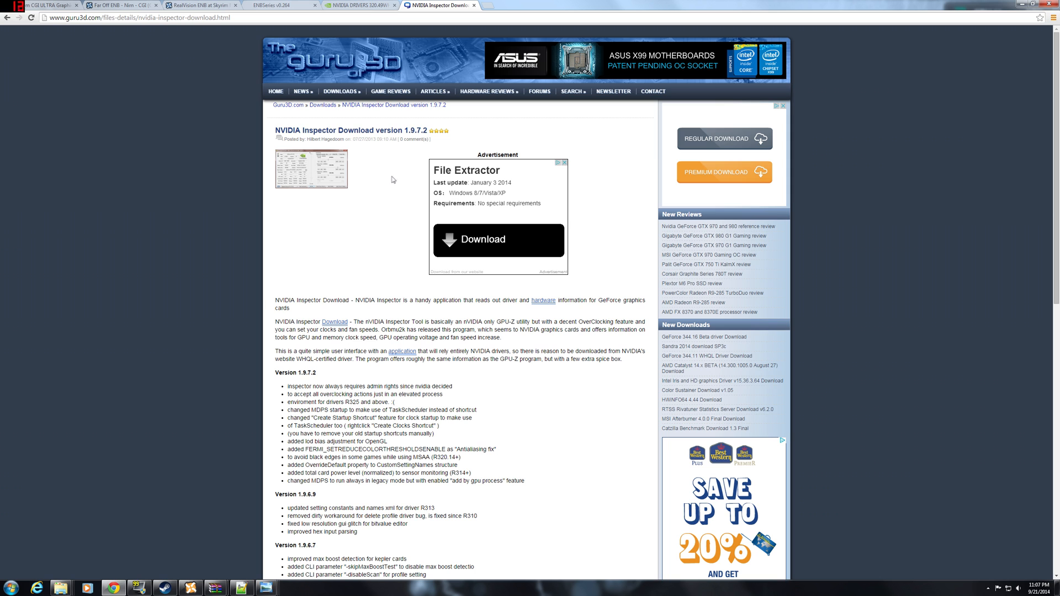
Step: Scroll the NVIDIA Inspector 1.9.7.2 page down to its two download mirrors
{"action": "scroll", "scroll_direction": "down", "scroll_amount": 3}
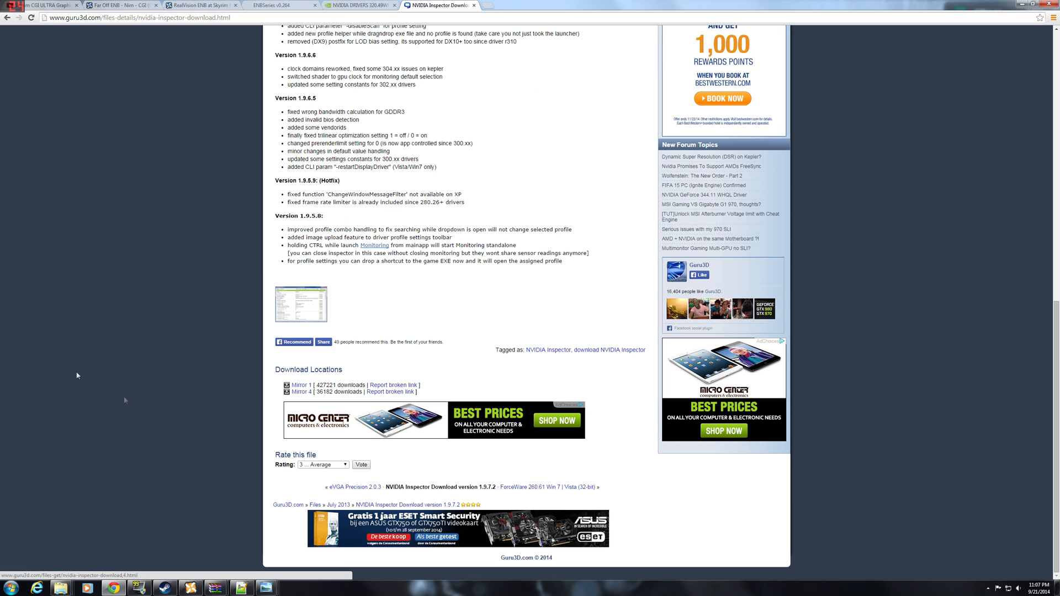
{"action": "mouse_move", "coordinate": [133, 289]}
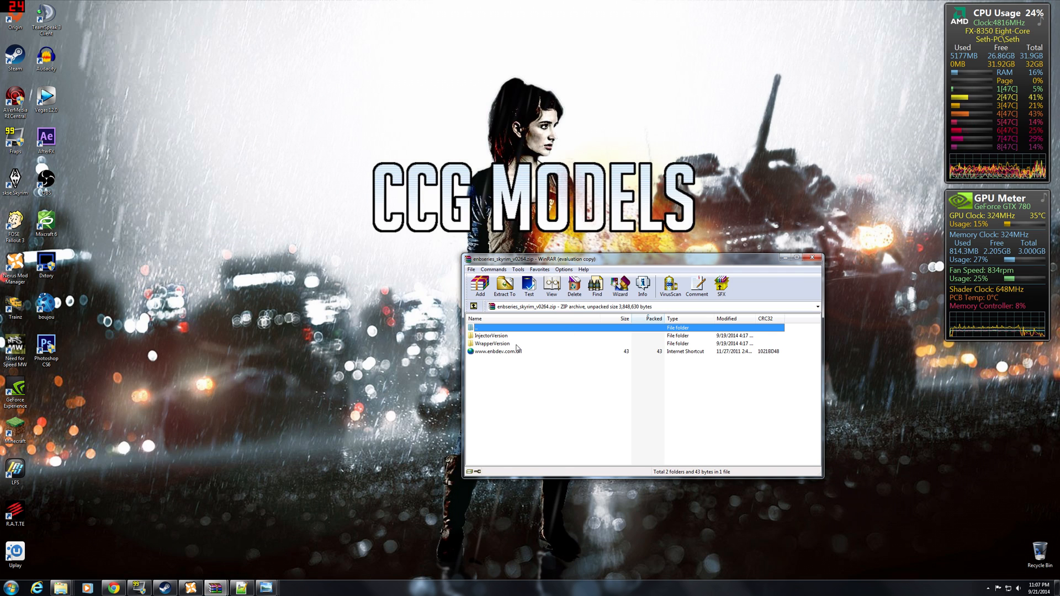
Step: Select enbhost.exe in the WrapperVersion folder, then bring up the Far Off ENB archive
{"action": "double_click", "coordinate": [493, 343]}
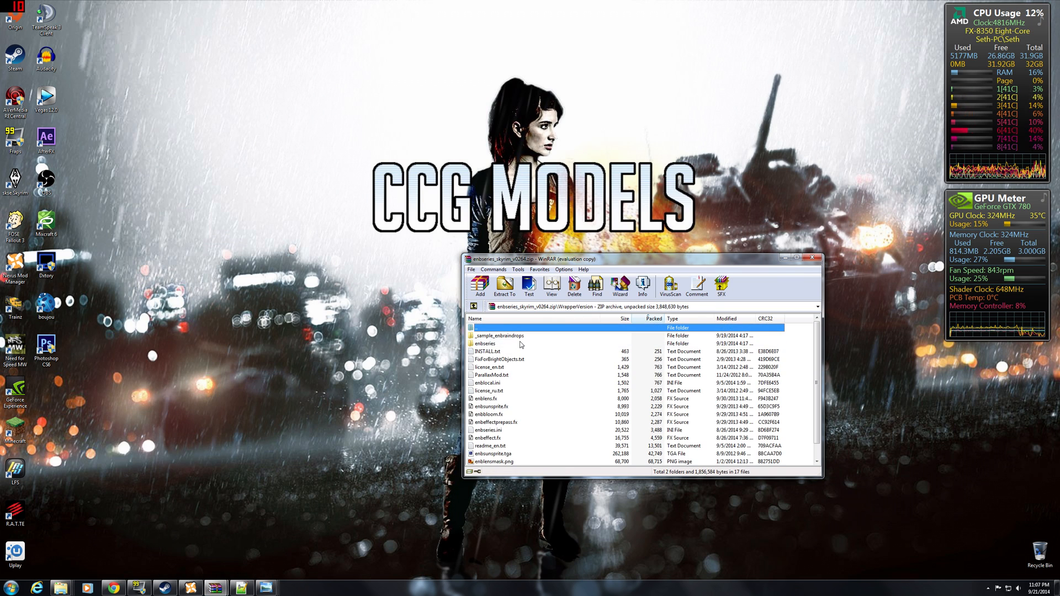
{"action": "scroll", "scroll_direction": "down", "scroll_amount": 3}
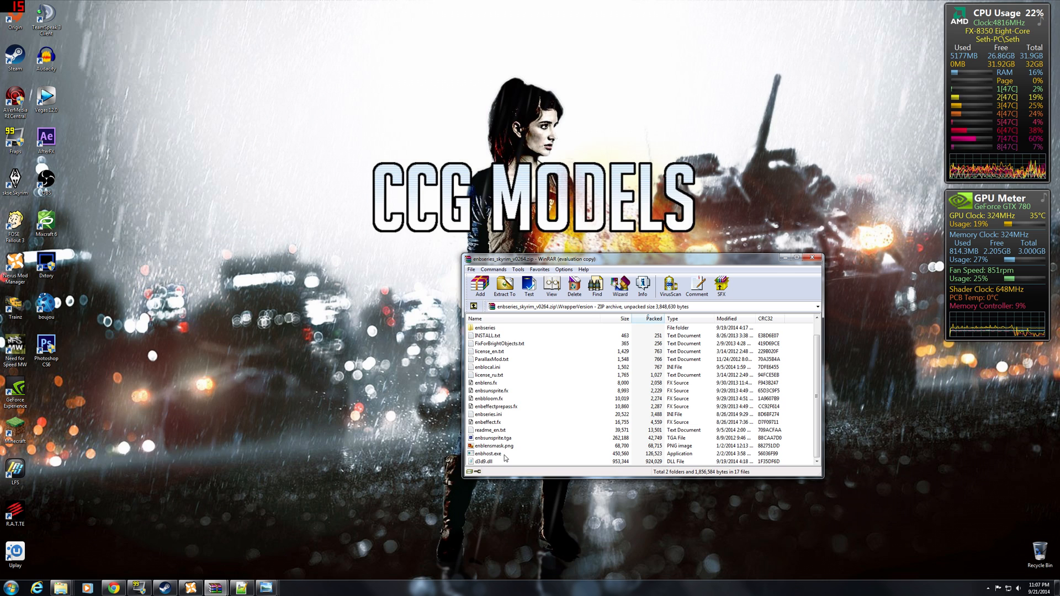
{"action": "left_click", "coordinate": [488, 454]}
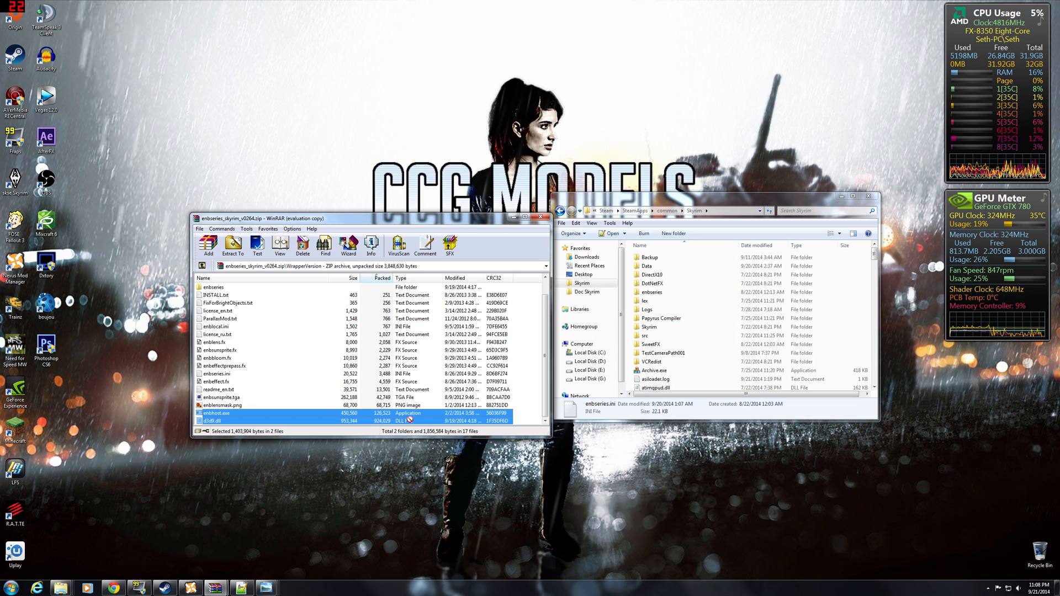
{"action": "left_click", "coordinate": [531, 217]}
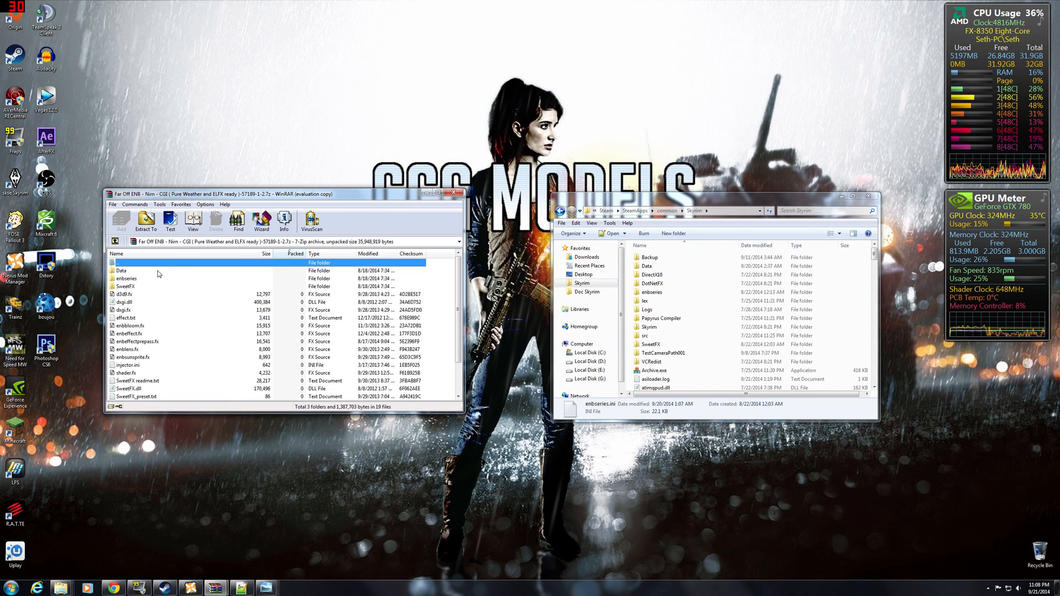
Step: Select all Far Off ENB archive contents, close WinRAR, and open enbseries.ini from the centred Skyrim folder
{"action": "key", "text": "ctrl+a"}
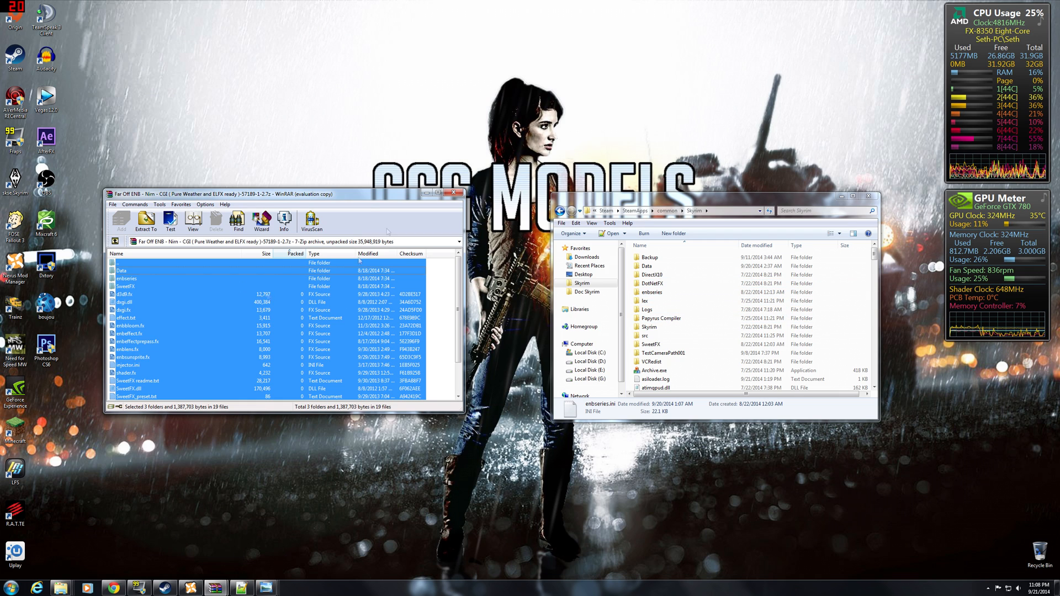
{"action": "left_click", "coordinate": [453, 192]}
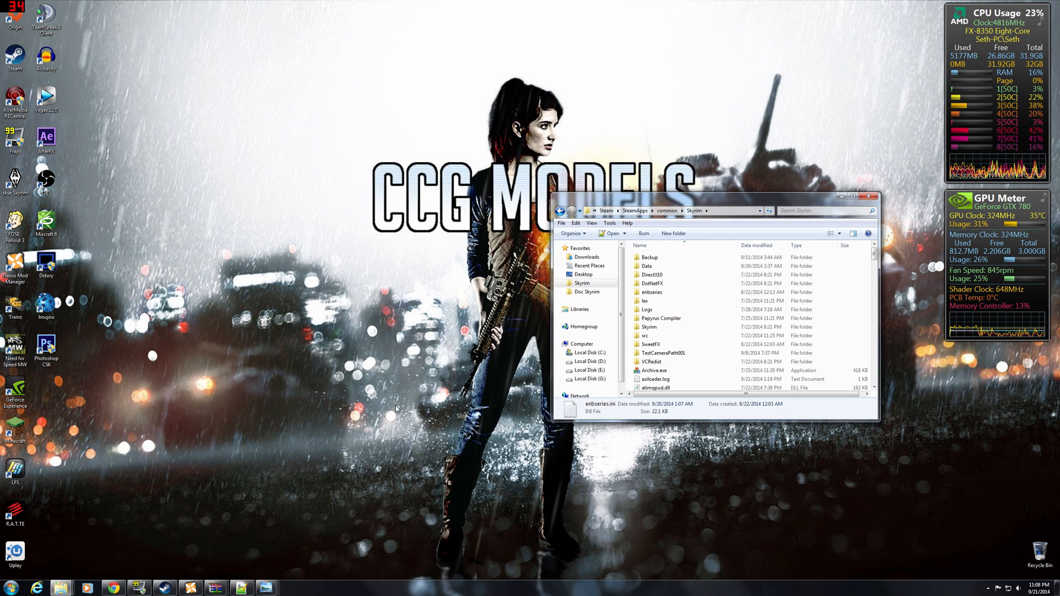
{"action": "left_click_drag", "start_coordinate": [714, 196], "coordinate": [468, 199]}
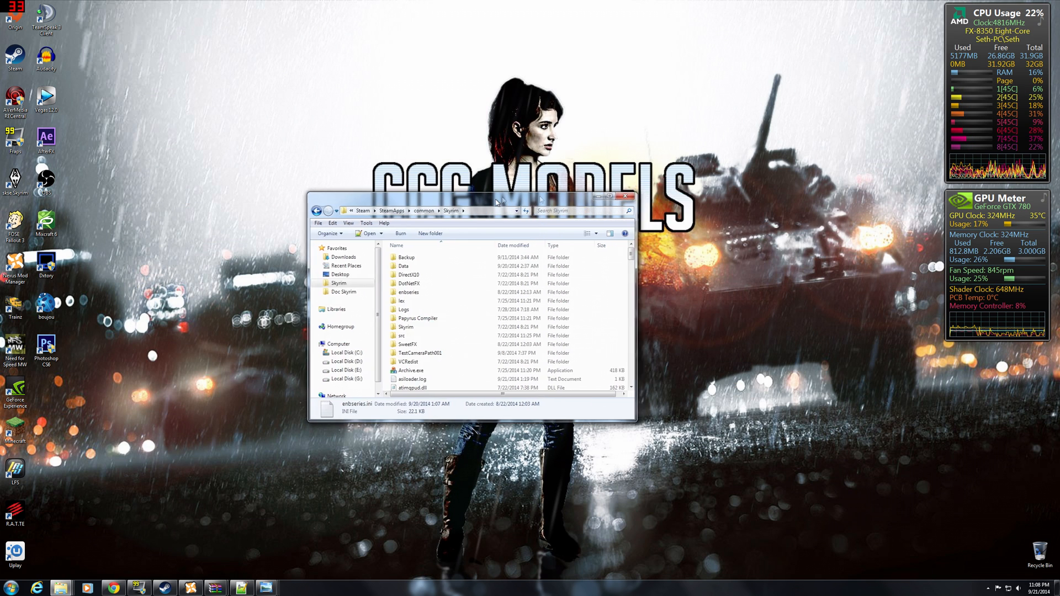
{"action": "left_click_drag", "start_coordinate": [497, 201], "coordinate": [544, 196]}
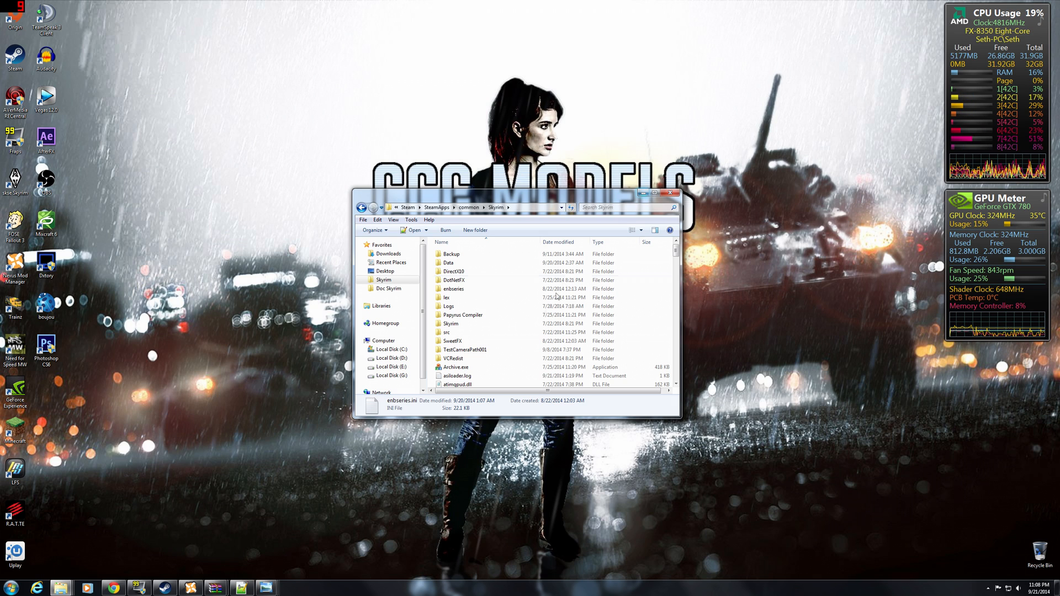
{"action": "left_click", "coordinate": [389, 288]}
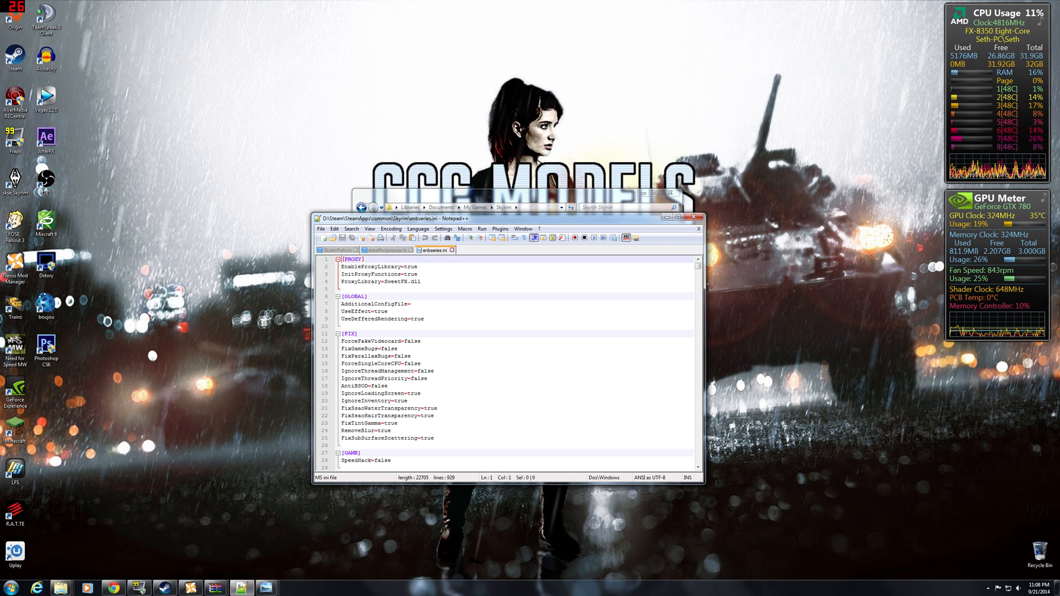
Step: Review SkyrimPrefs.ini's [Display] section down to the bTreesReceiveShadows line
{"action": "left_click", "coordinate": [338, 250]}
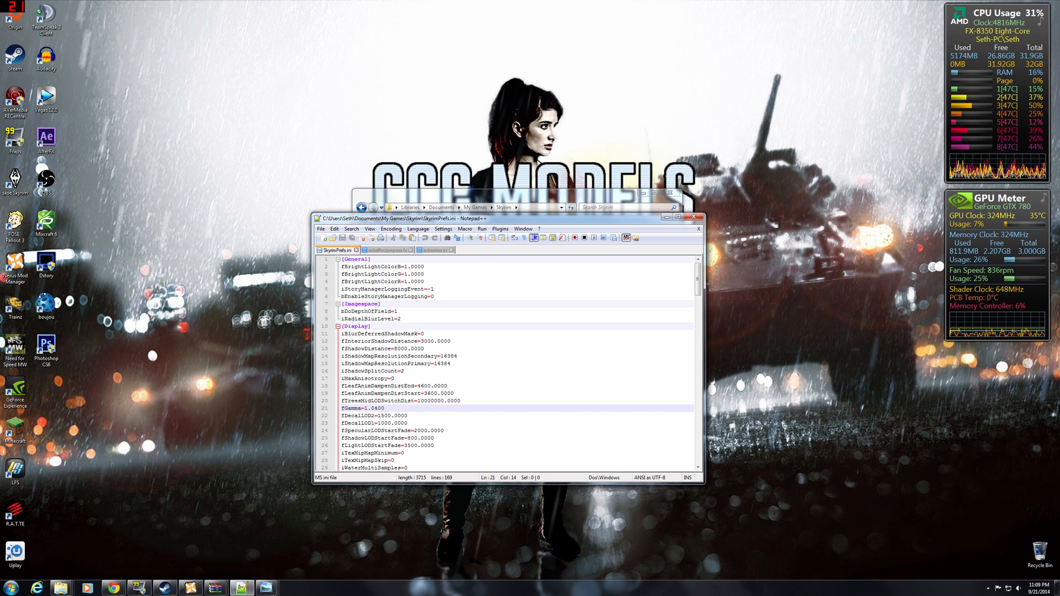
{"action": "scroll", "scroll_direction": "down", "scroll_amount": 3}
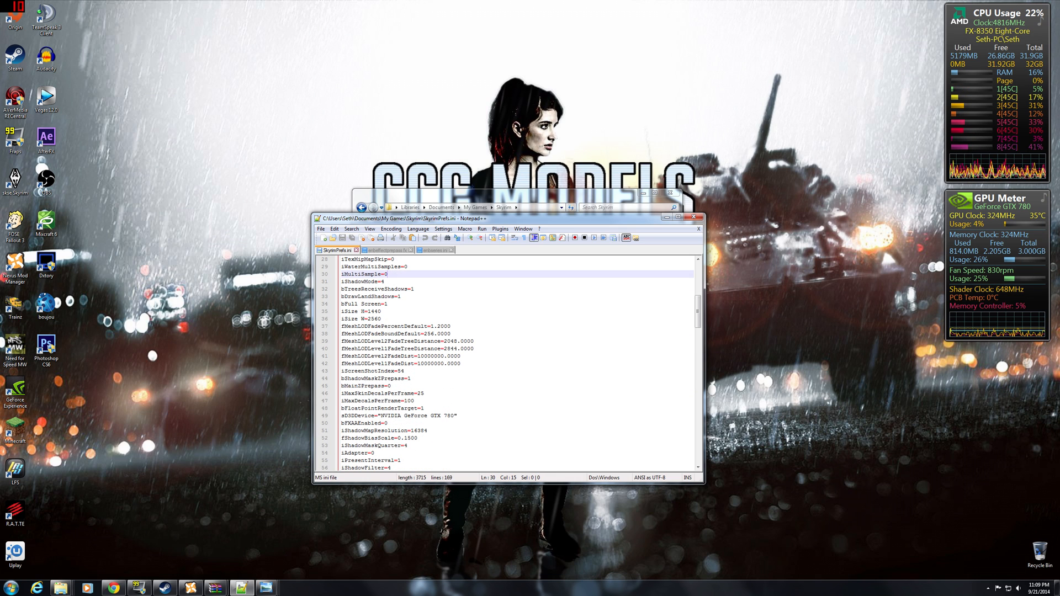
{"action": "scroll", "scroll_direction": "down", "scroll_amount": 3}
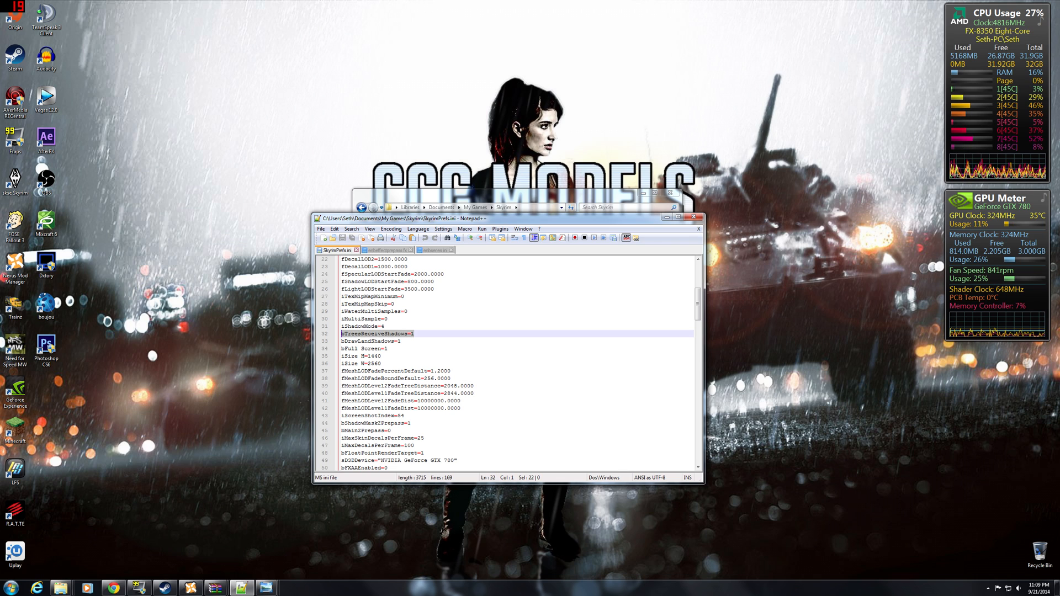
{"action": "left_click", "coordinate": [369, 341]}
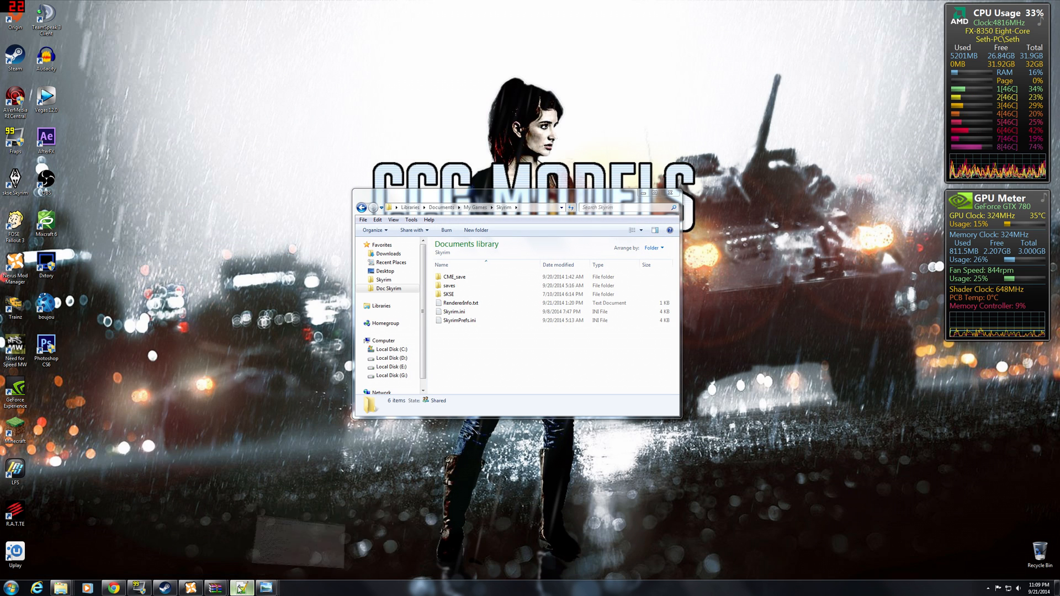
Step: Reopen SkyrimPrefs.ini, then look through enbeffectprepass.fx and enbseries.ini's fix and limiter settings
{"action": "double_click", "coordinate": [459, 320]}
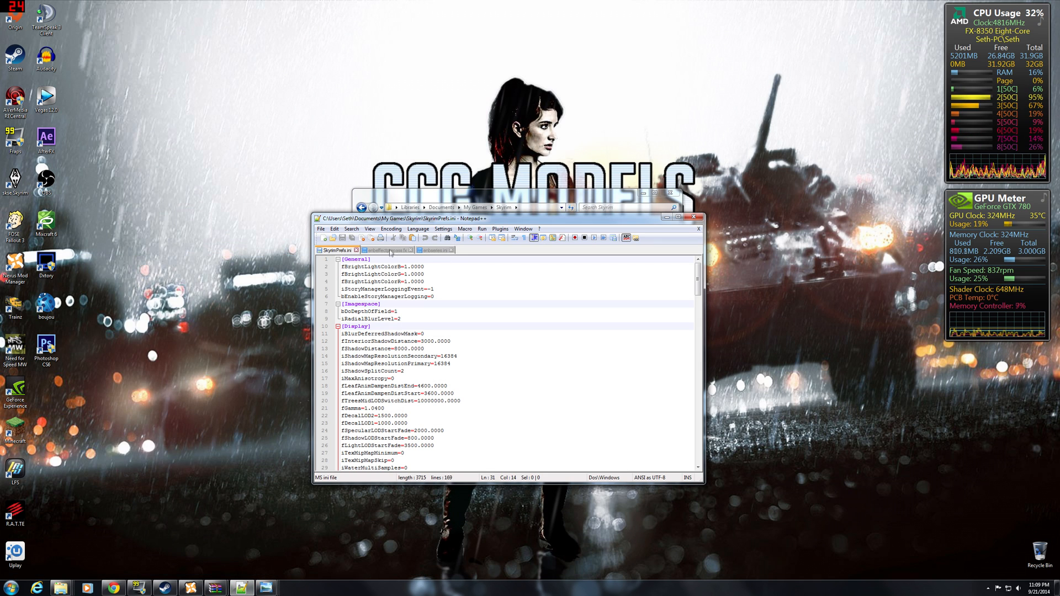
{"action": "left_click", "coordinate": [384, 249]}
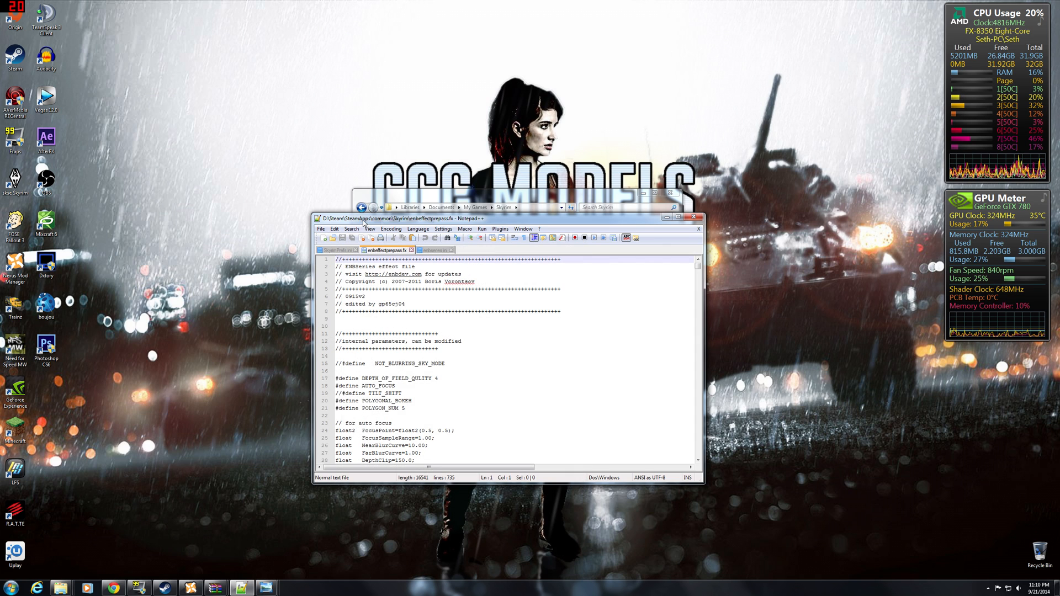
{"action": "left_click", "coordinate": [433, 250]}
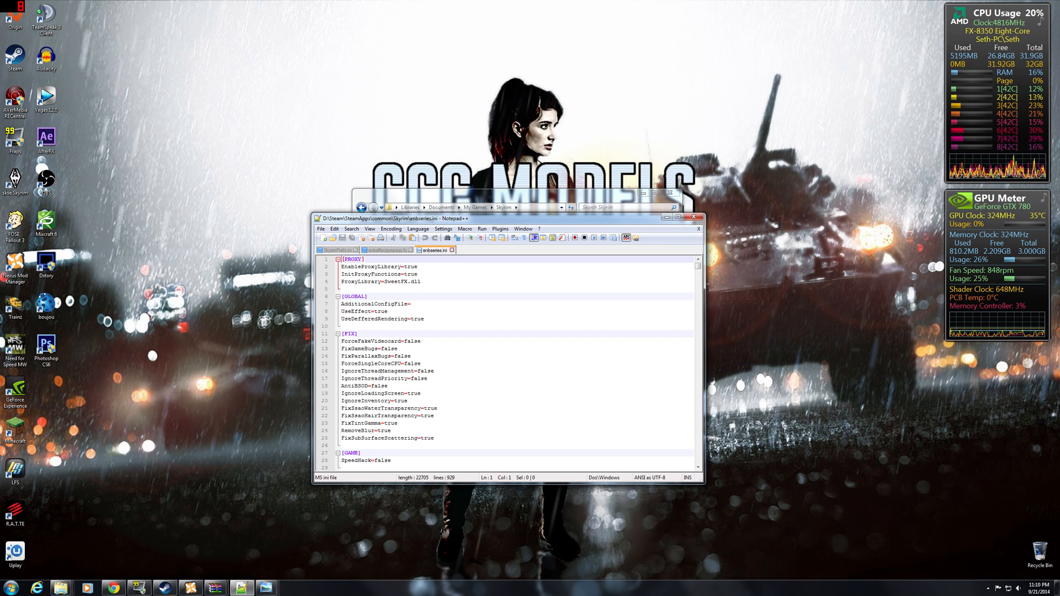
{"action": "scroll", "scroll_direction": "down", "scroll_amount": 3}
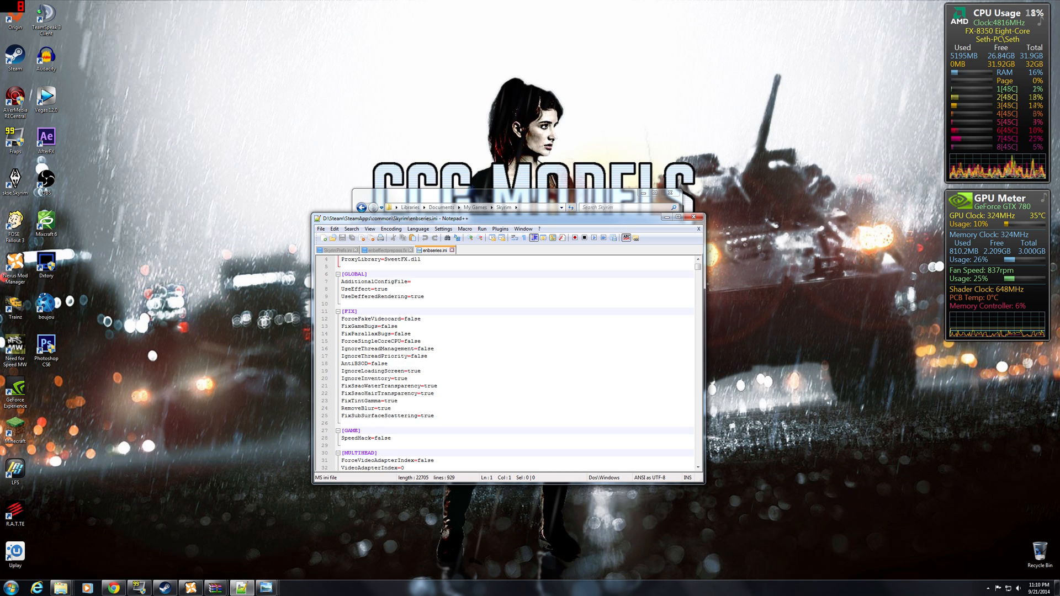
{"action": "scroll", "scroll_direction": "down", "scroll_amount": 3}
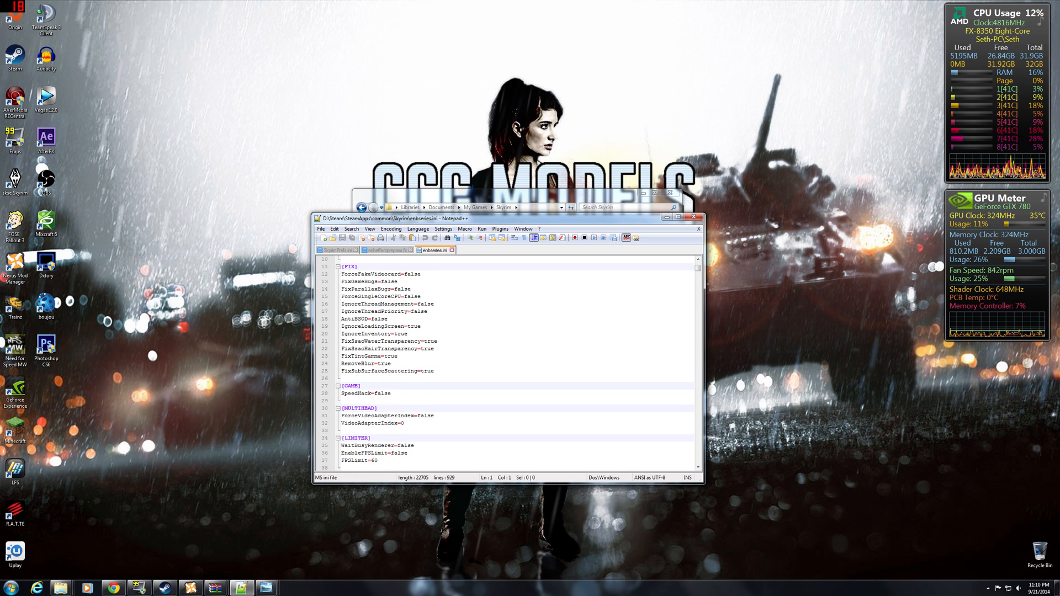
{"action": "scroll", "scroll_direction": "down", "scroll_amount": 3}
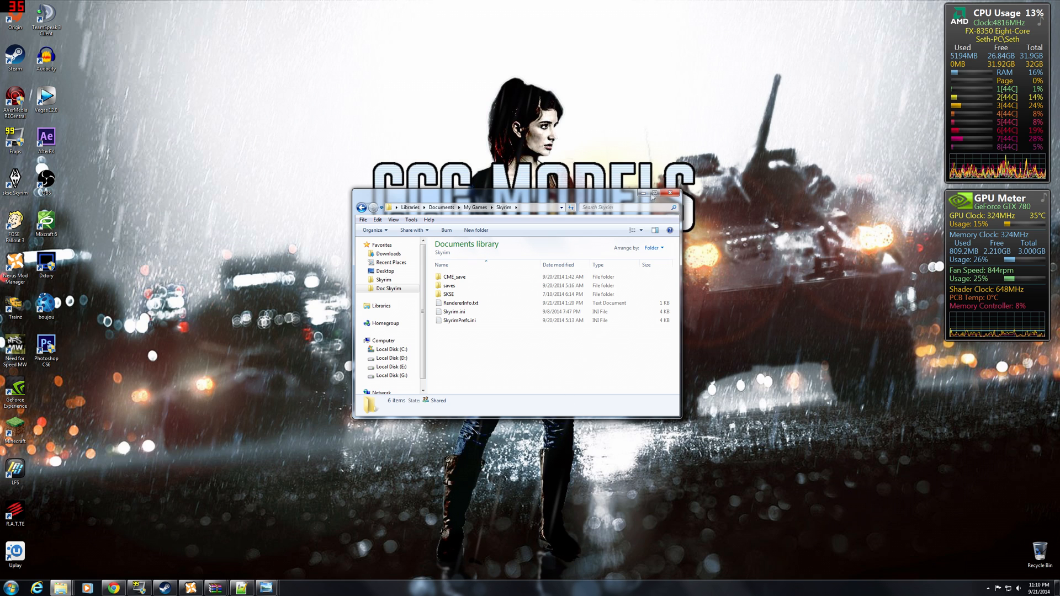
Step: Revisit the Guru3D NVIDIA Inspector page, then hide Chrome to reach the desktop
{"action": "left_click", "coordinate": [671, 207]}
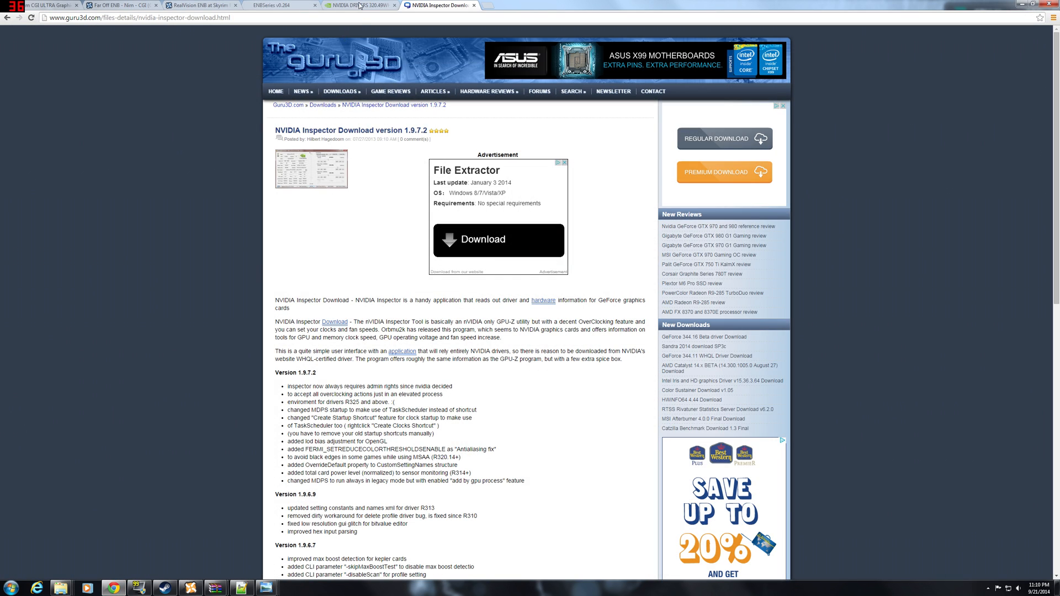
{"action": "left_click", "coordinate": [369, 5]}
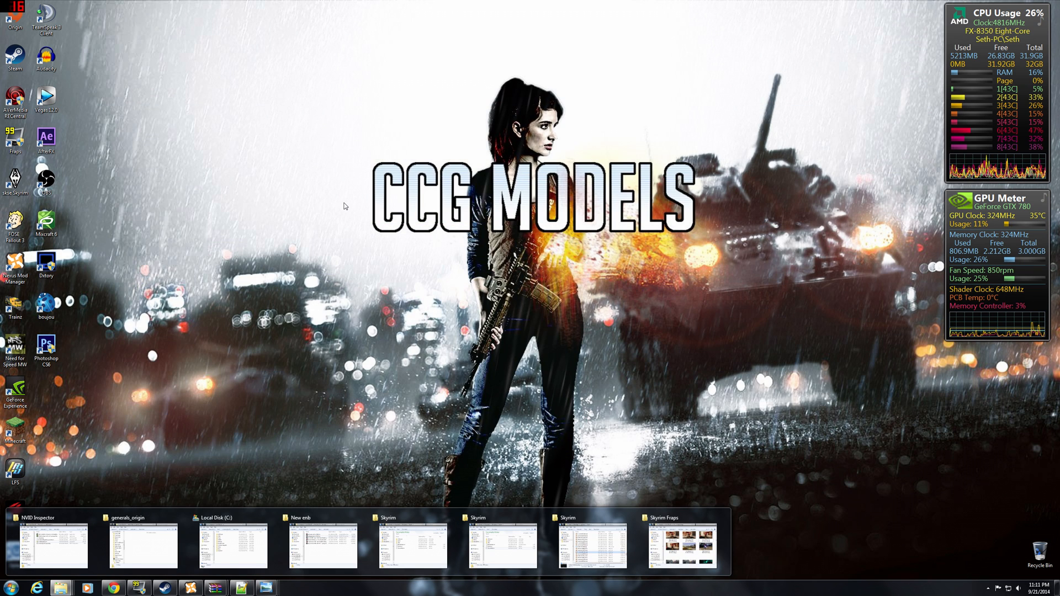
{"action": "mouse_move", "coordinate": [310, 60]}
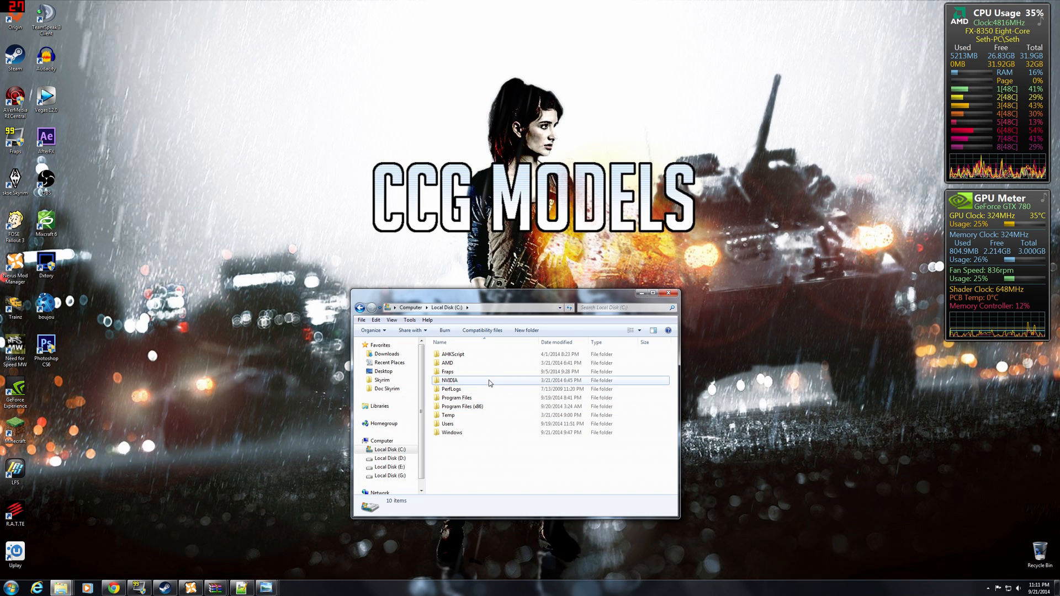
Step: Browse into NVIDIA\DisplayDriver\320.49\Win8_WinVista_Win7_64\English and launch setup.exe
{"action": "double_click", "coordinate": [451, 380]}
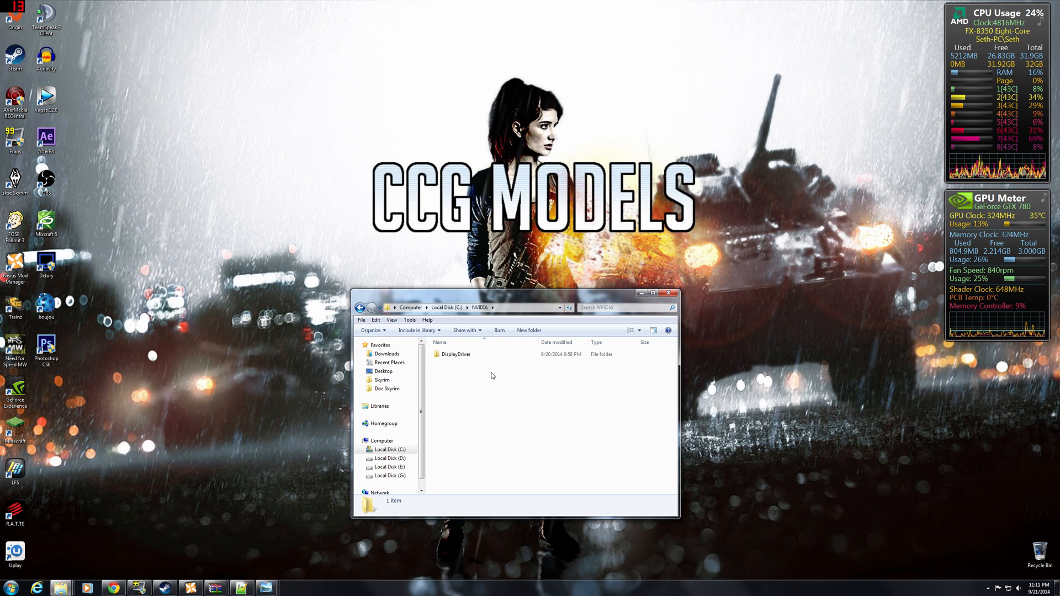
{"action": "double_click", "coordinate": [455, 354]}
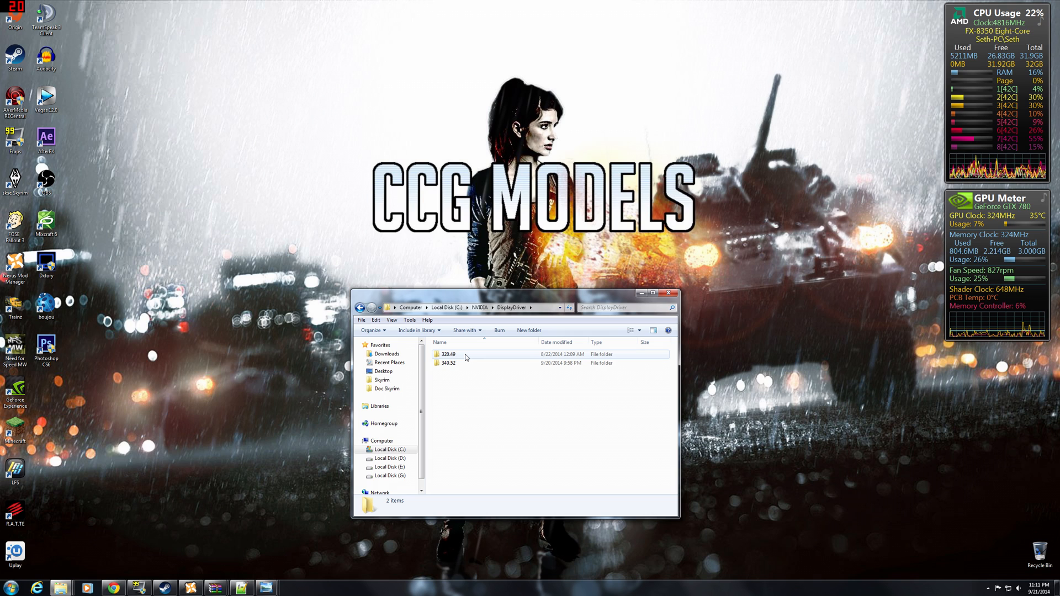
{"action": "double_click", "coordinate": [448, 353]}
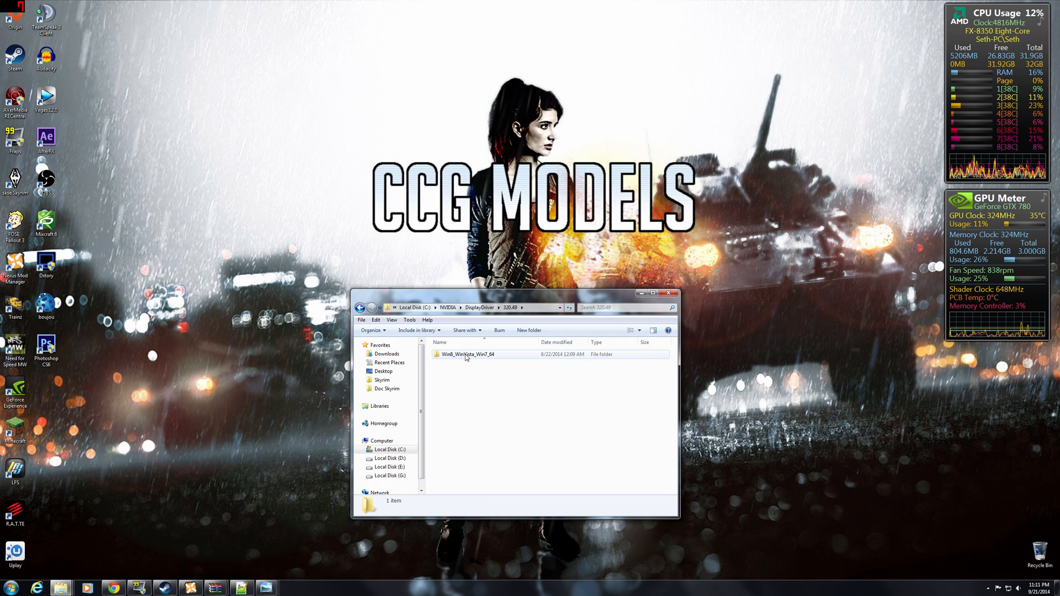
{"action": "double_click", "coordinate": [466, 353]}
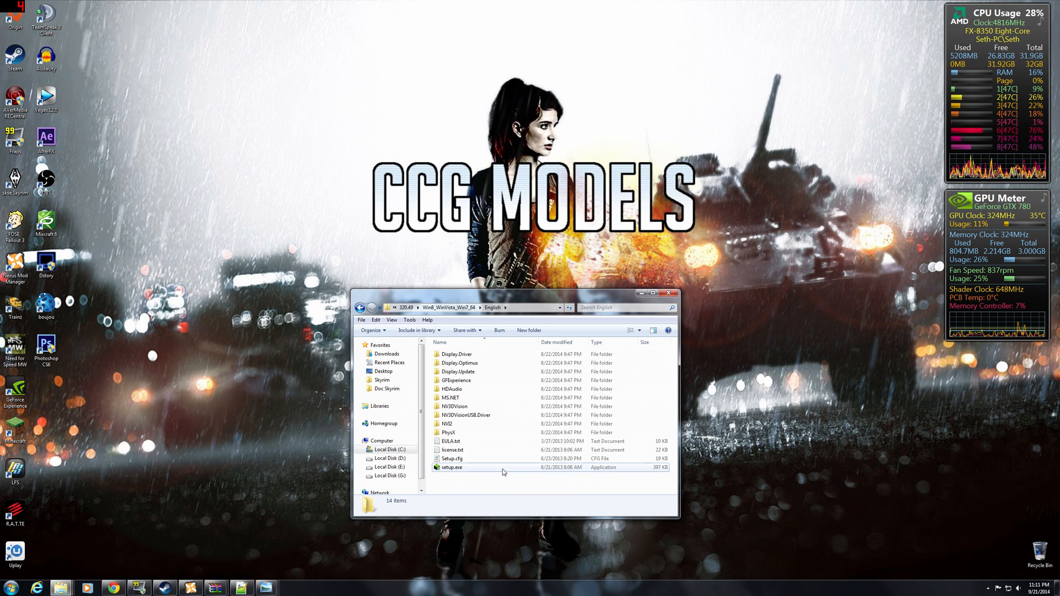
{"action": "left_click", "coordinate": [452, 467]}
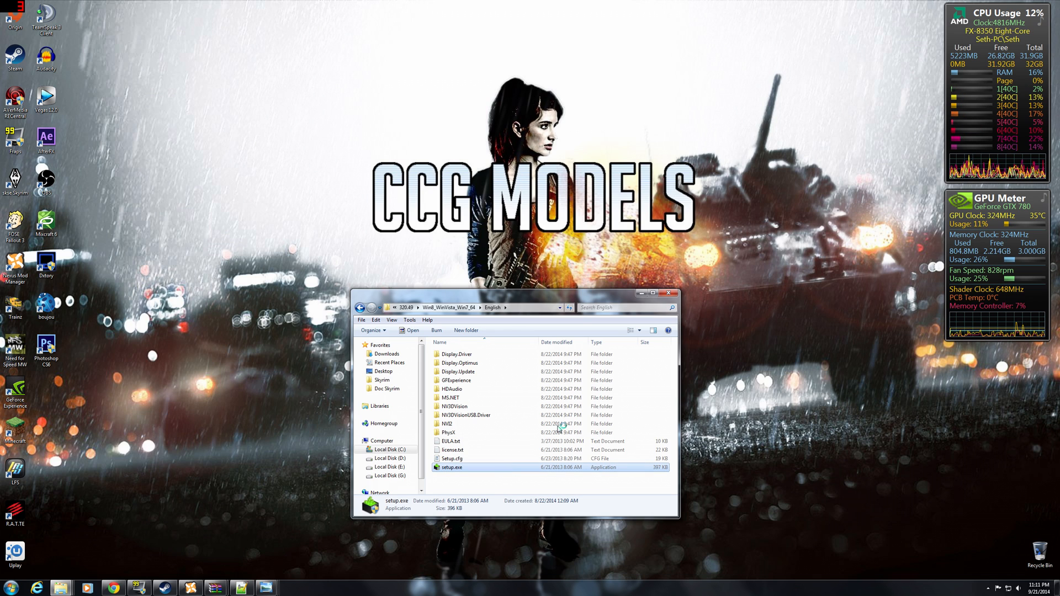
{"action": "double_click", "coordinate": [452, 467]}
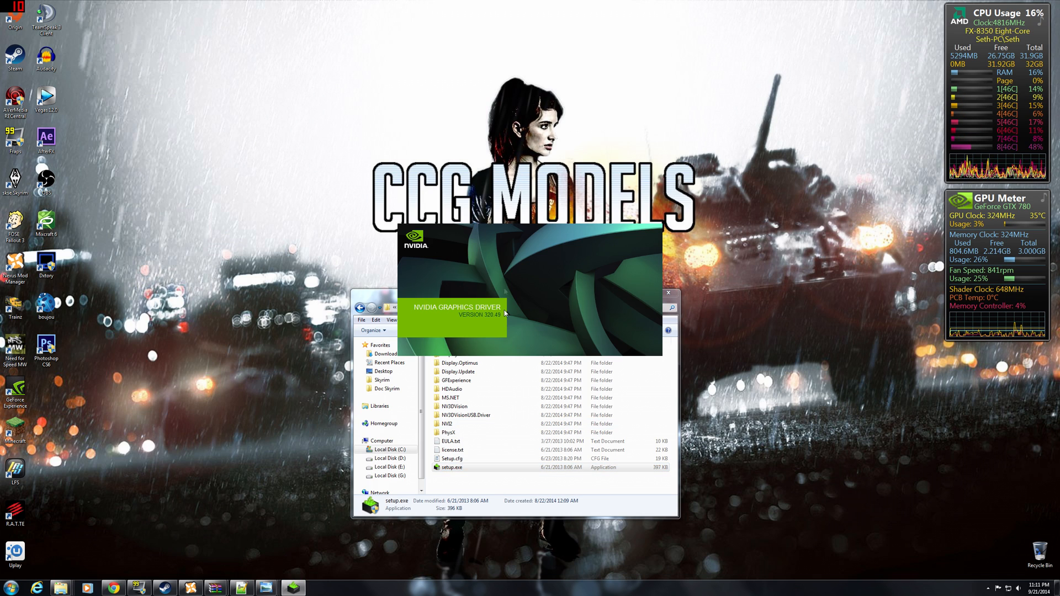
{"action": "mouse_move", "coordinate": [446, 128]}
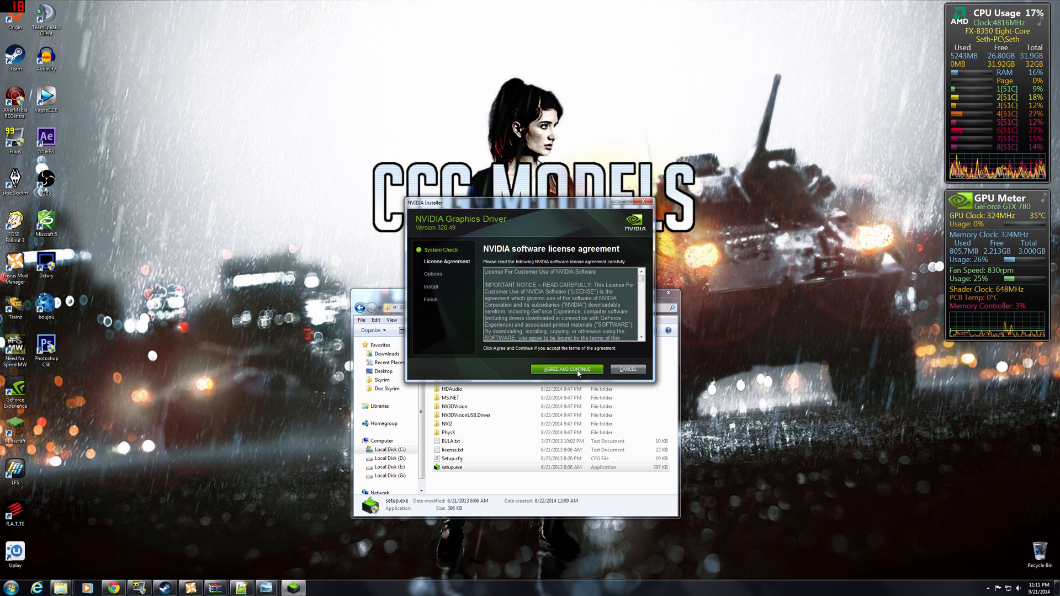
Step: Agree to the 320.49 license so the Express/Custom installation options appear
{"action": "left_click", "coordinate": [567, 369]}
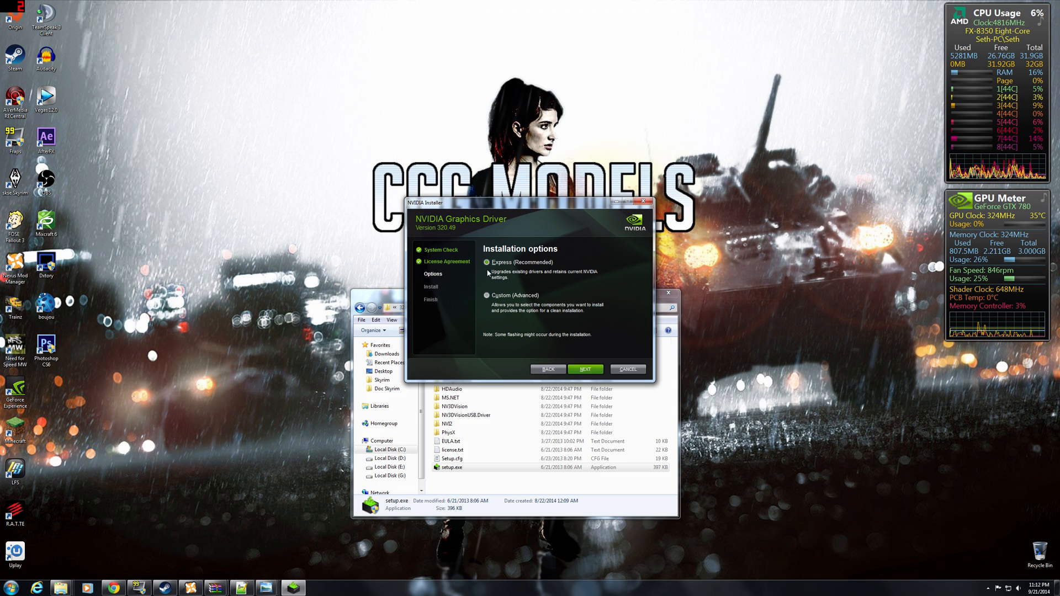
{"action": "mouse_move", "coordinate": [611, 238]}
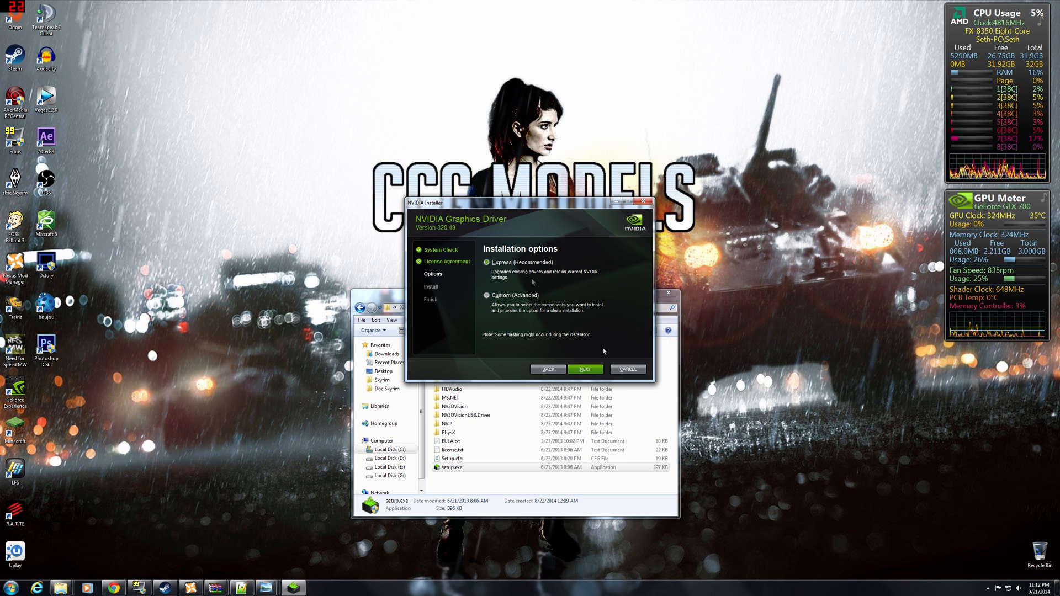
{"action": "mouse_move", "coordinate": [618, 322]}
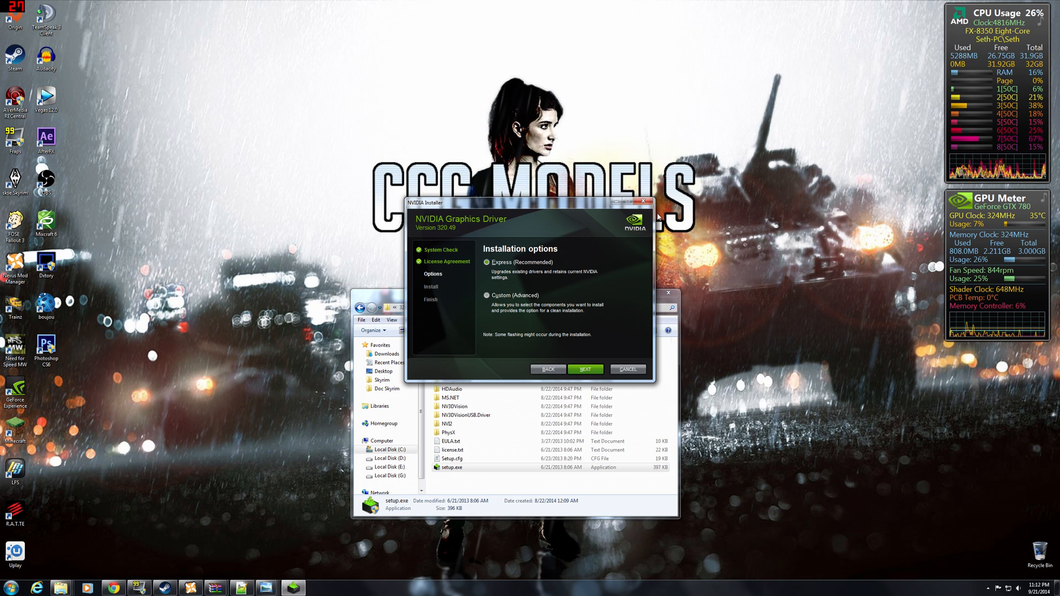
{"action": "mouse_move", "coordinate": [595, 316]}
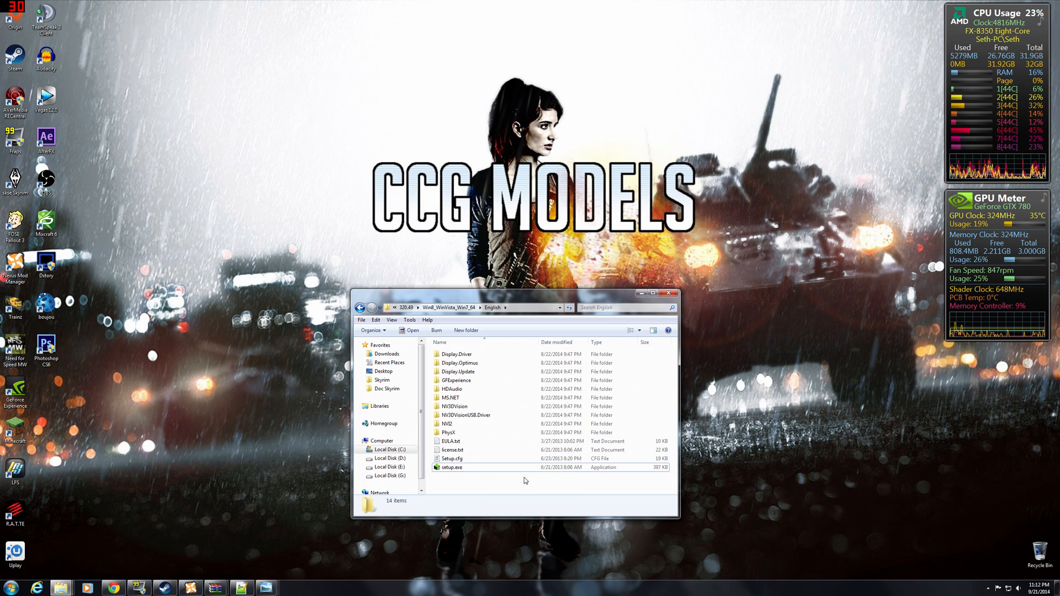
Step: Close the driver package folder and launch nvidiaInspector.exe from its folder on drive D
{"action": "left_click", "coordinate": [667, 294]}
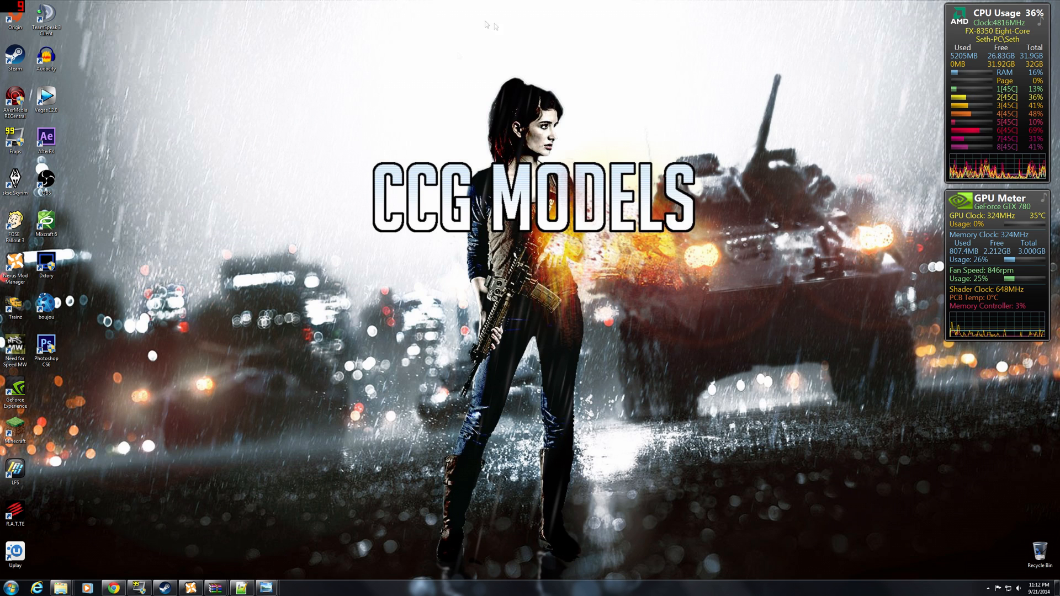
{"action": "mouse_move", "coordinate": [339, 45]}
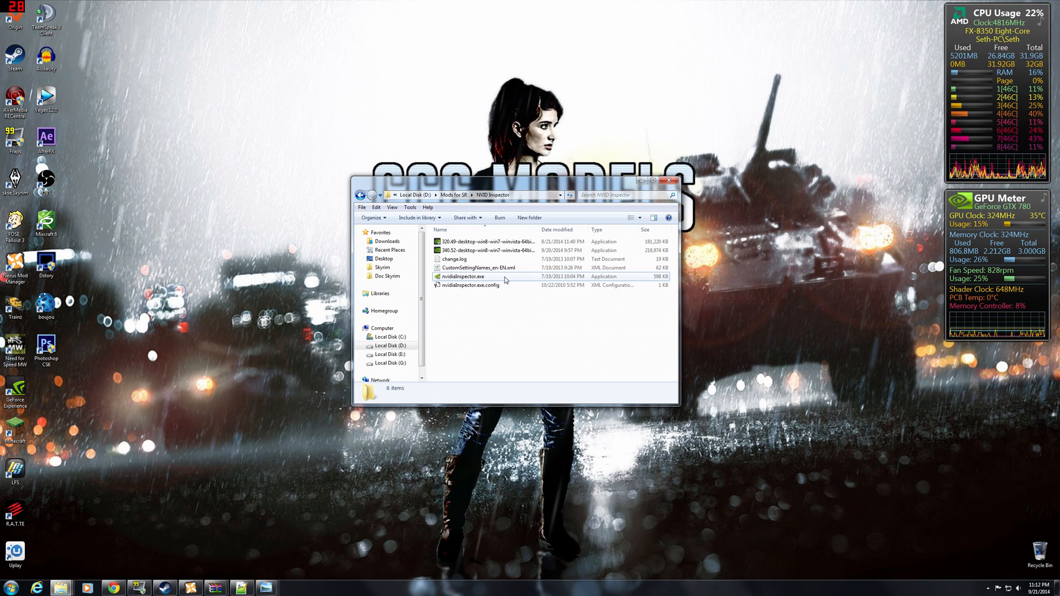
{"action": "mouse_move", "coordinate": [479, 276]}
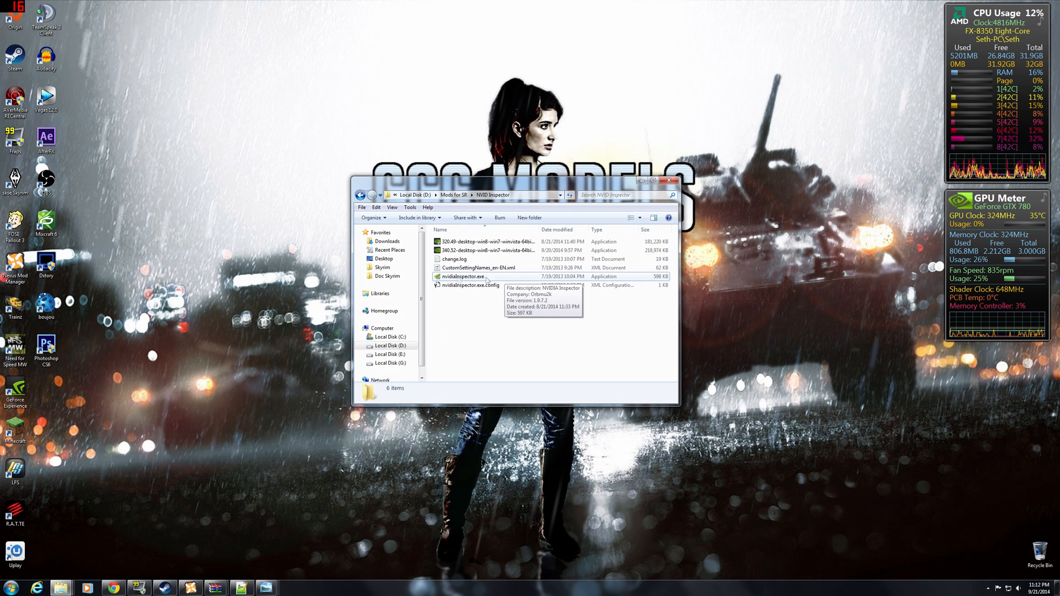
{"action": "mouse_move", "coordinate": [493, 279]}
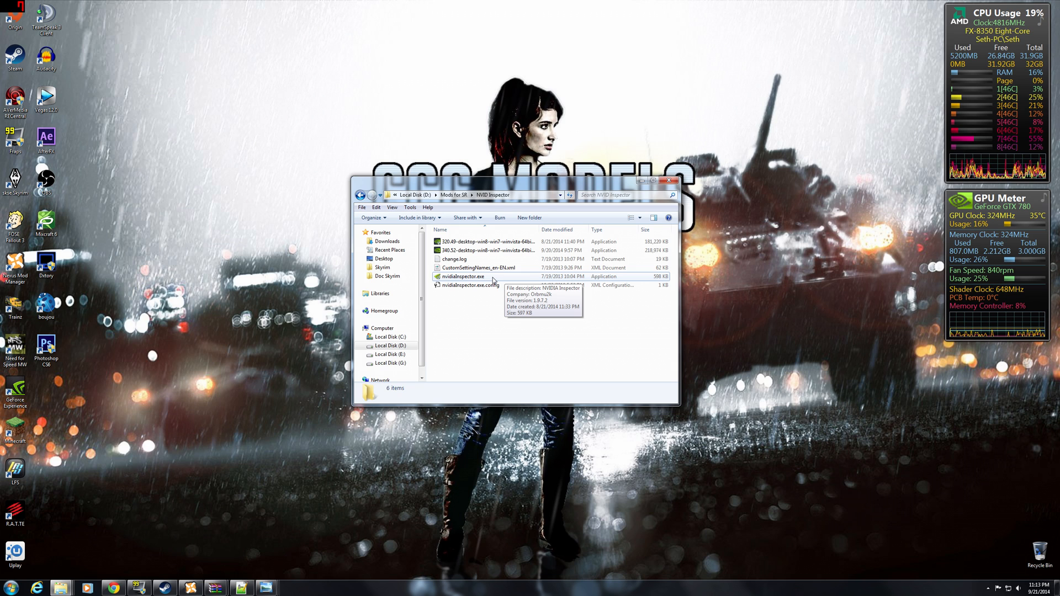
{"action": "left_click", "coordinate": [464, 276]}
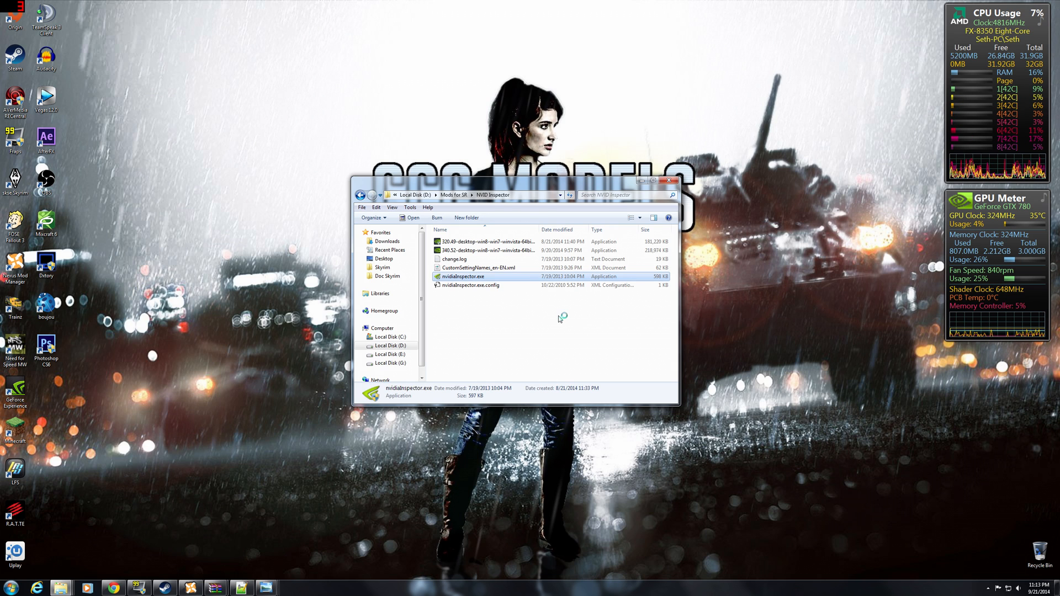
{"action": "double_click", "coordinate": [463, 276]}
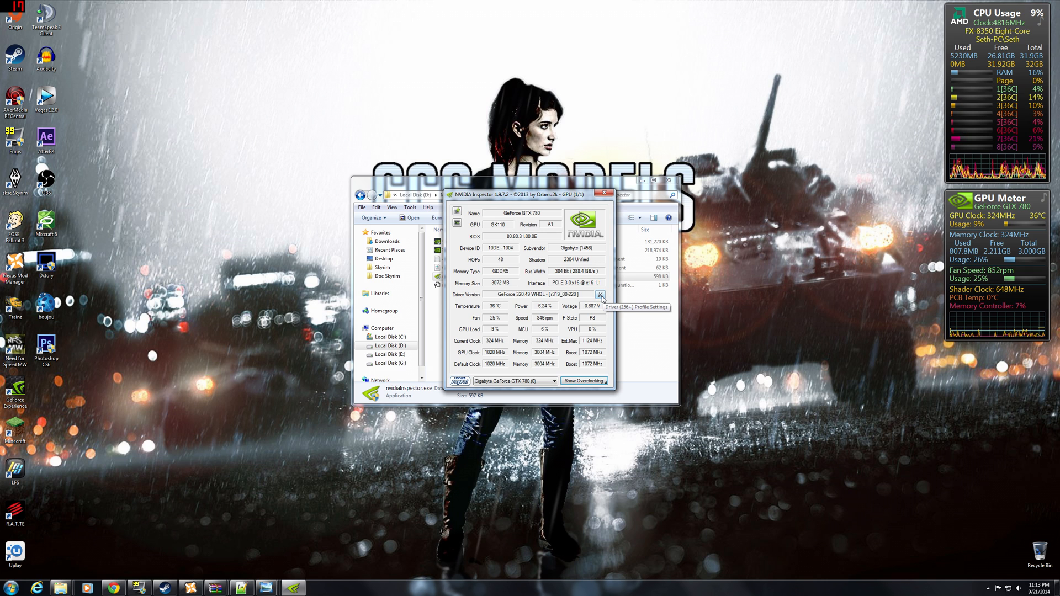
Step: In Profile Settings, load the Elder Scrolls V: Skyrim game profile
{"action": "left_click", "coordinate": [600, 294]}
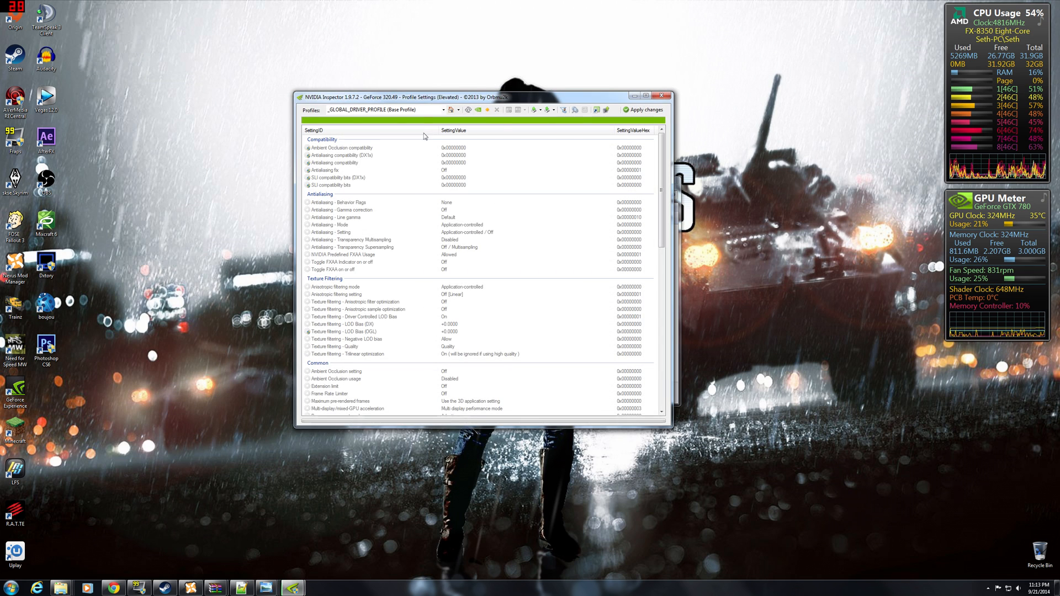
{"action": "left_click", "coordinate": [442, 110]}
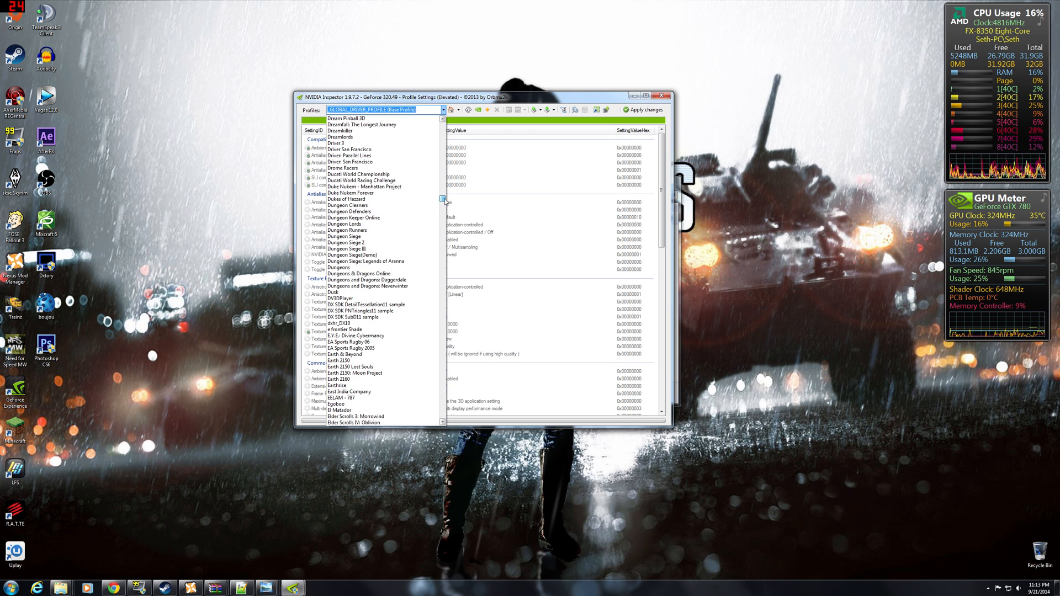
{"action": "scroll", "scroll_direction": "down", "scroll_amount": 3}
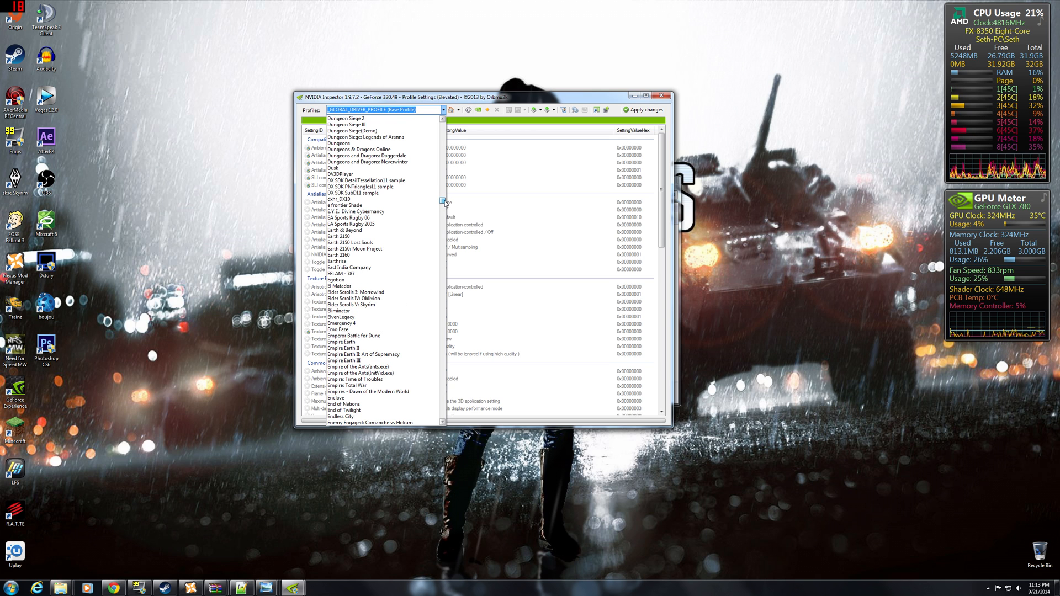
{"action": "left_click", "coordinate": [341, 274]}
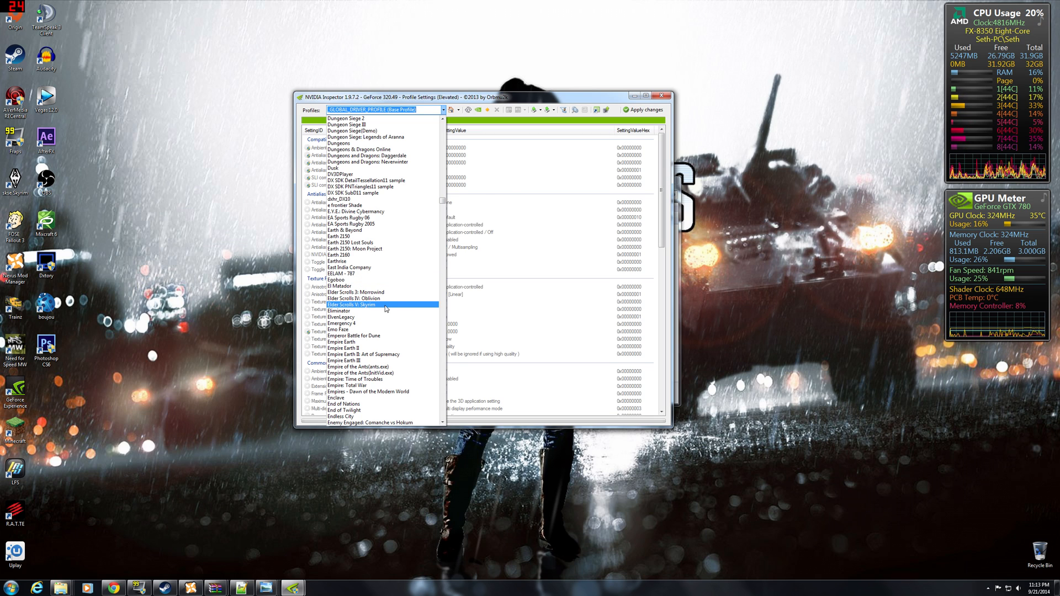
{"action": "left_click", "coordinate": [368, 305]}
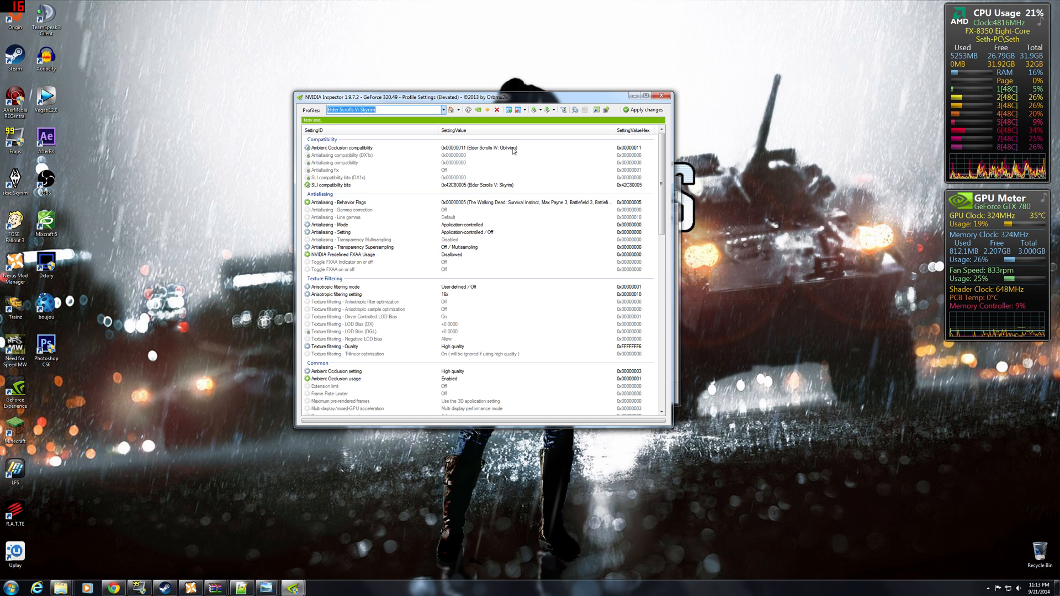
{"action": "mouse_move", "coordinate": [364, 190]}
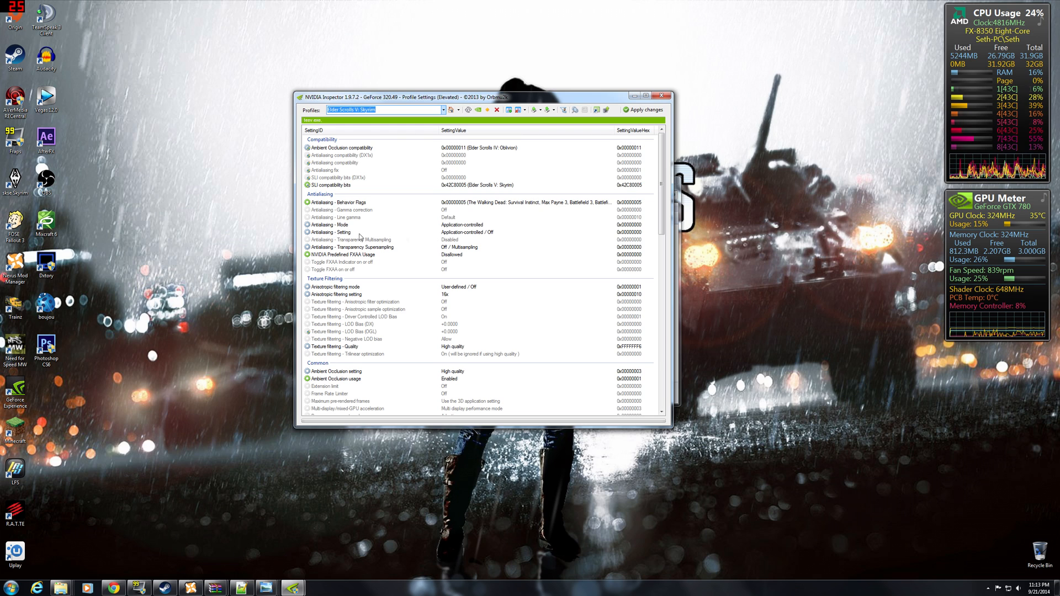
{"action": "mouse_move", "coordinate": [578, 230]}
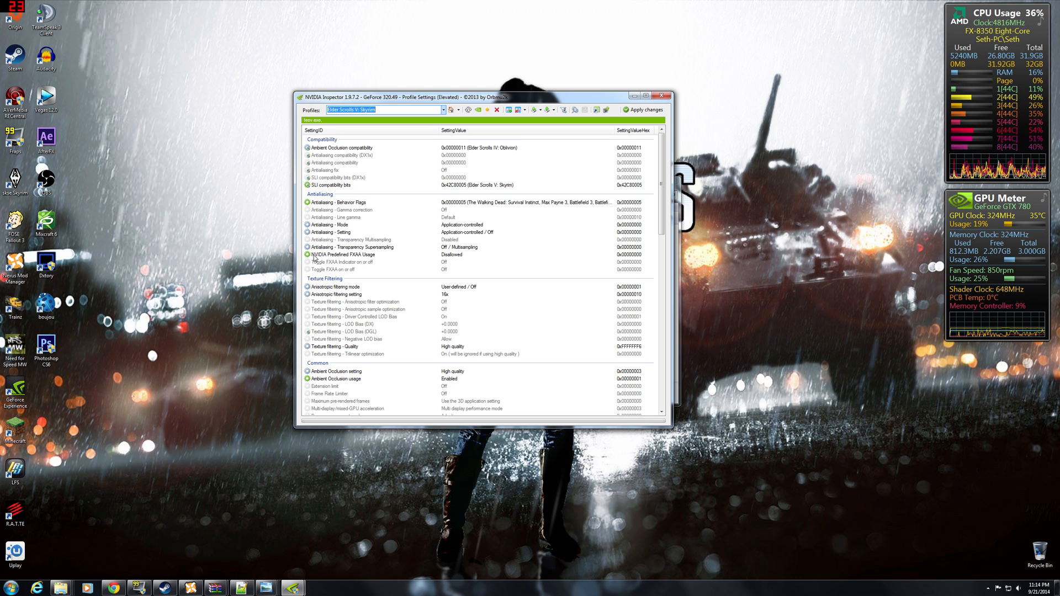
{"action": "mouse_move", "coordinate": [498, 254]}
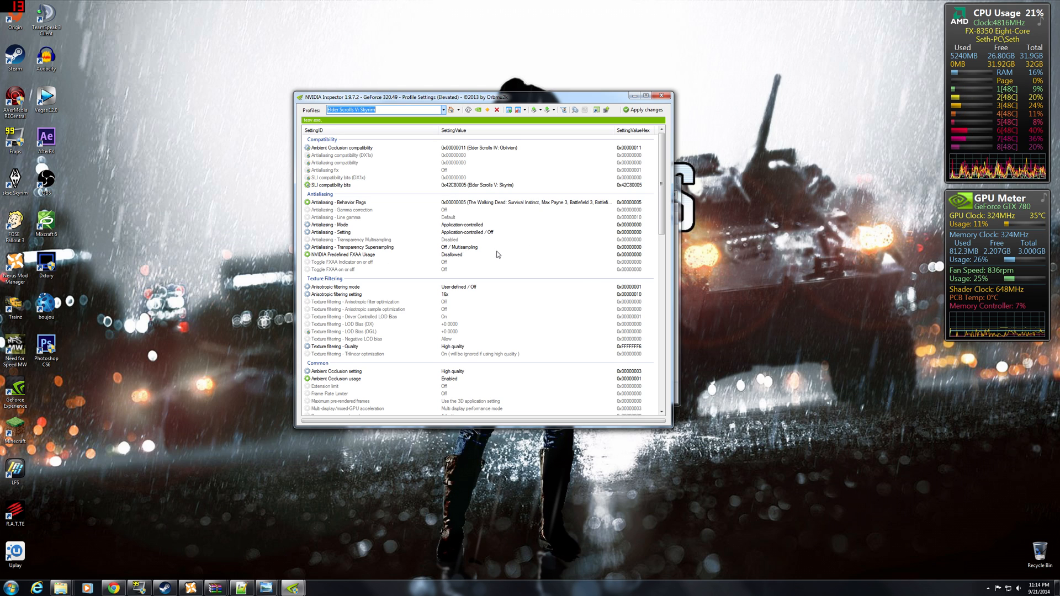
{"action": "mouse_move", "coordinate": [492, 254]}
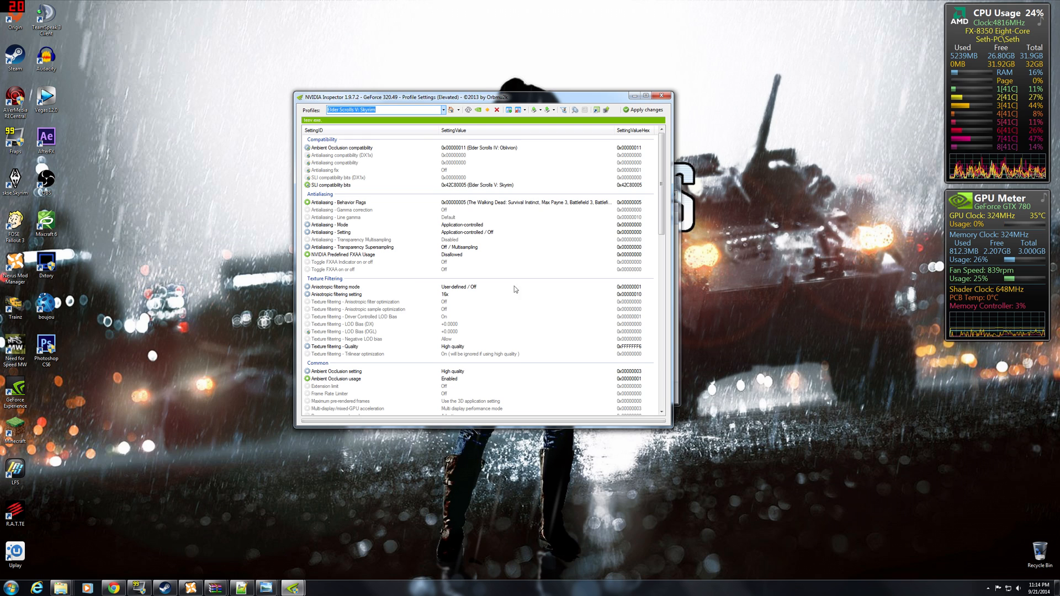
Step: Set Texture filtering - Quality and Ambient Occlusion to High quality and apply the Skyrim profile changes
{"action": "left_click", "coordinate": [338, 287]}
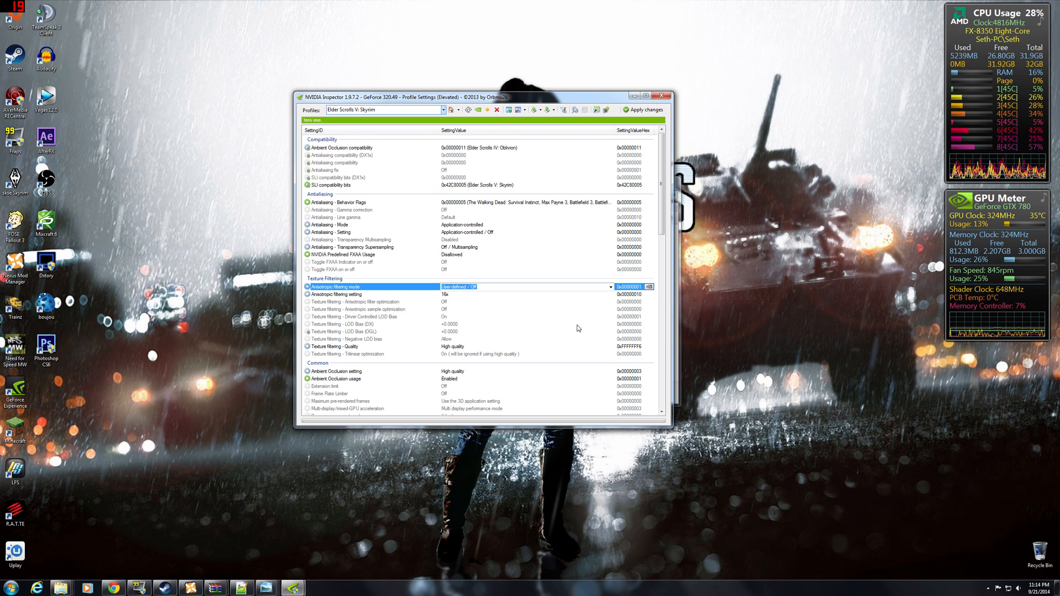
{"action": "left_click", "coordinate": [360, 293]}
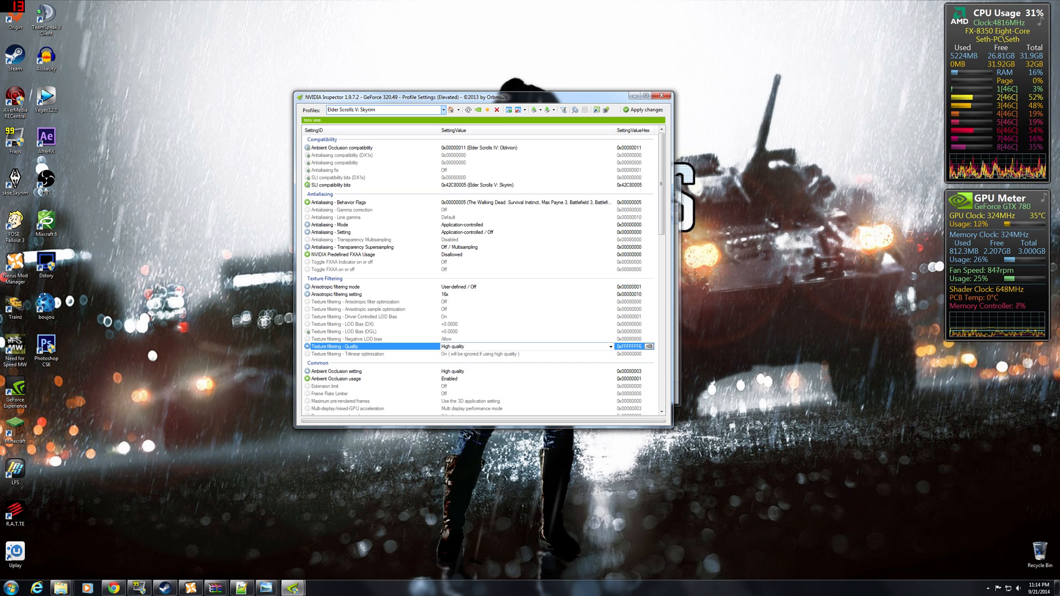
{"action": "left_click", "coordinate": [611, 345]}
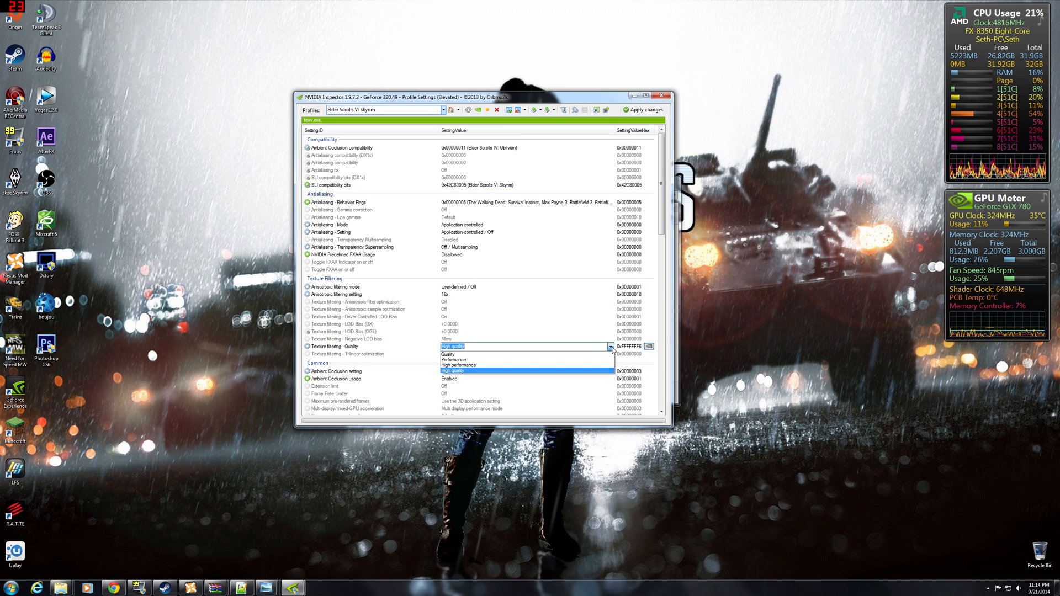
{"action": "left_click", "coordinate": [453, 371]}
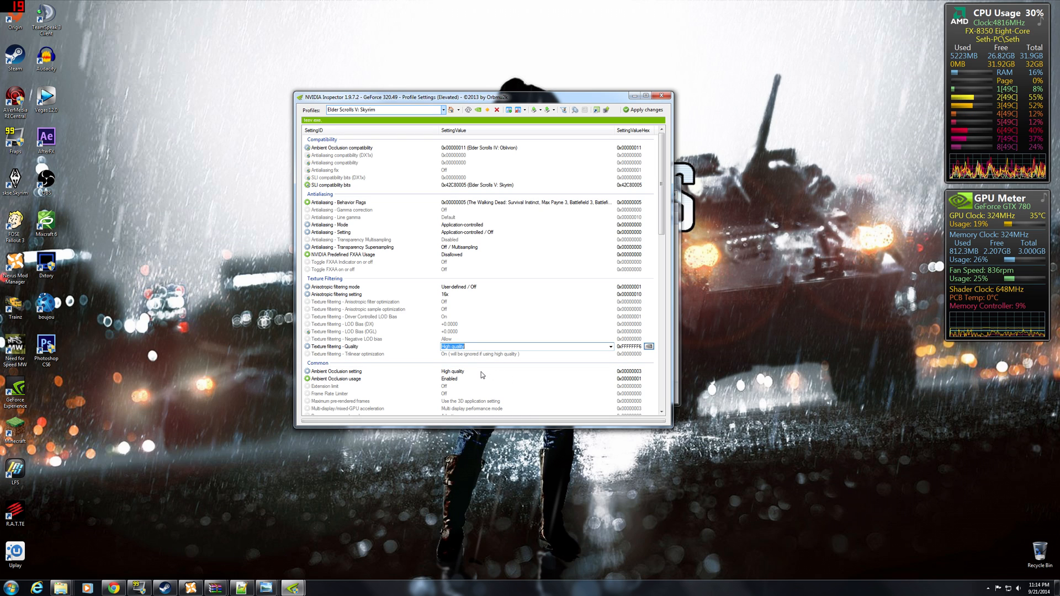
{"action": "left_click", "coordinate": [336, 371]}
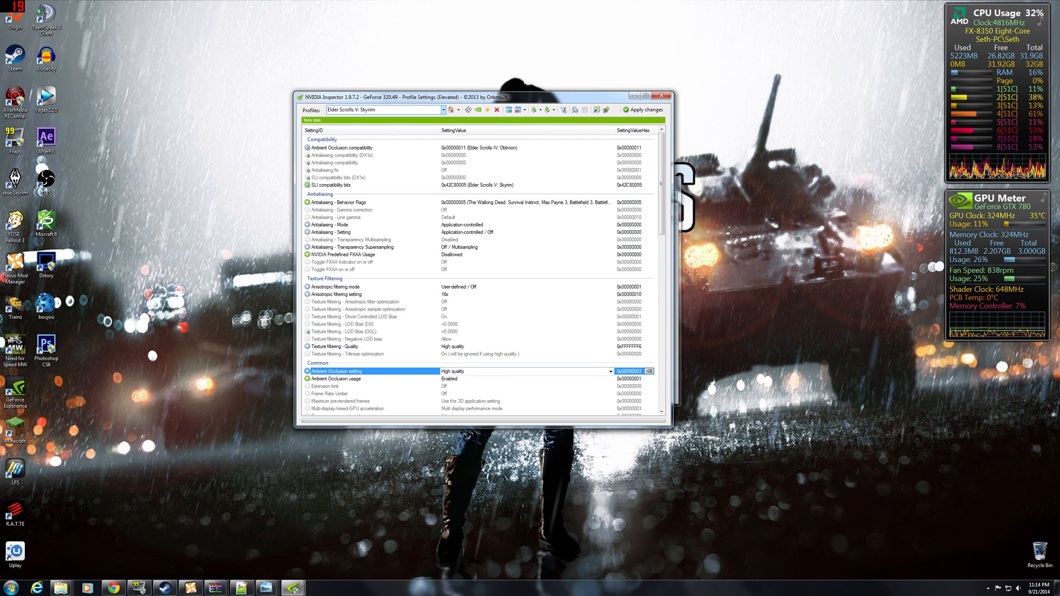
{"action": "left_click", "coordinate": [336, 379]}
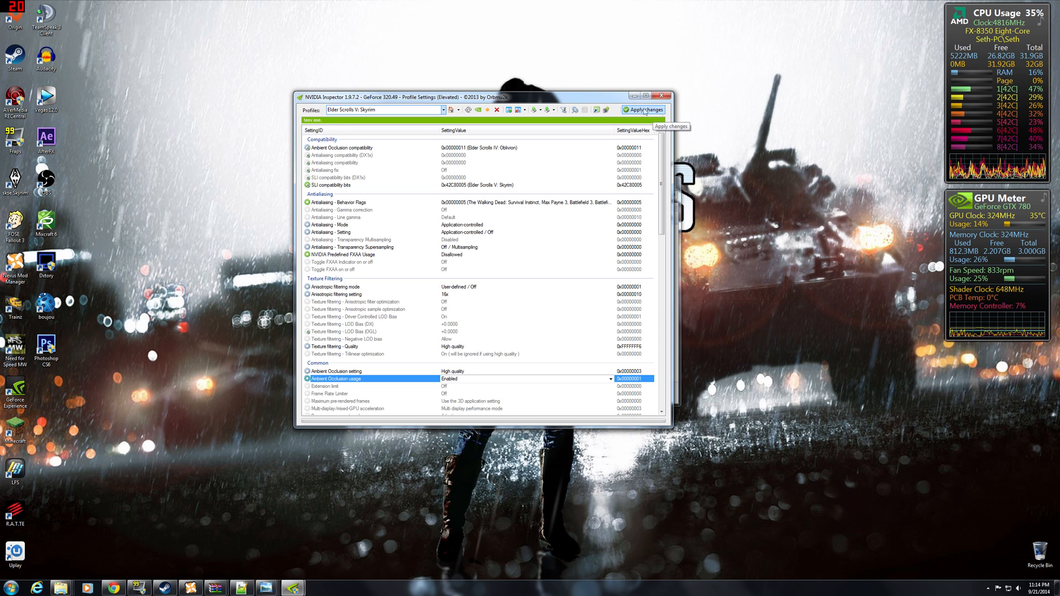
{"action": "left_click", "coordinate": [645, 110]}
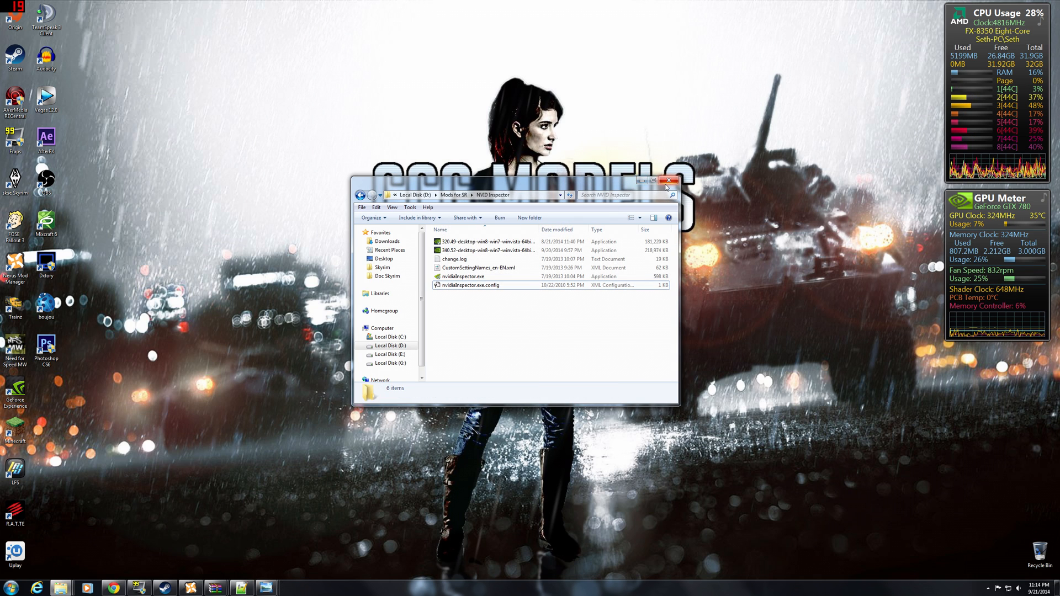
Step: Close the NVIDIA Inspector folder window, revealing Nexus Mod Manager
{"action": "left_click", "coordinate": [668, 180]}
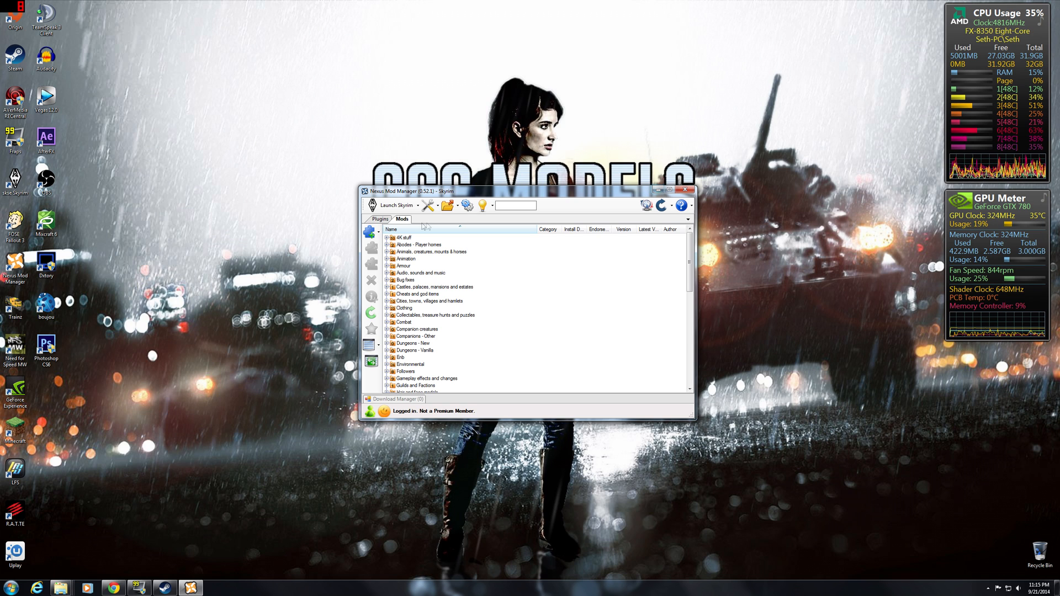
Step: Review the Plugins load order, then launch Skyrim from Nexus Mod Manager
{"action": "left_click", "coordinate": [380, 218]}
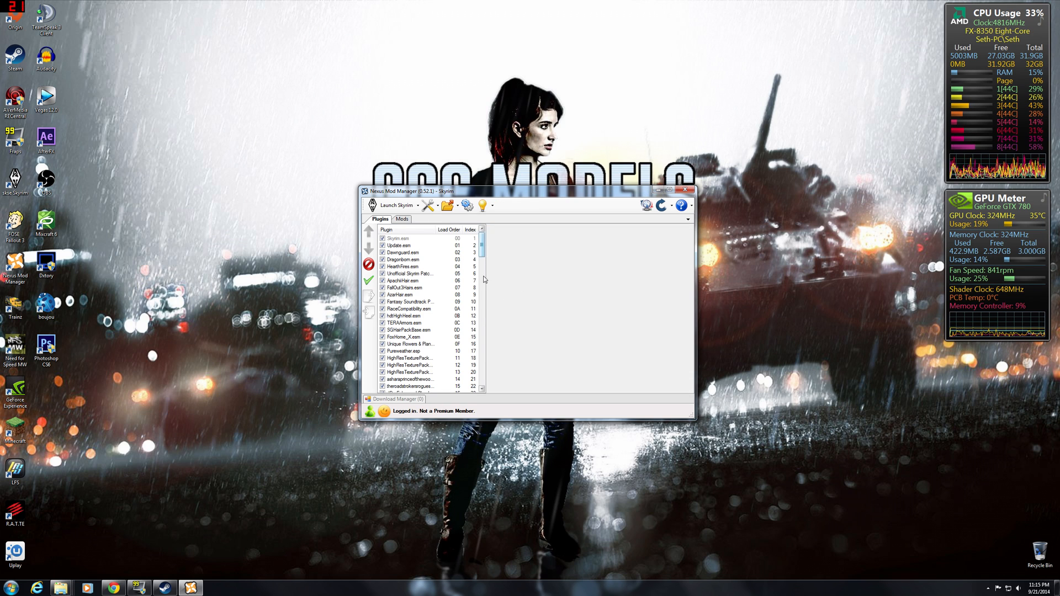
{"action": "scroll", "scroll_direction": "down", "scroll_amount": 3}
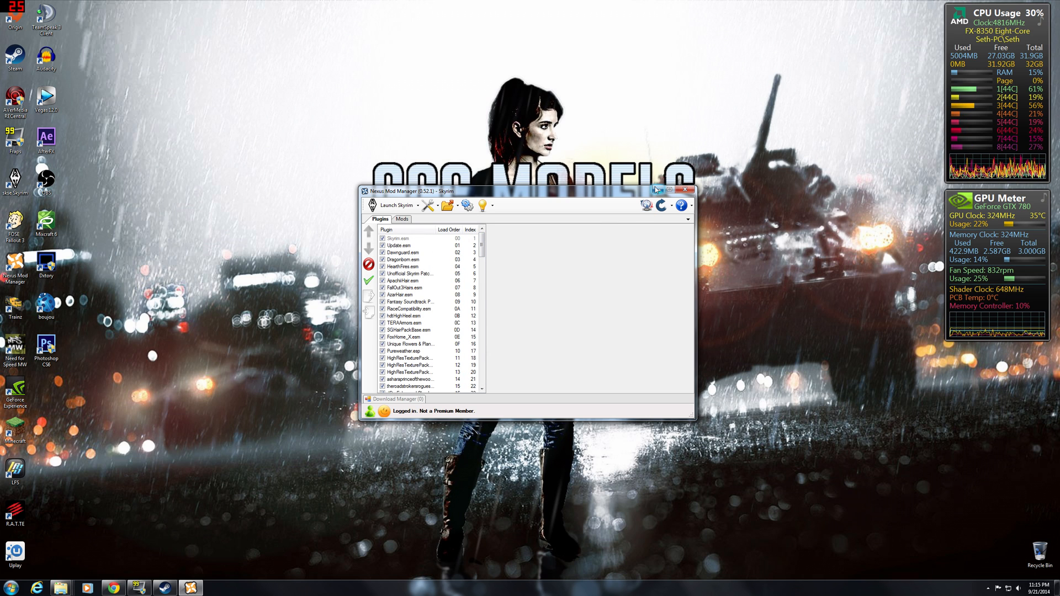
{"action": "left_click", "coordinate": [669, 190]}
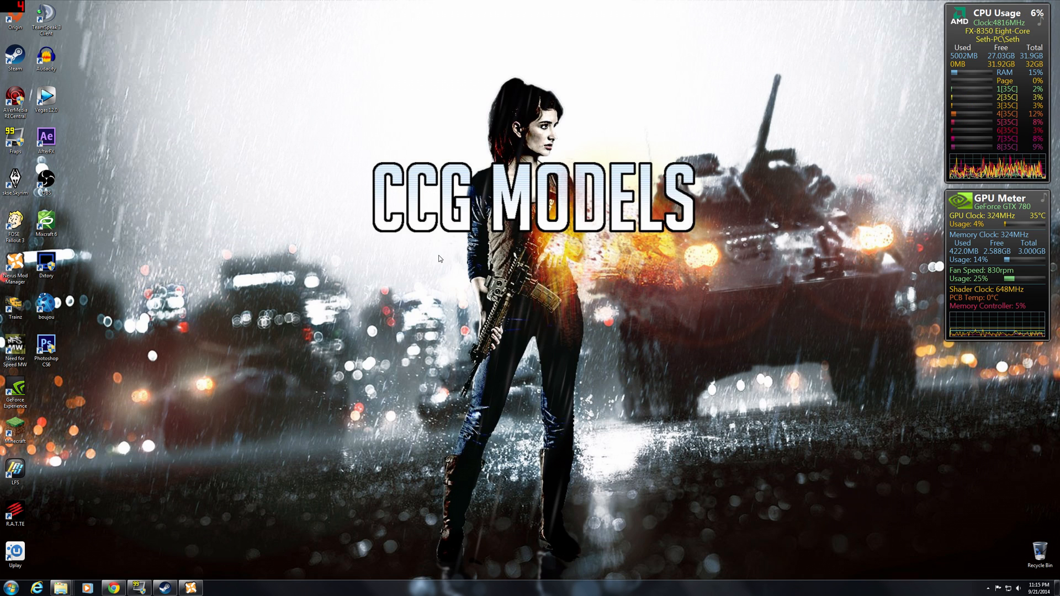
{"action": "mouse_move", "coordinate": [276, 385]}
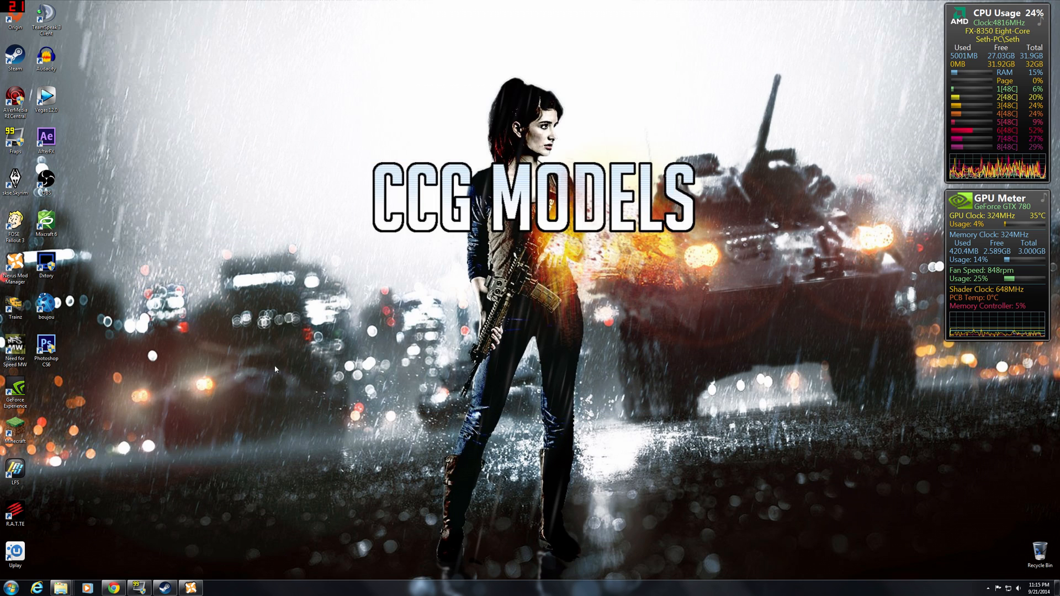
{"action": "mouse_move", "coordinate": [201, 145]}
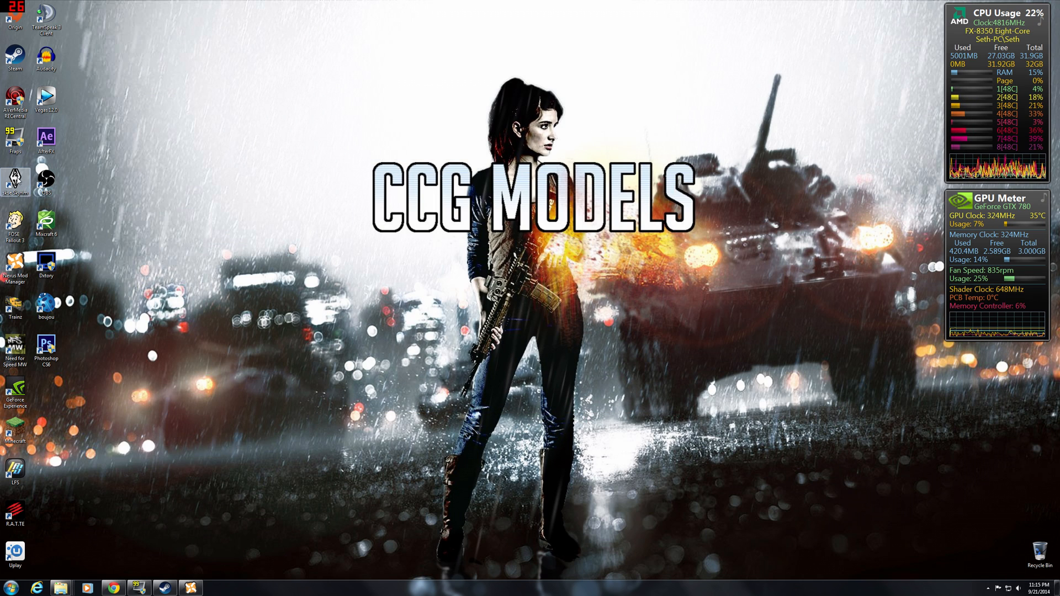
{"action": "mouse_move", "coordinate": [12, 182]}
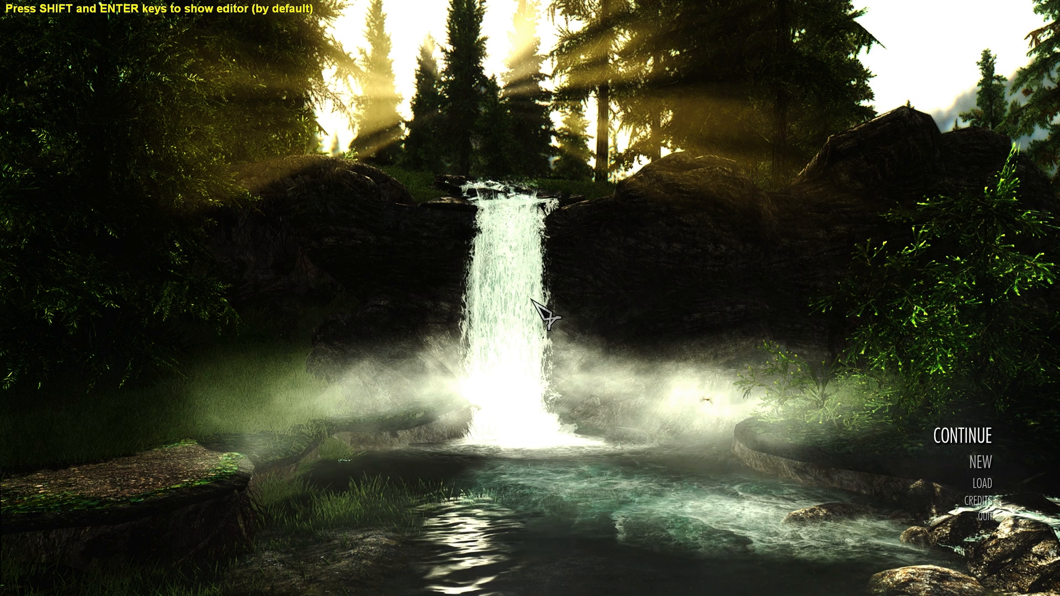
Step: Load save 519 Dragonsreach from the main menu
{"action": "left_click", "coordinate": [983, 484]}
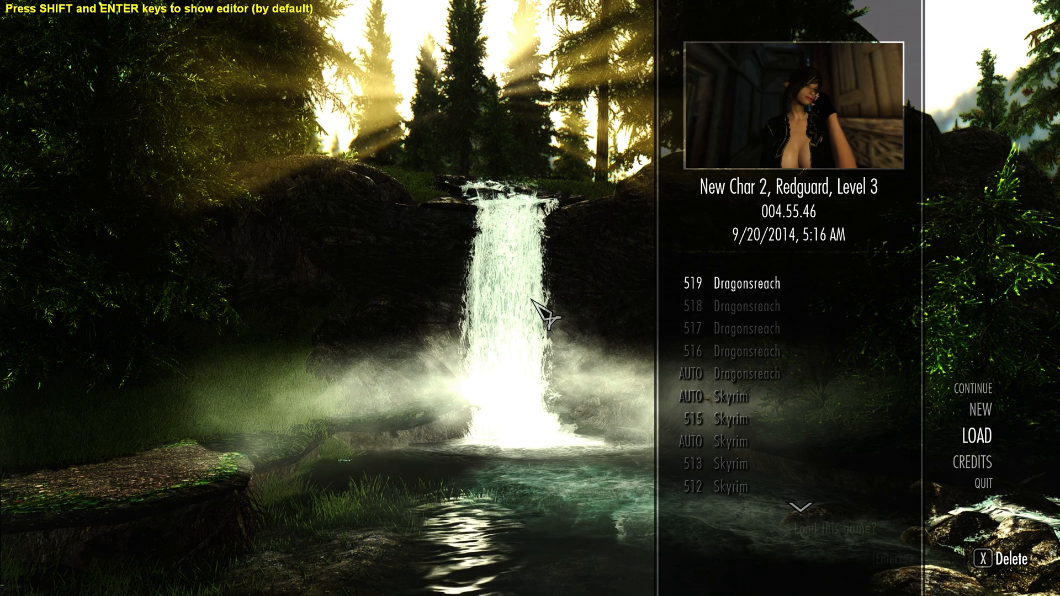
{"action": "left_click", "coordinate": [738, 284]}
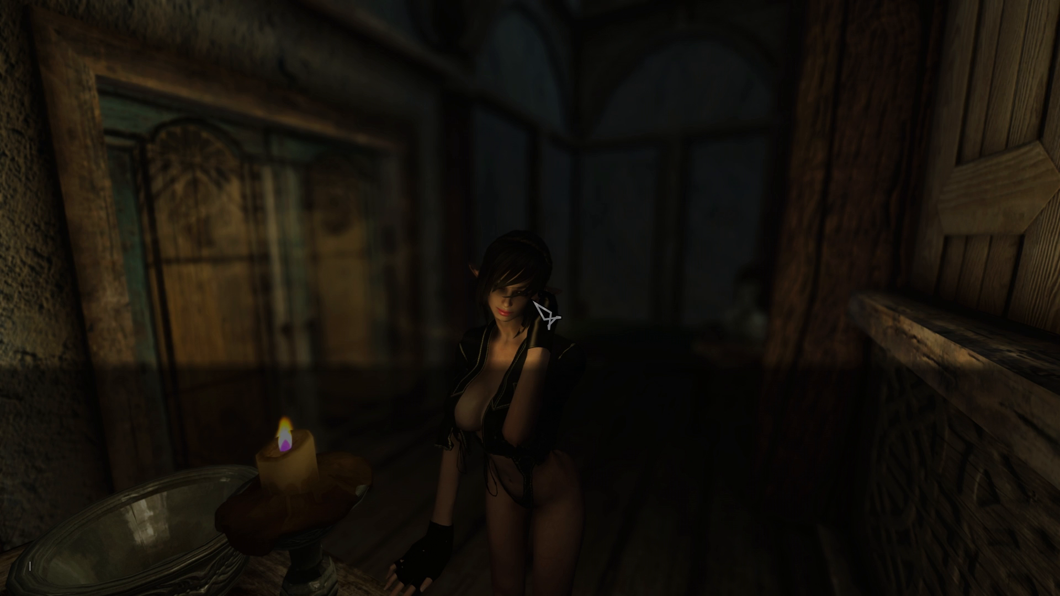
Step: Bring up the ENB editor with Shift+Enter and expand its ANTIALIASING section
{"action": "key", "text": "shift+enter"}
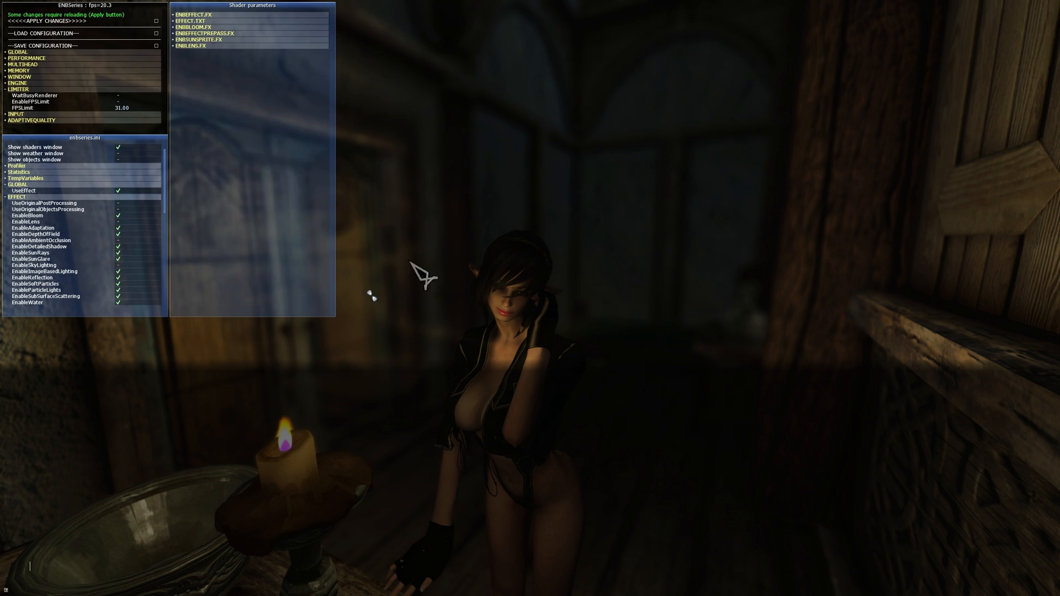
{"action": "mouse_move", "coordinate": [861, 113]}
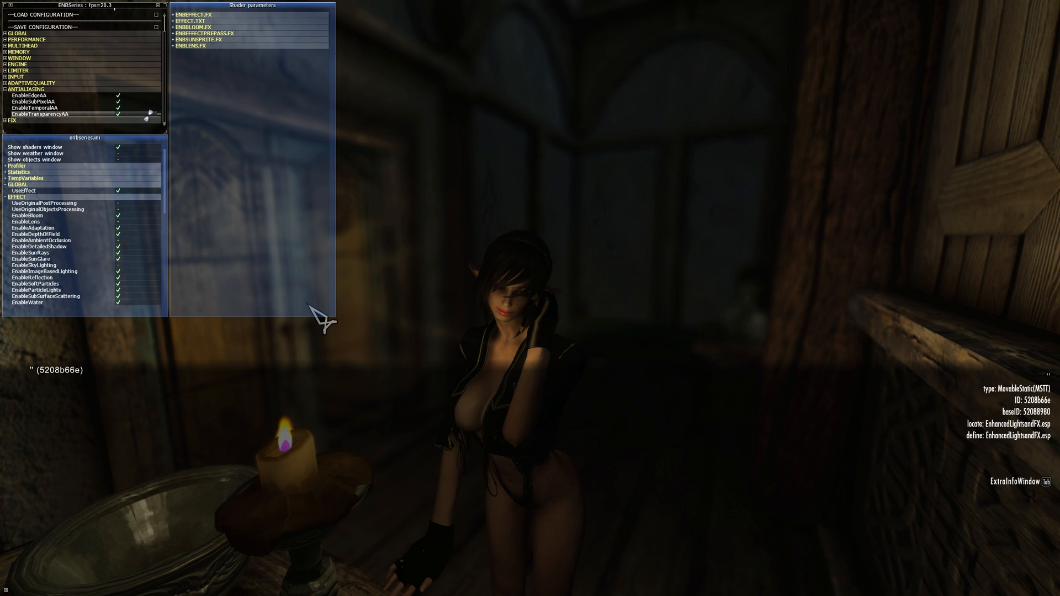
{"action": "mouse_move", "coordinate": [319, 322]}
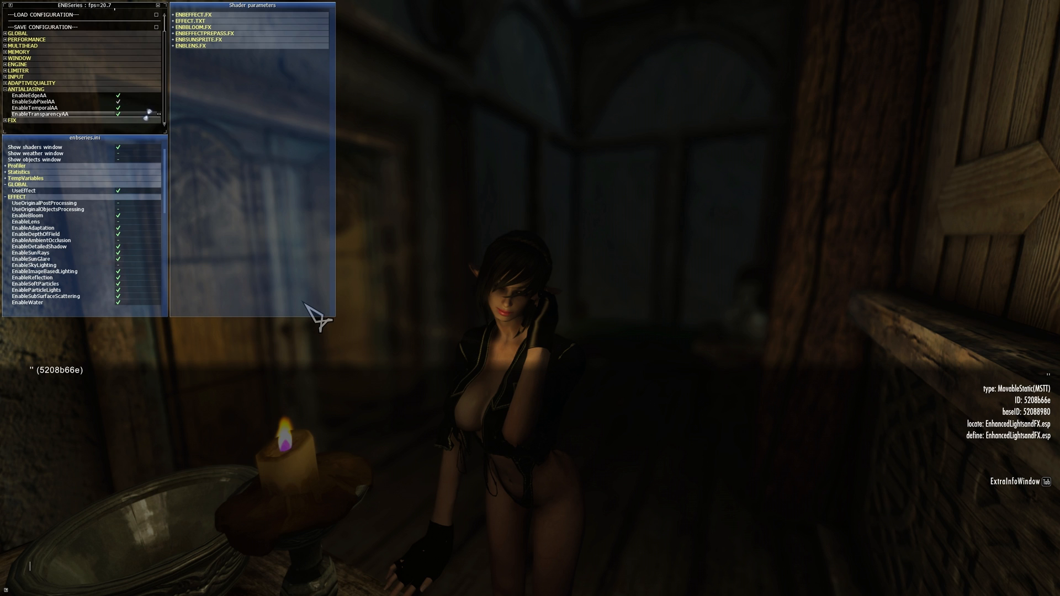
{"action": "left_click", "coordinate": [119, 120]}
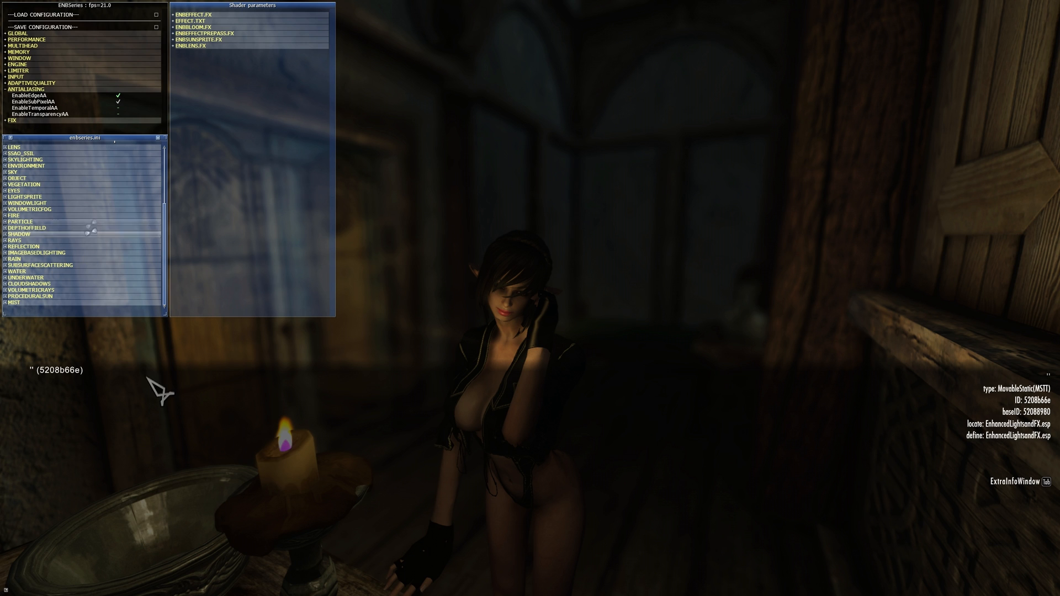
Step: Expand the ENB editor's FIX section, showing FixGameBugs and the reload notice
{"action": "left_click", "coordinate": [7, 227]}
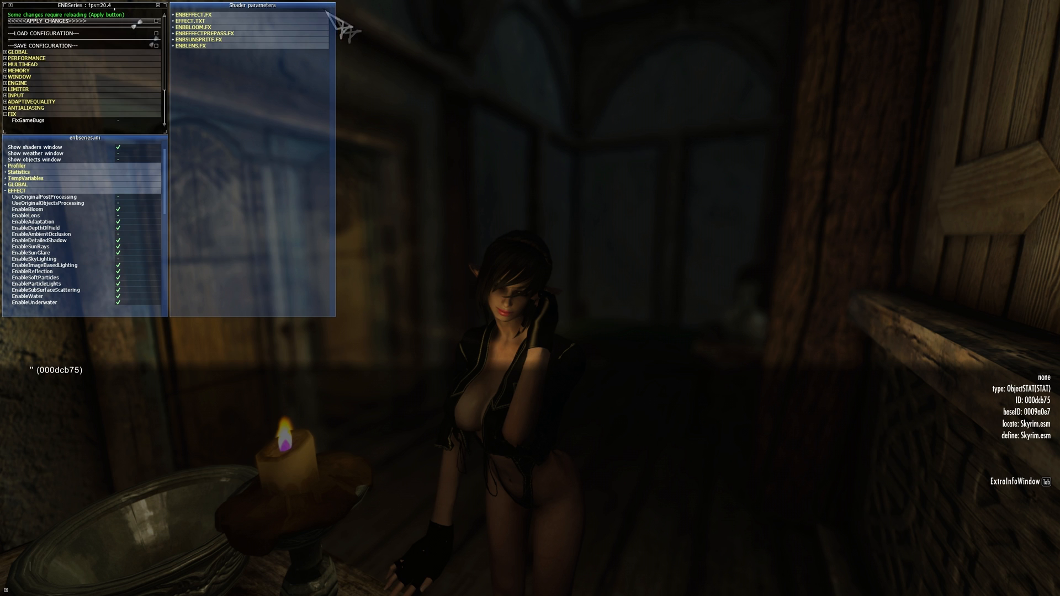
{"action": "mouse_move", "coordinate": [804, 441]}
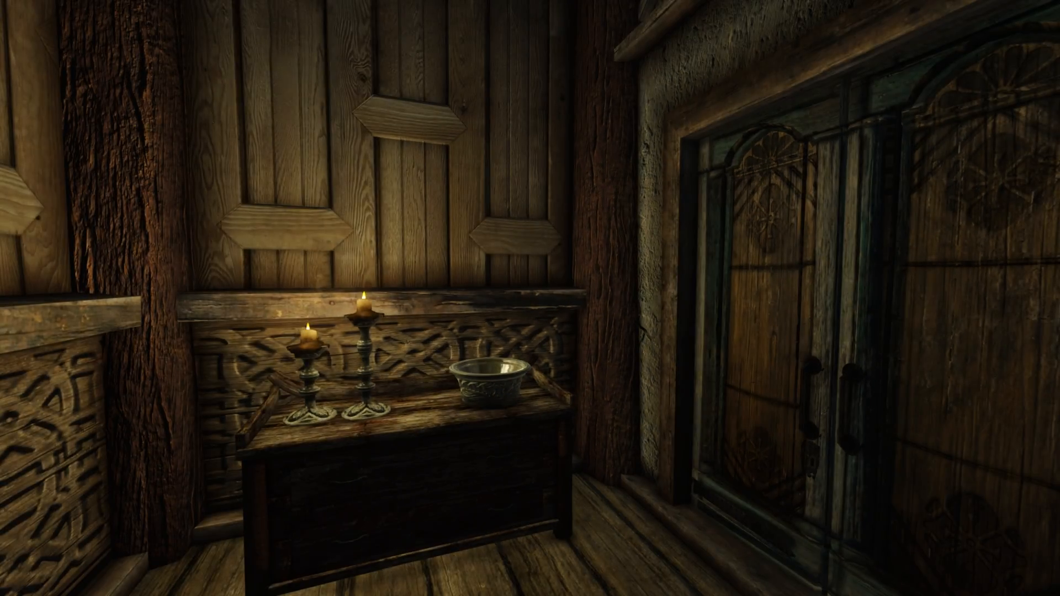
{"action": "mouse_move", "coordinate": [531, 302]}
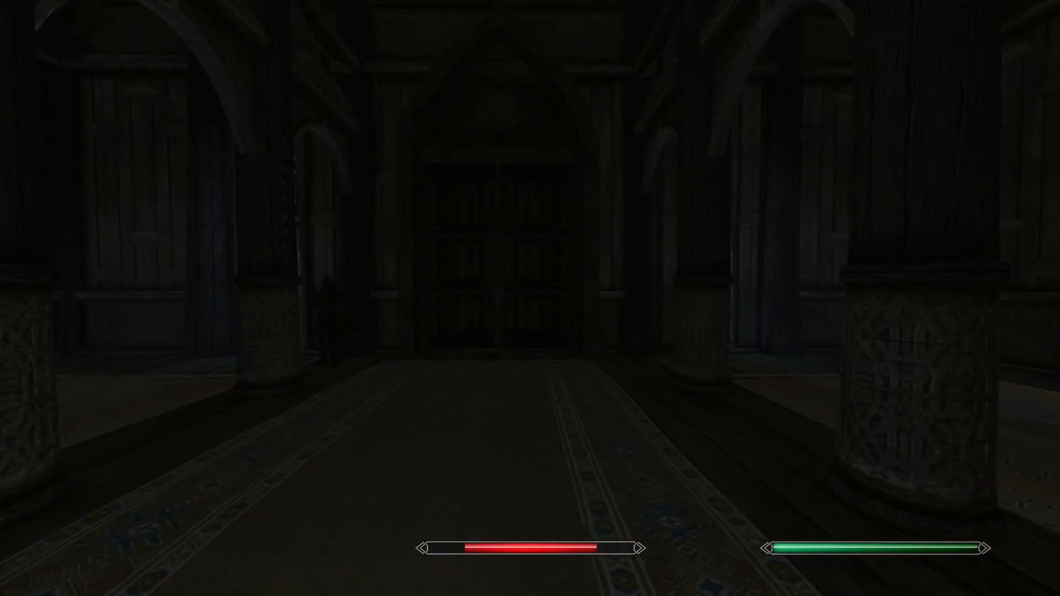
Step: Walk to the Whiterun door in Dragonsreach and open it, exiting the game to the desktop
{"action": "key", "text": "w"}
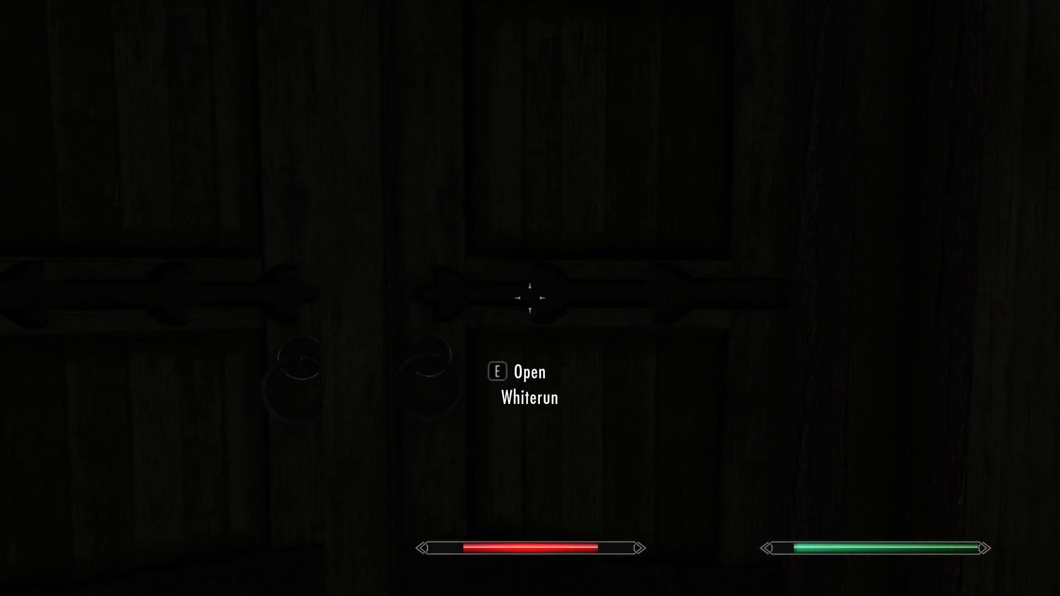
{"action": "key", "text": "e"}
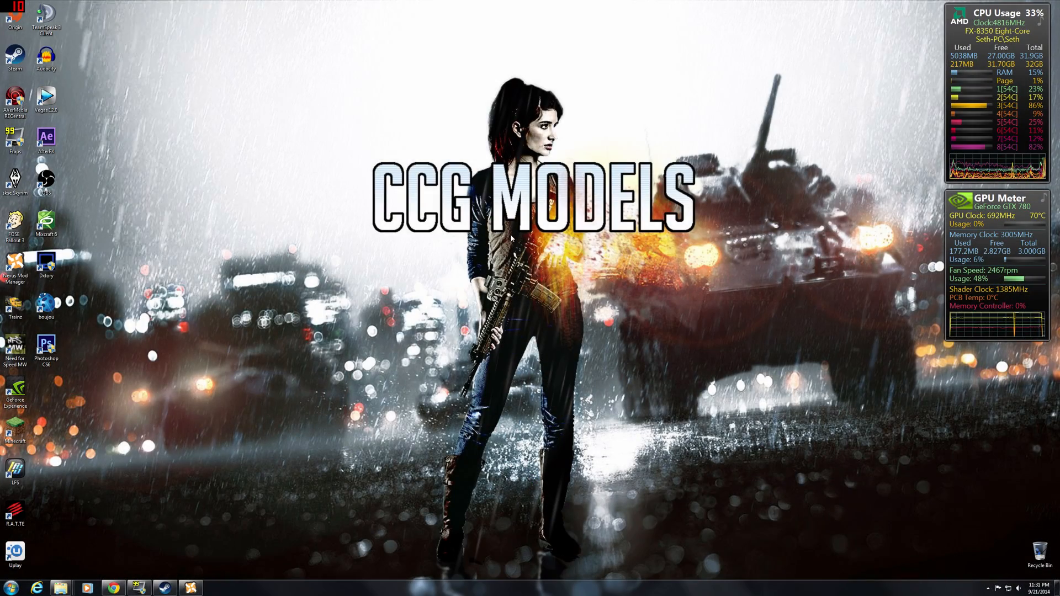
{"action": "mouse_move", "coordinate": [313, 133]}
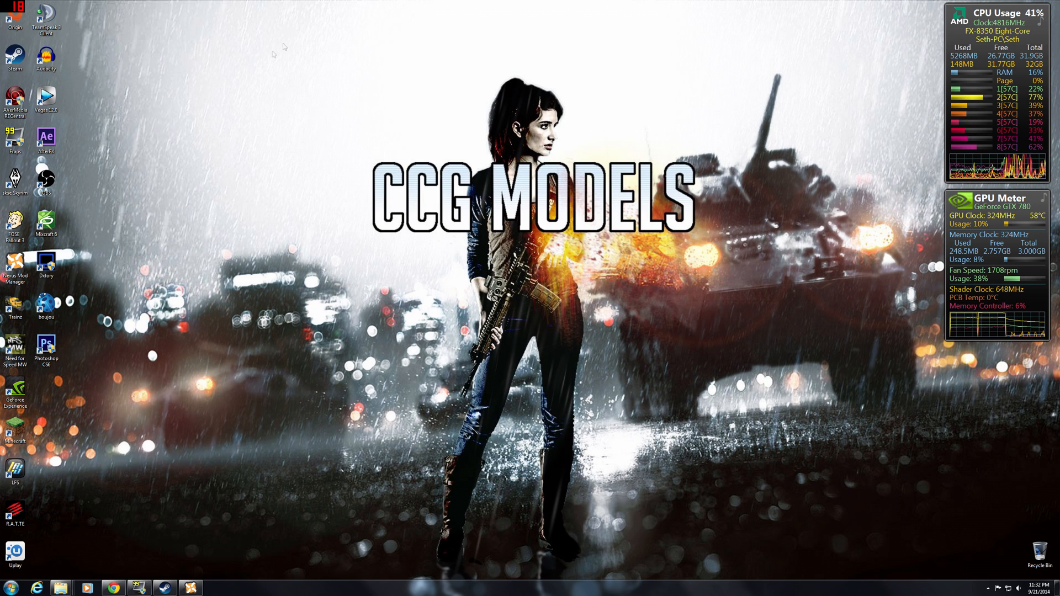
{"action": "mouse_move", "coordinate": [318, 146]}
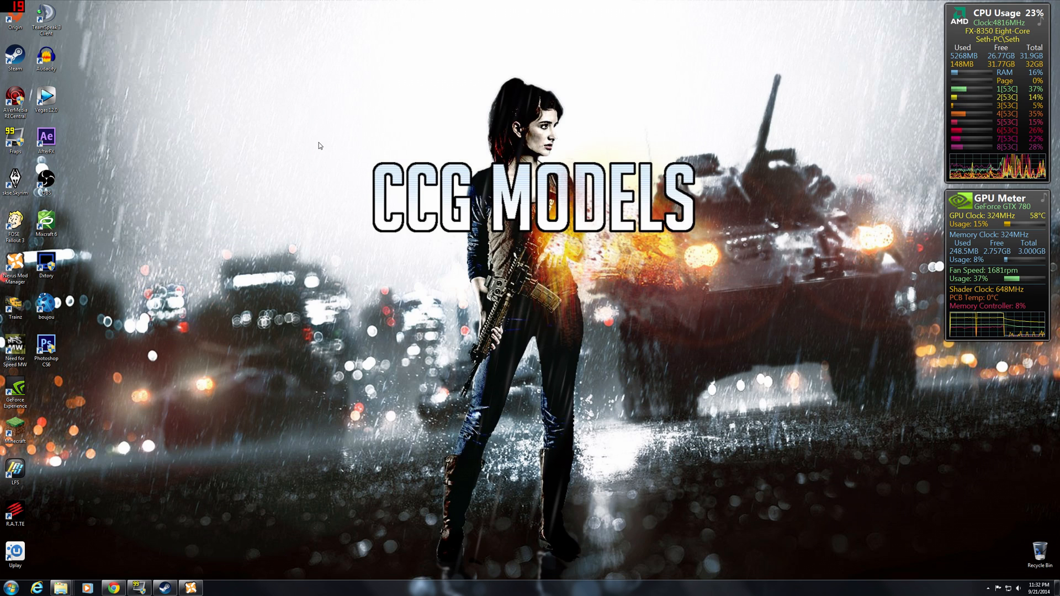
{"action": "mouse_move", "coordinate": [340, 287]}
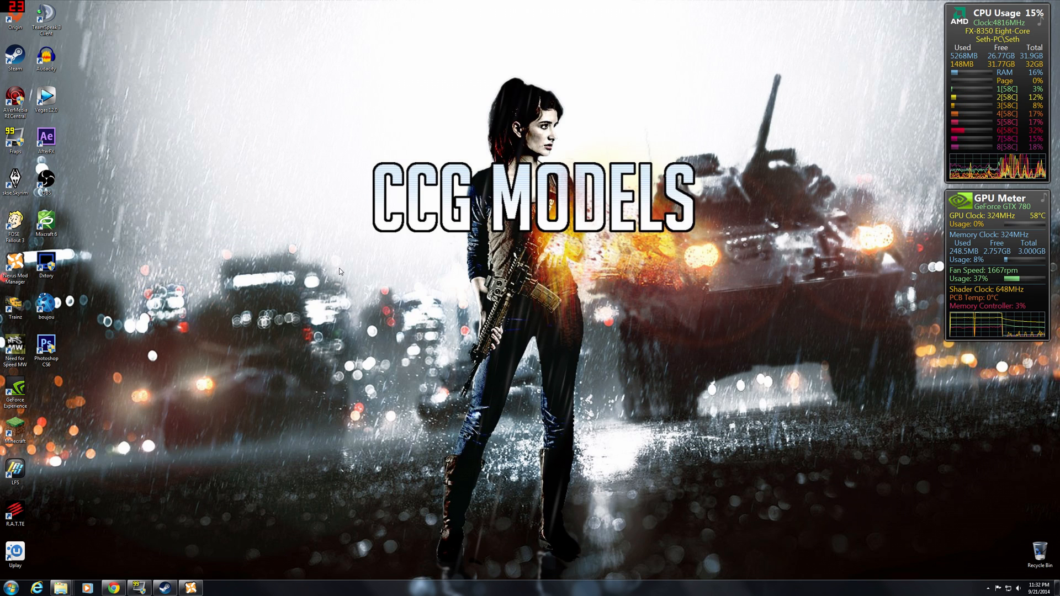
{"action": "mouse_move", "coordinate": [344, 275]}
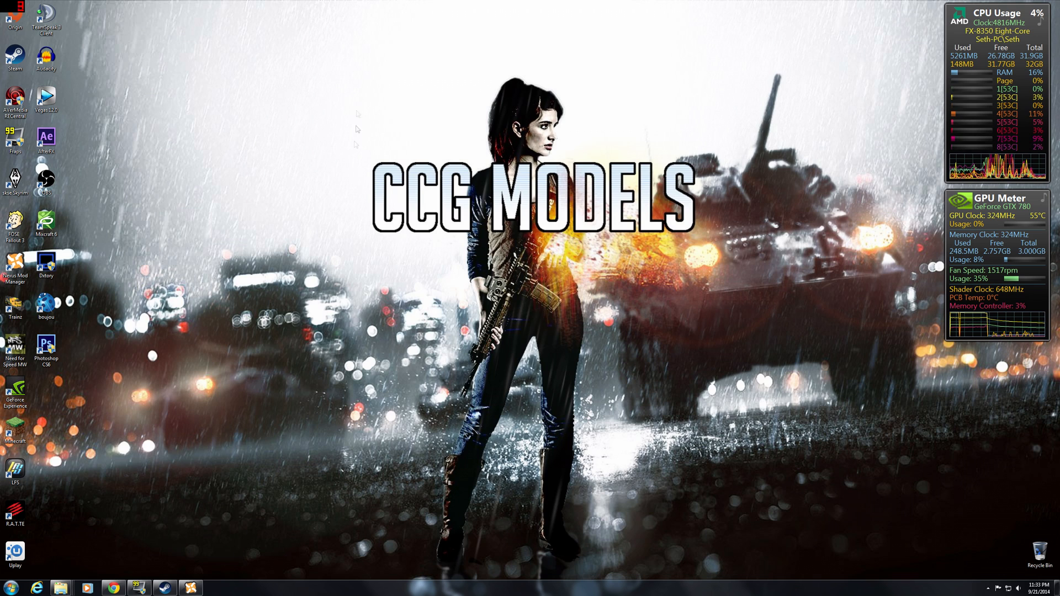
{"action": "mouse_move", "coordinate": [357, 107]}
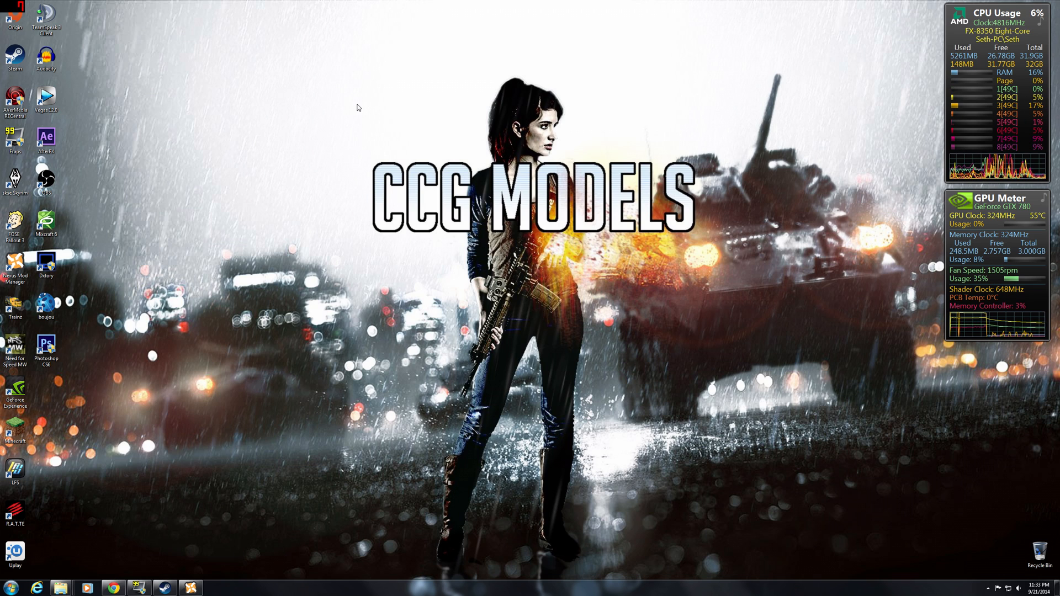